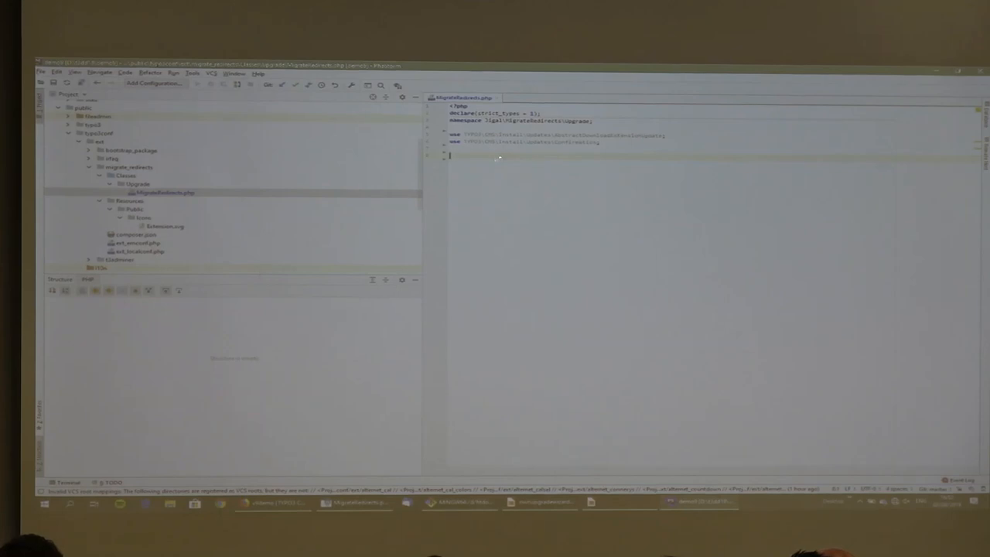
Focus the code of the new MigrateRedirects upgrade file in the distraction-free editor
{"action": "left_click", "coordinate": [139, 250]}
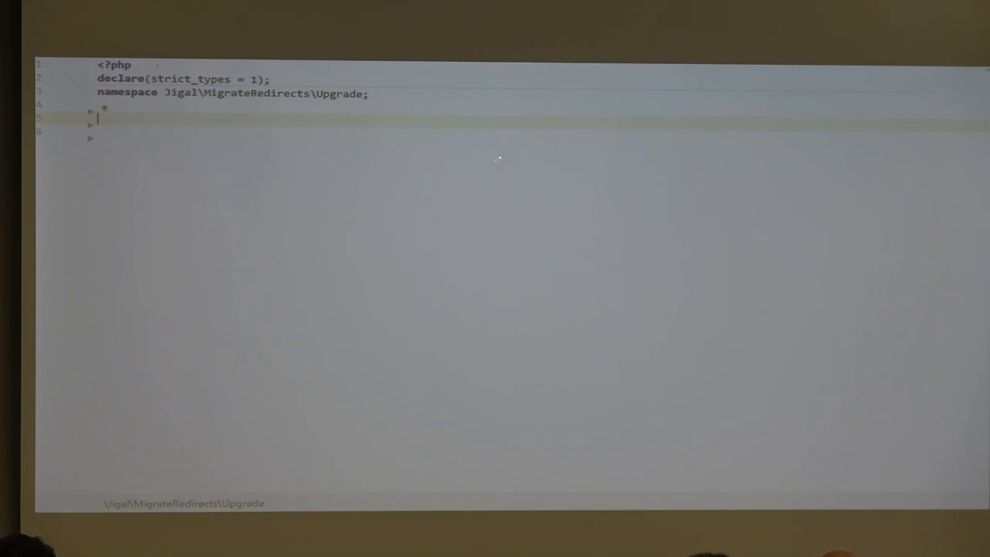
Declare class MigrateRedirects extends AbstractDownloadExtensionUpdate, with the use import auto-inserted
{"action": "type", "text": "class"}
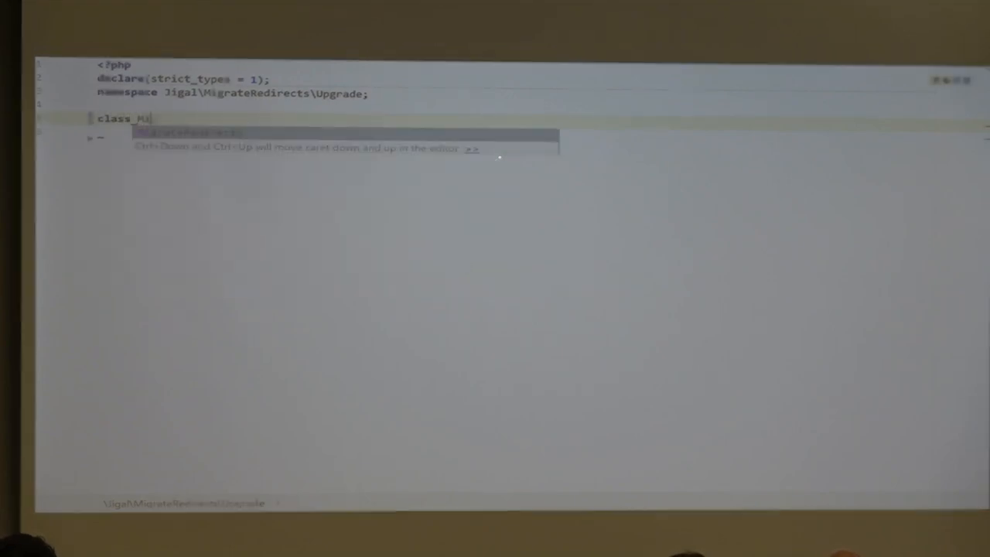
{"action": "type", "text": "MigrateRedirects extends"}
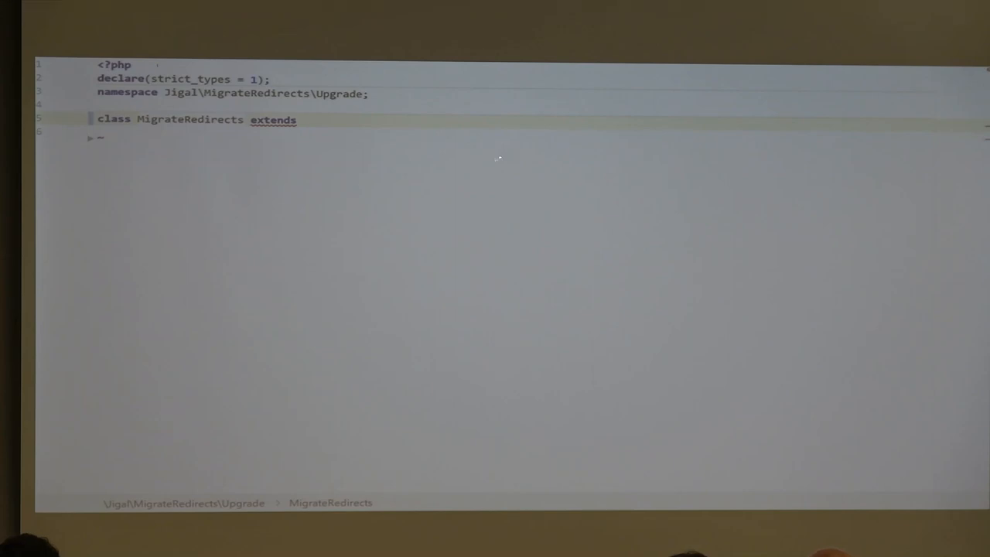
{"action": "type", "text": "ADEL"}
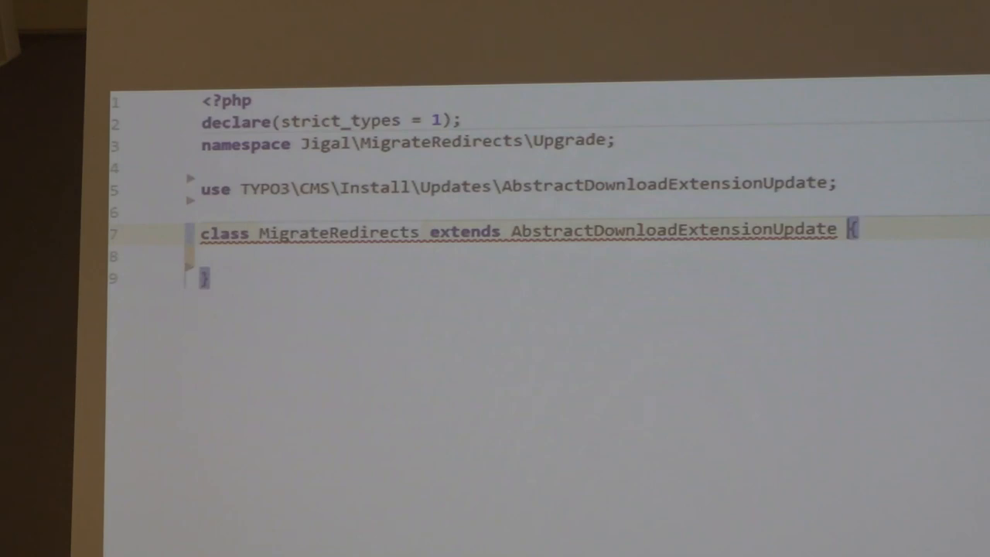
Generate stubs for the parent class's required methods via Implement methods
{"action": "left_click", "coordinate": [673, 229]}
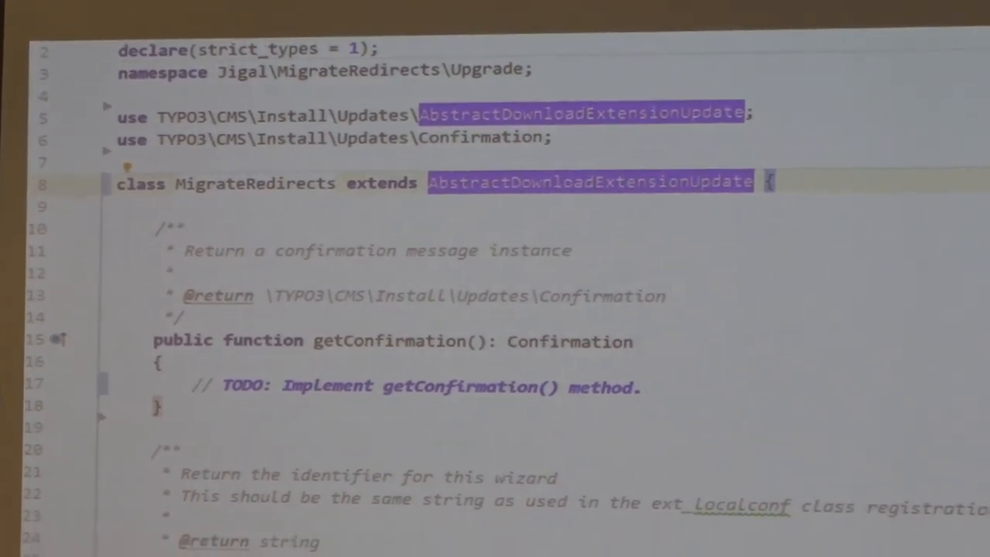
{"action": "scroll", "scroll_direction": "down", "scroll_amount": 3}
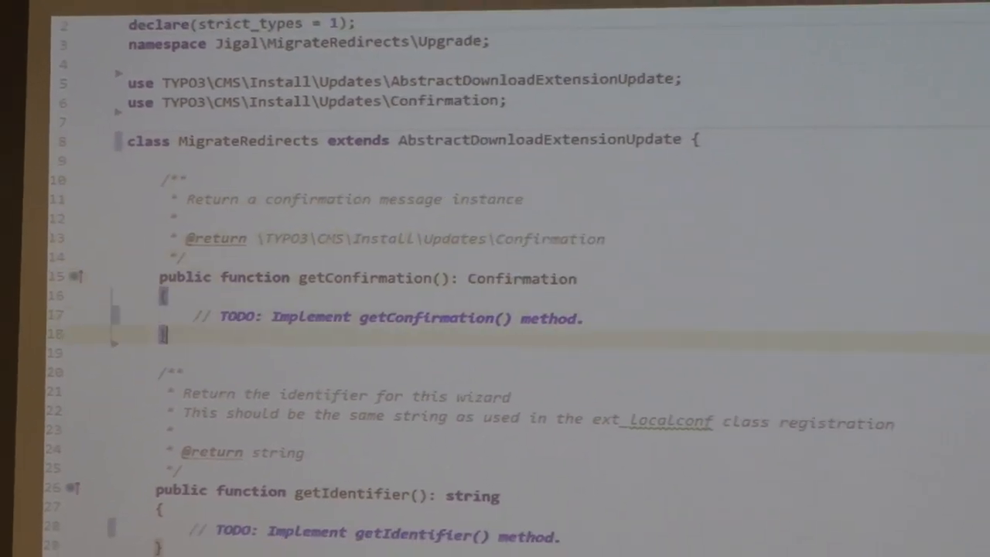
{"action": "scroll", "scroll_direction": "down", "scroll_amount": 3}
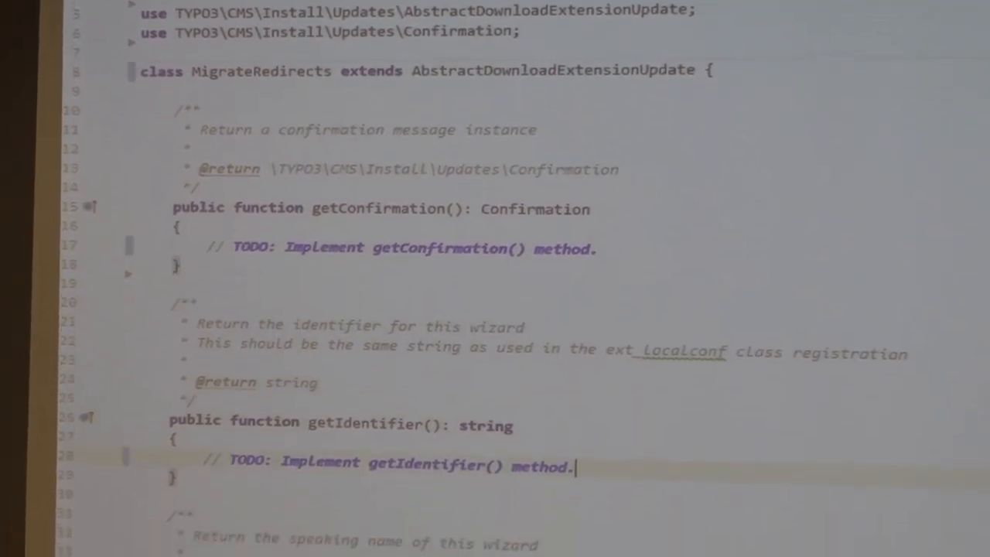
{"action": "scroll", "scroll_direction": "down", "scroll_amount": 3}
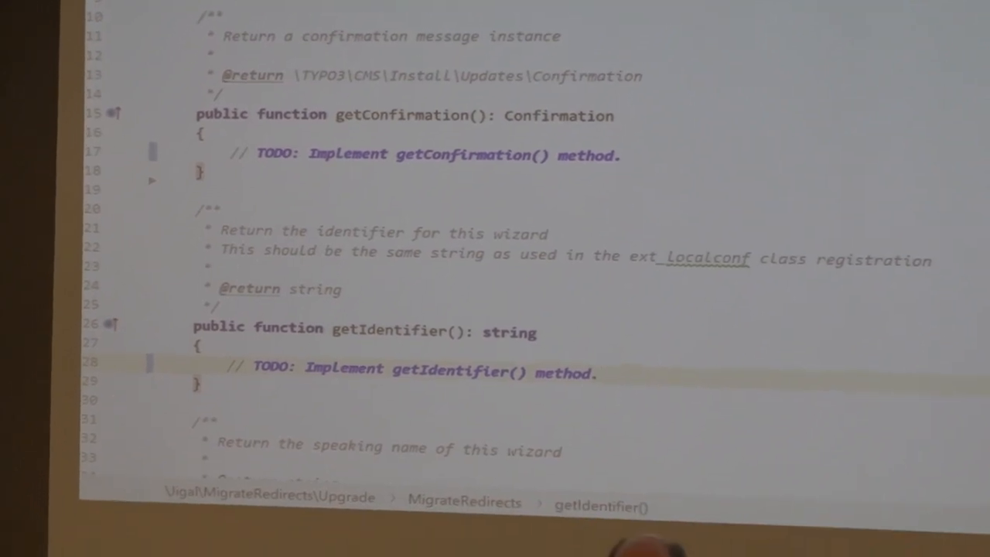
{"action": "scroll", "scroll_direction": "up", "scroll_amount": 3}
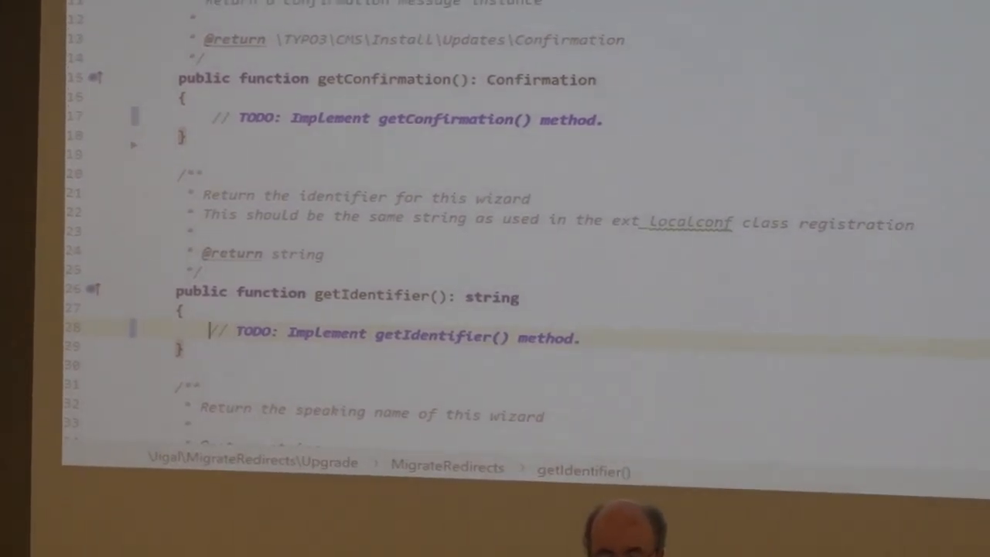
Make getIdentifier() return 'migrateRedirects' instead of the TODO
{"action": "type", "text": "return '';"}
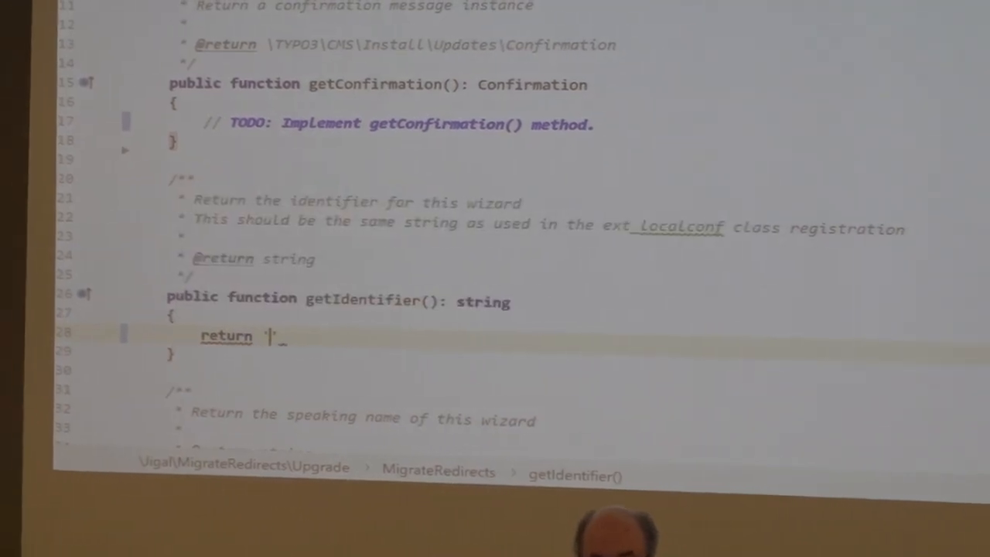
{"action": "type", "text": "migrateRedirects';"}
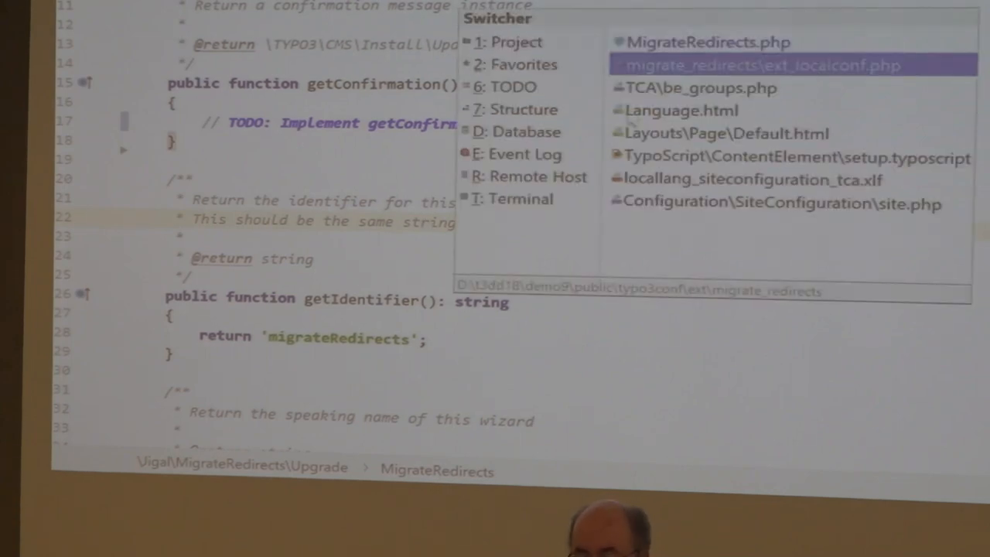
{"action": "left_click", "coordinate": [761, 65]}
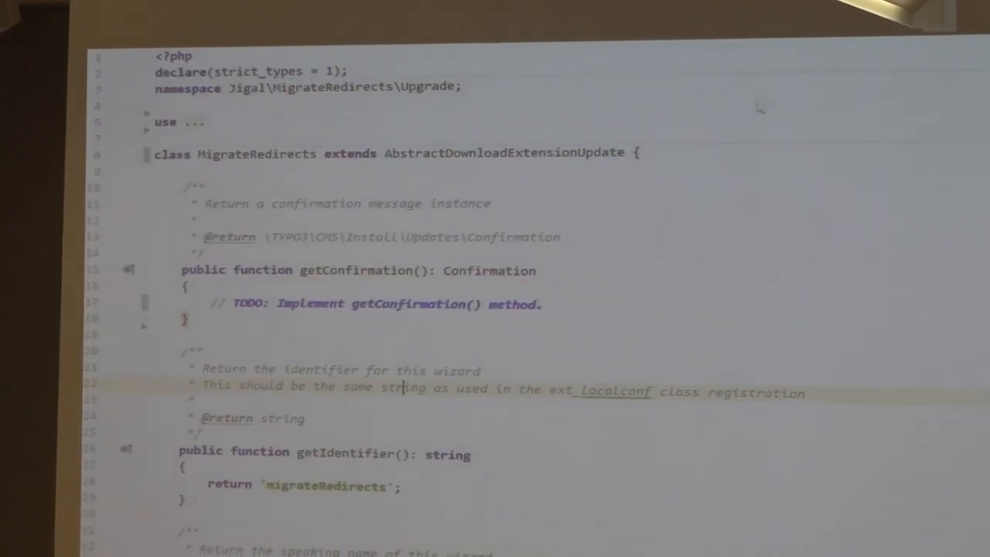
{"action": "scroll", "scroll_direction": "up", "scroll_amount": 3}
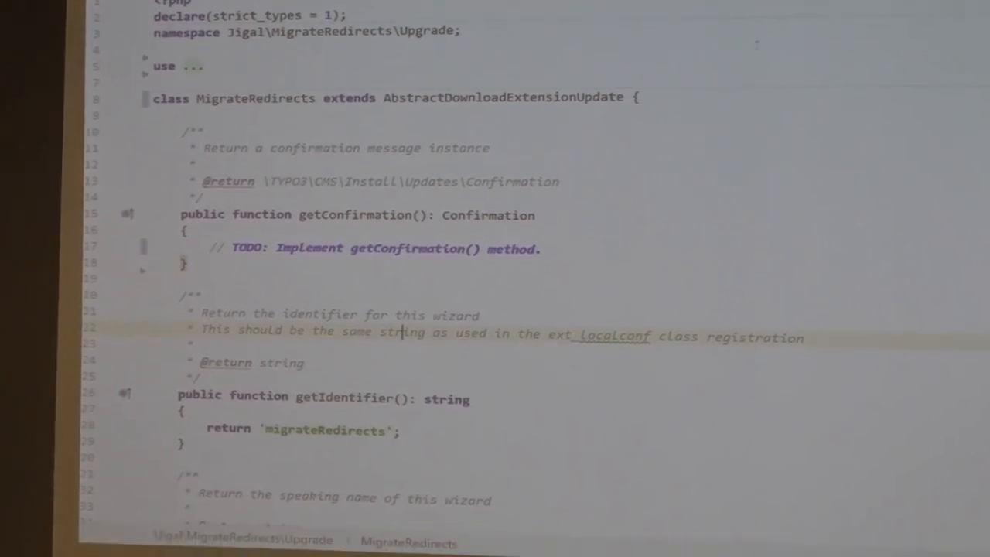
{"action": "scroll", "scroll_direction": "down", "scroll_amount": 3}
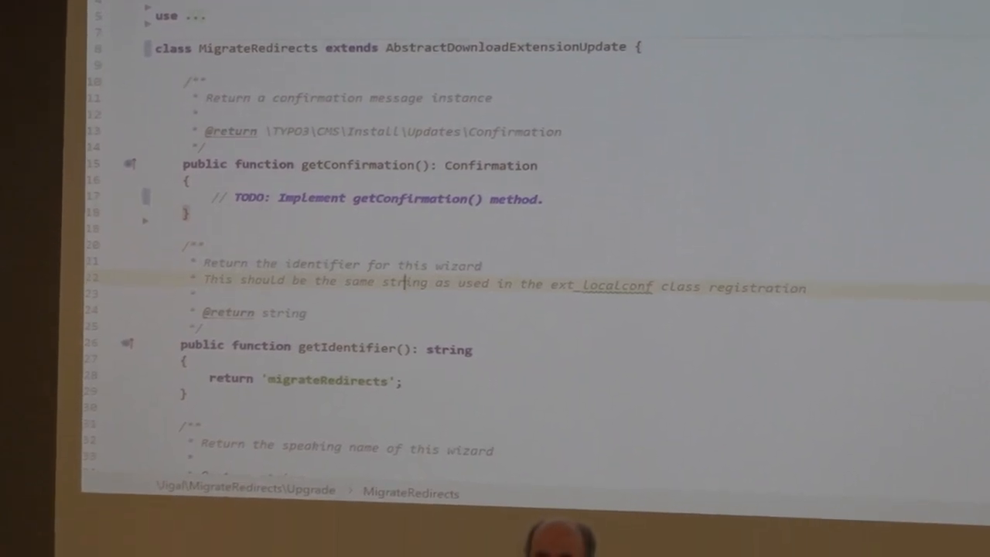
{"action": "scroll", "scroll_direction": "up", "scroll_amount": 3}
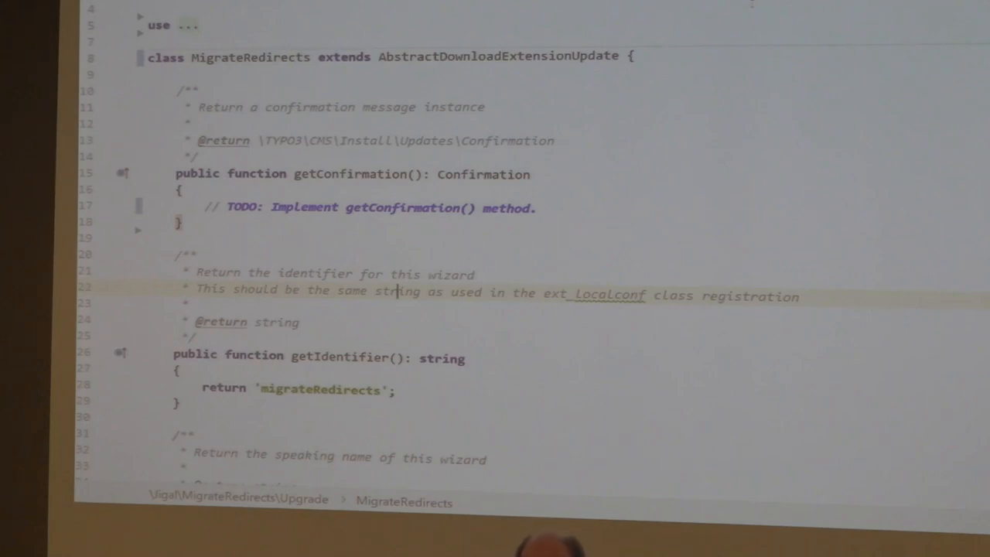
{"action": "scroll", "scroll_direction": "down", "scroll_amount": 3}
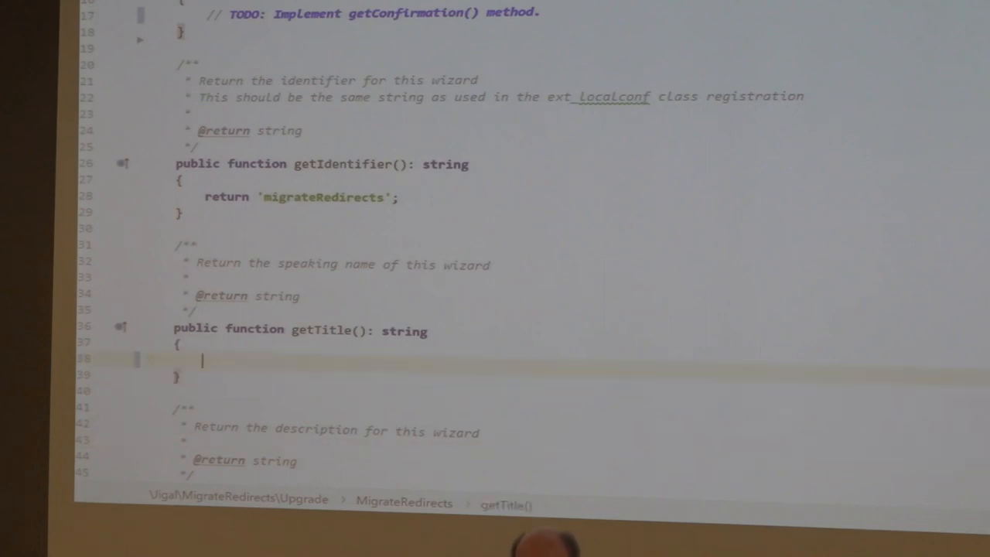
{"action": "key", "text": "alt+tab"}
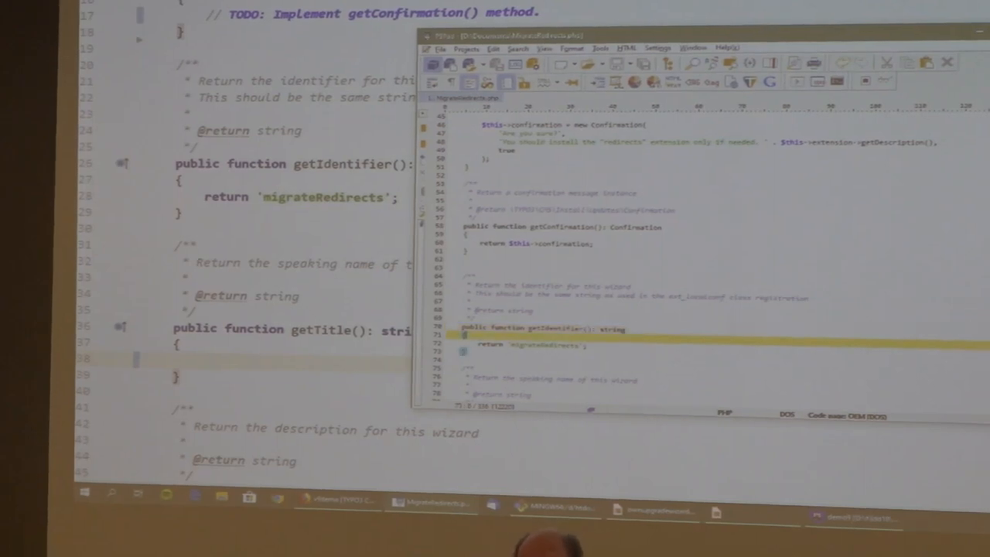
{"action": "scroll", "scroll_direction": "down", "scroll_amount": 3}
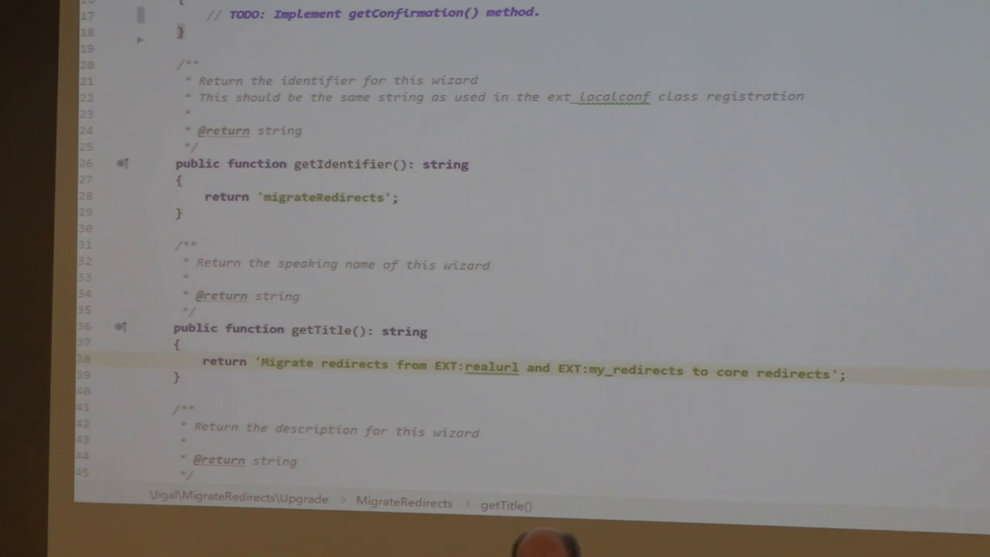
{"action": "scroll", "scroll_direction": "down", "scroll_amount": 3}
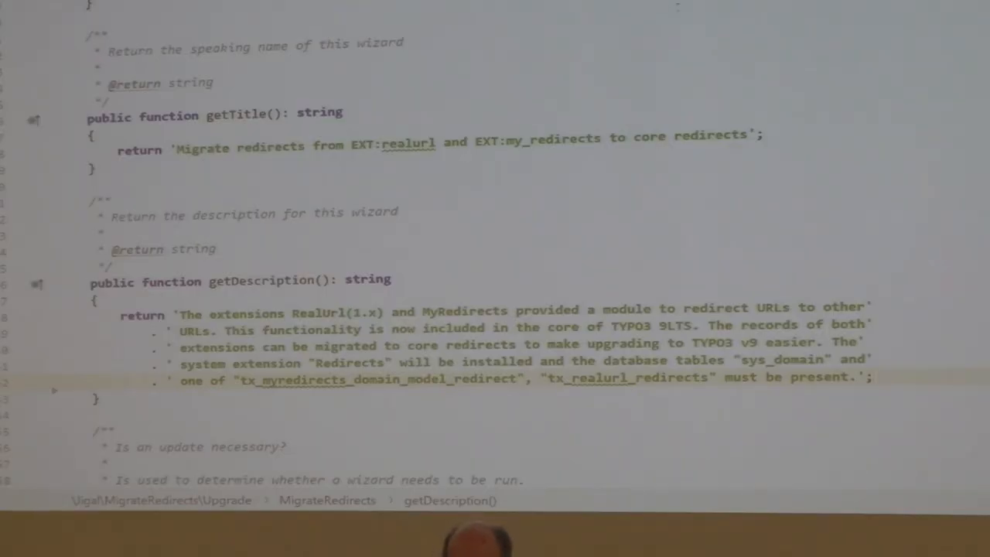
{"action": "scroll", "scroll_direction": "up", "scroll_amount": 3}
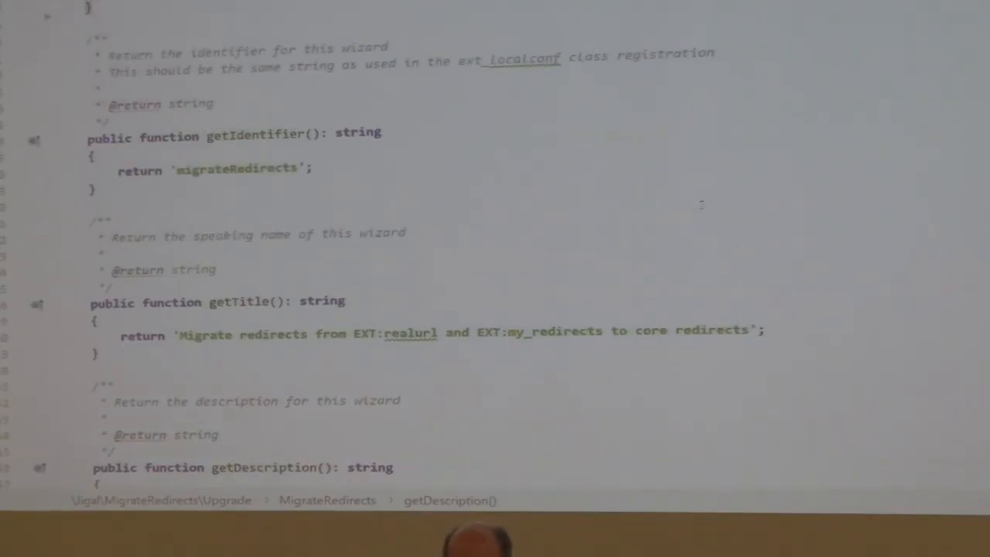
{"action": "scroll", "scroll_direction": "up", "scroll_amount": 3}
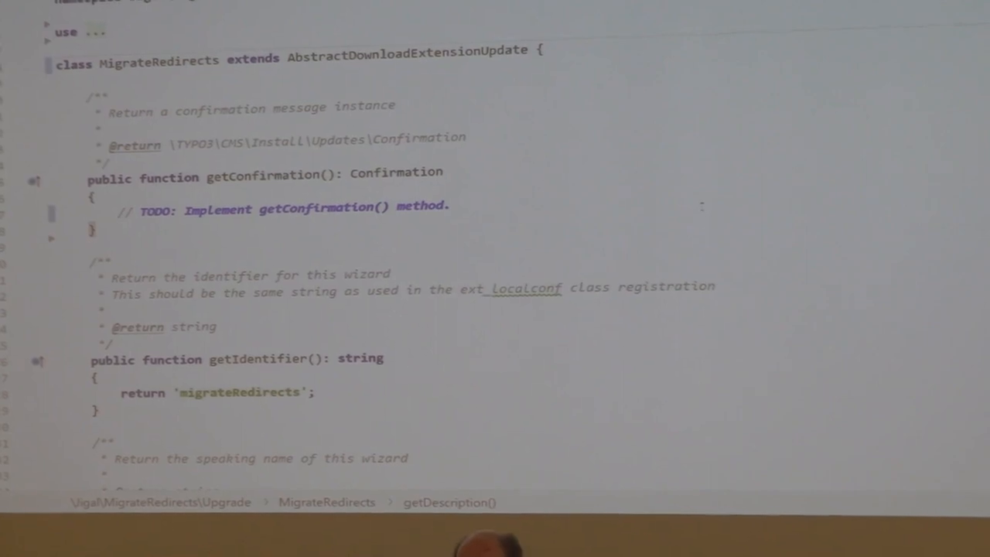
{"action": "scroll", "scroll_direction": "up", "scroll_amount": 3}
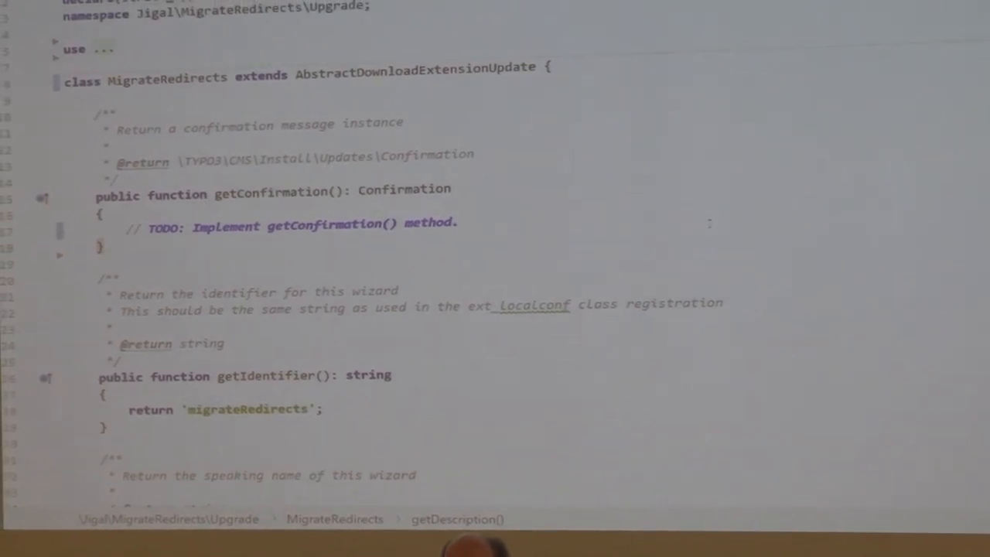
{"action": "scroll", "scroll_direction": "up", "scroll_amount": 3}
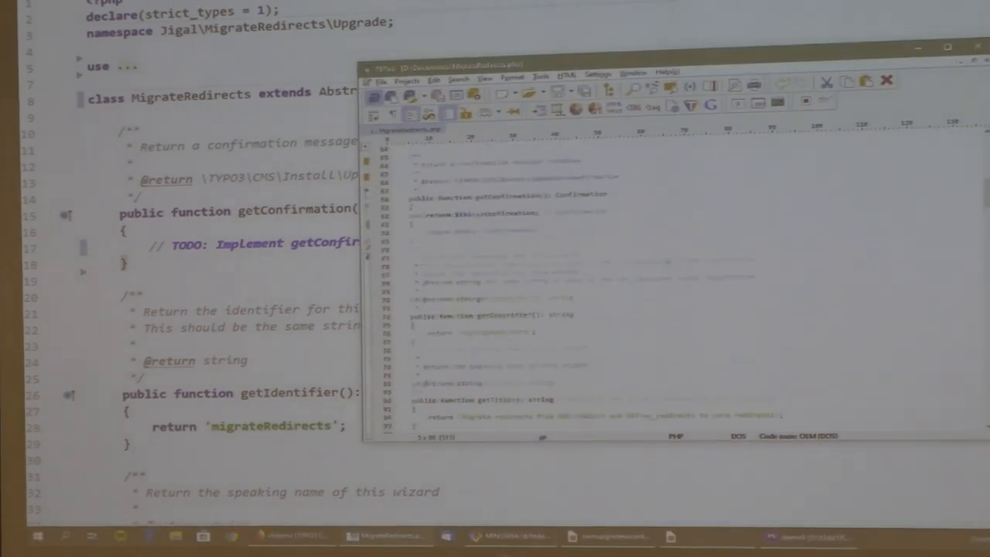
Scroll the Notepad++ reference file to review its confirmation-building constructor
{"action": "scroll", "scroll_direction": "up", "scroll_amount": 3}
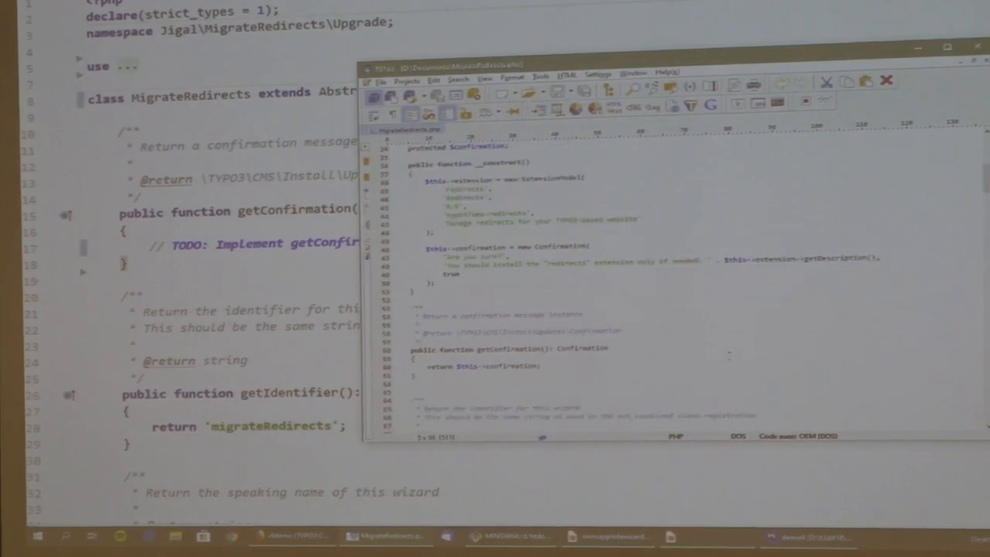
{"action": "scroll", "scroll_direction": "up", "scroll_amount": 3}
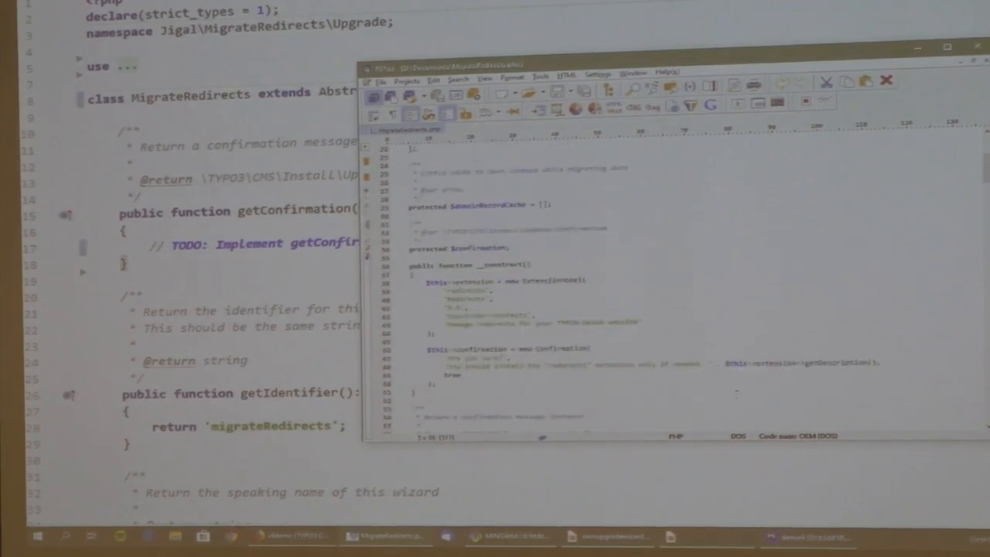
{"action": "scroll", "scroll_direction": "down", "scroll_amount": 3}
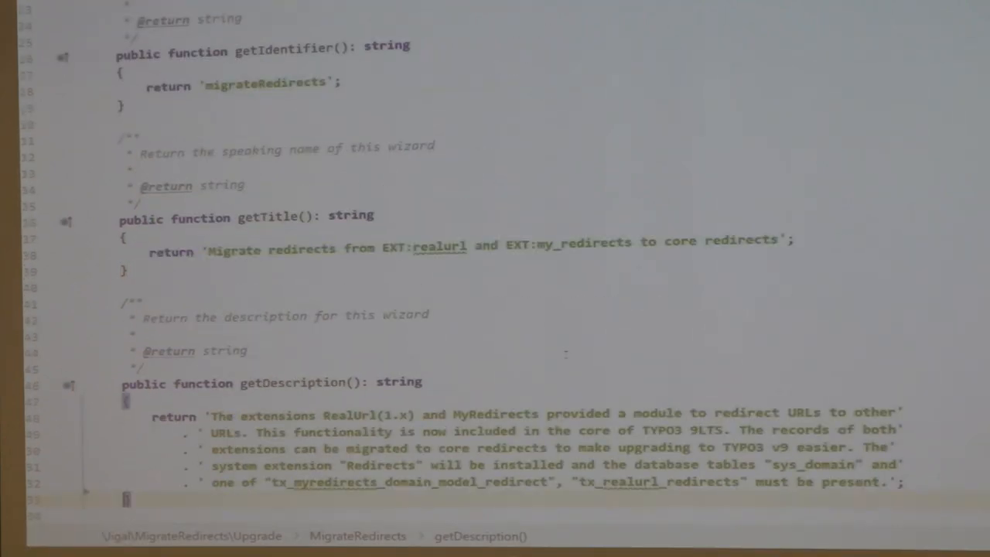
{"action": "scroll", "scroll_direction": "up", "scroll_amount": 3}
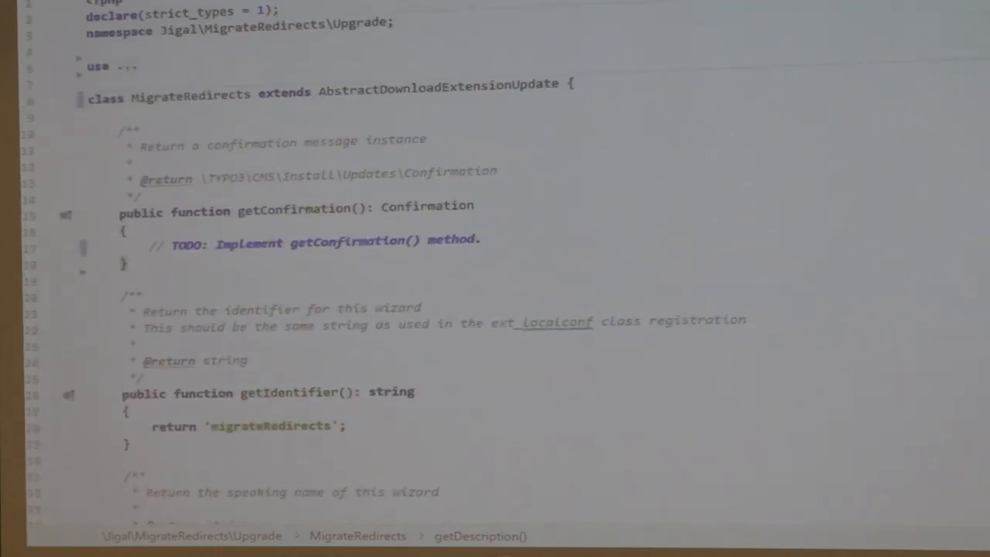
Replace getConfirmation()'s TODO with return $this->confirmation;
{"action": "left_click", "coordinate": [152, 243]}
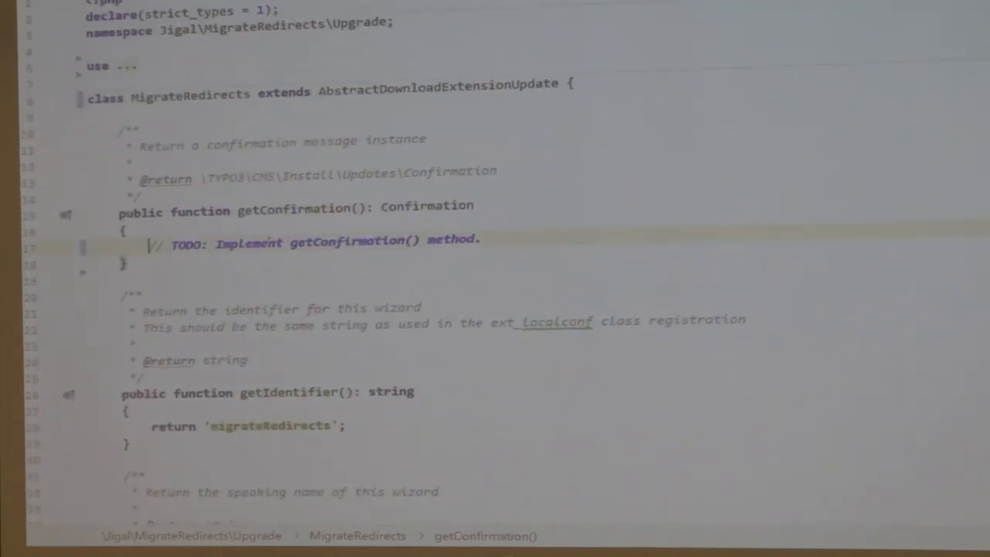
{"action": "type", "text": "return $this->confirmation;"}
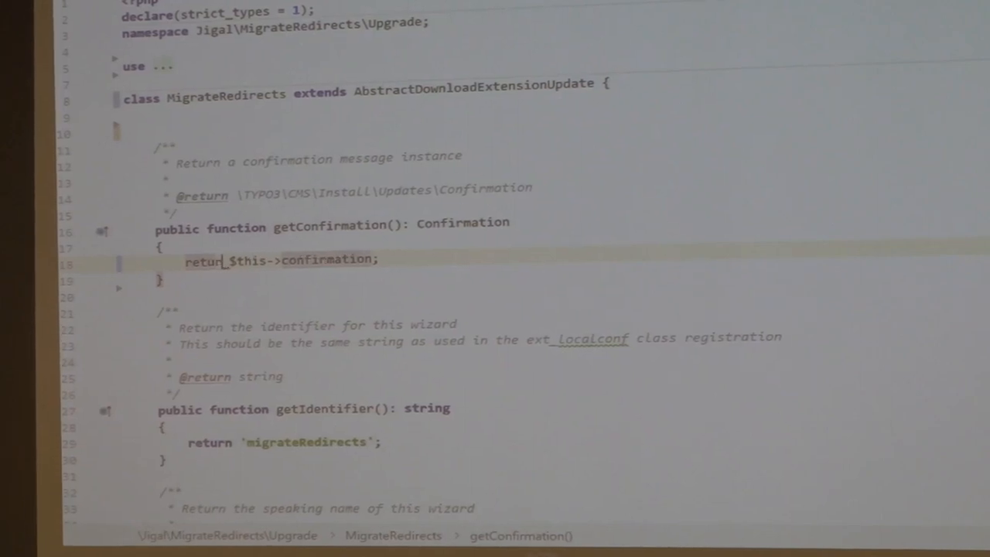
{"action": "triple_click", "coordinate": [281, 259]}
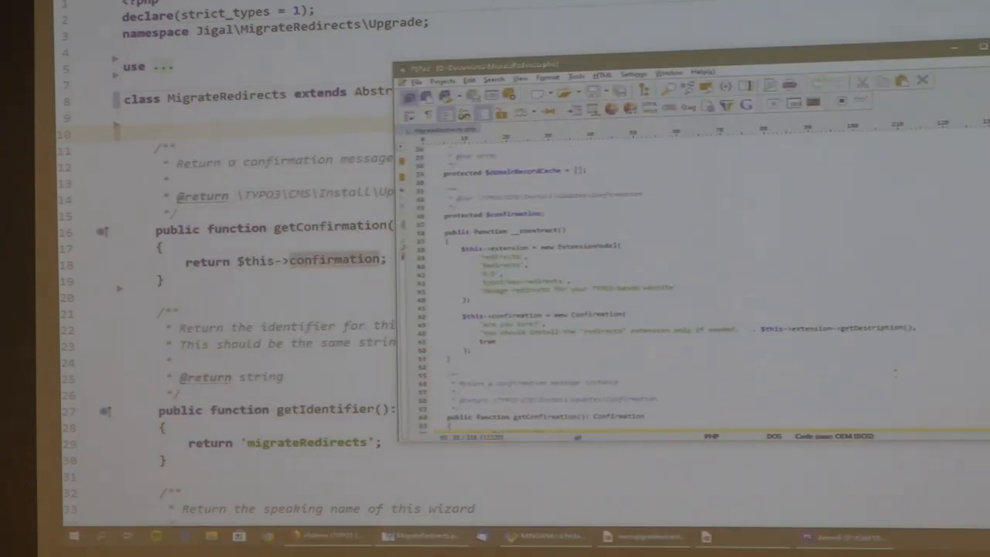
Scroll the reference file to view its property declarations at the top
{"action": "scroll", "scroll_direction": "up", "scroll_amount": 3}
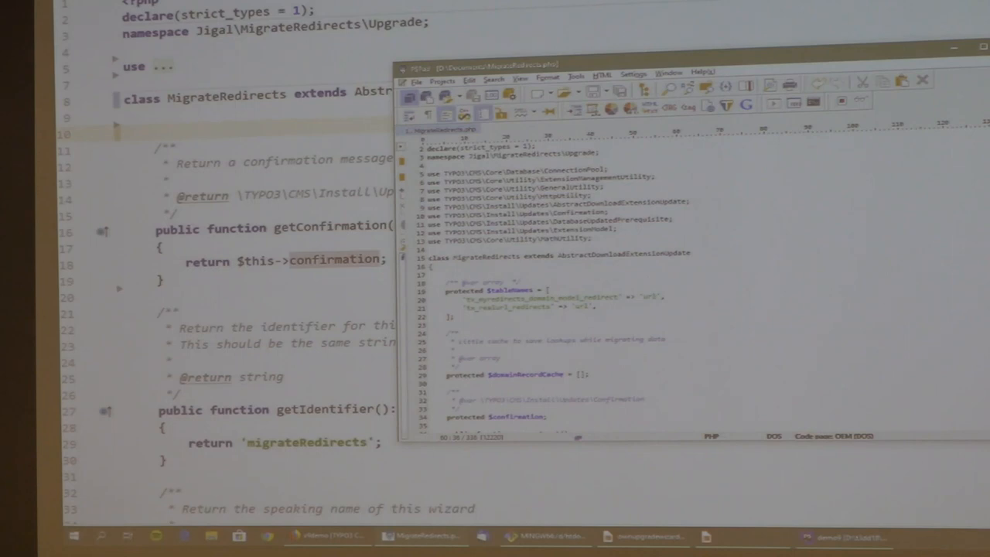
{"action": "scroll", "scroll_direction": "down", "scroll_amount": 3}
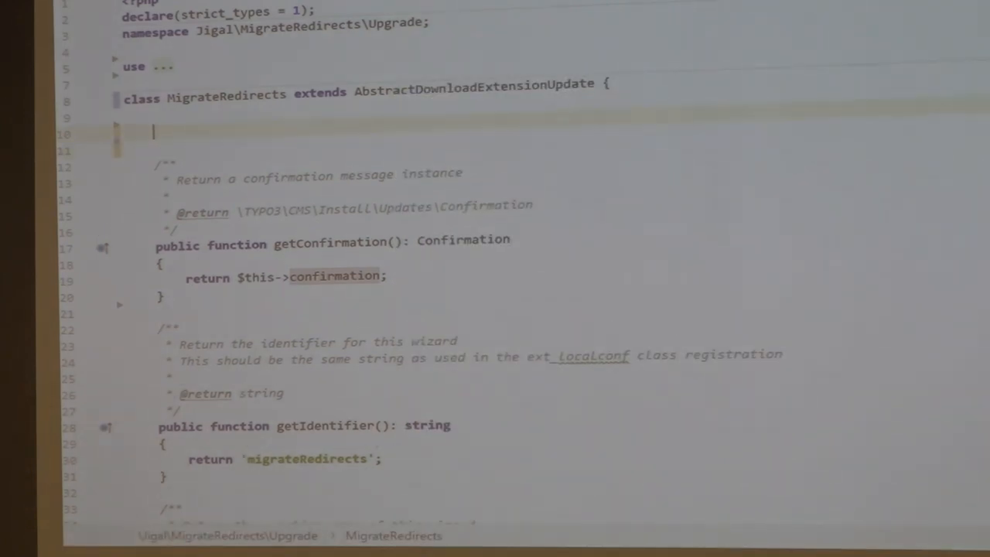
{"action": "type", "text": "protected"}
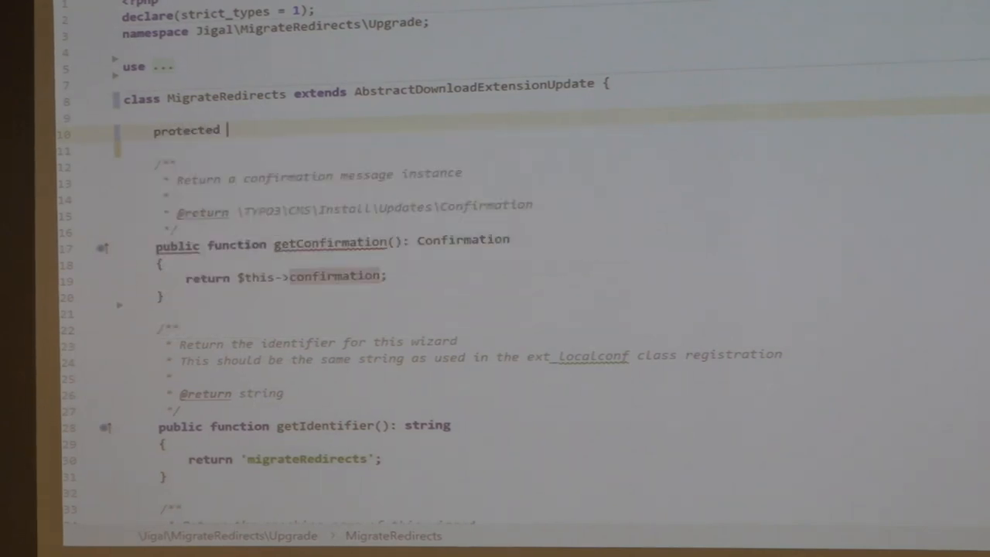
{"action": "type", "text": "$confirmation;"}
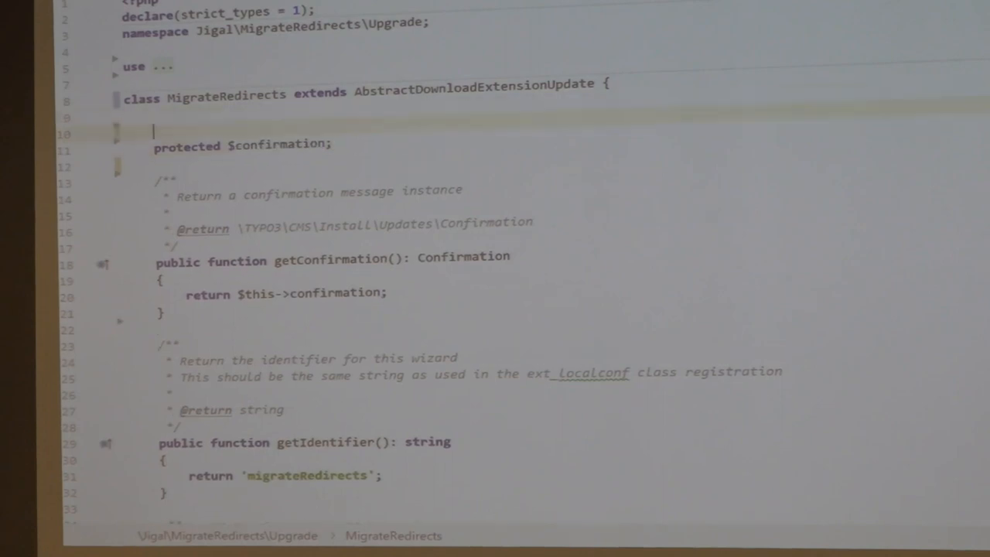
{"action": "type", "text": "Confir"}
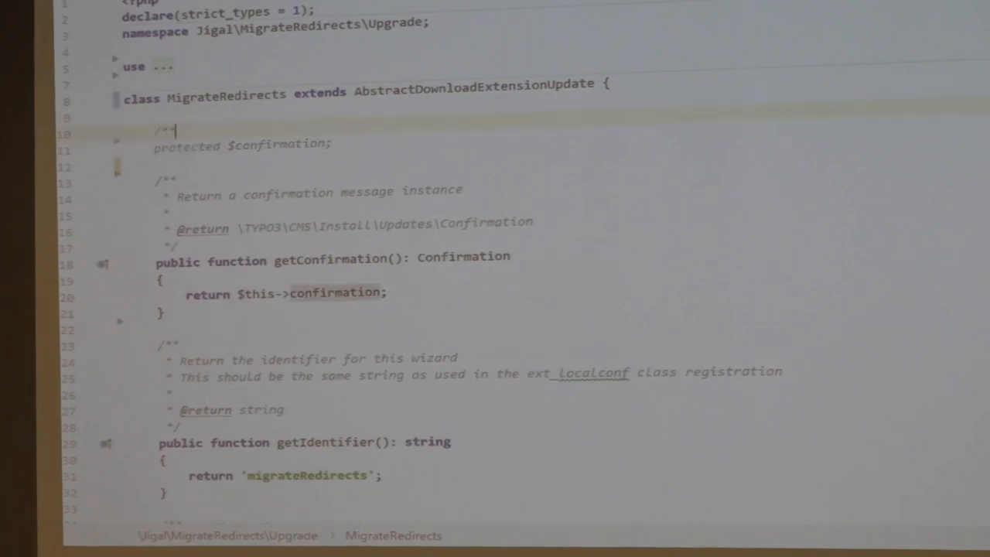
{"action": "type", "text": "@var Confirmation */"}
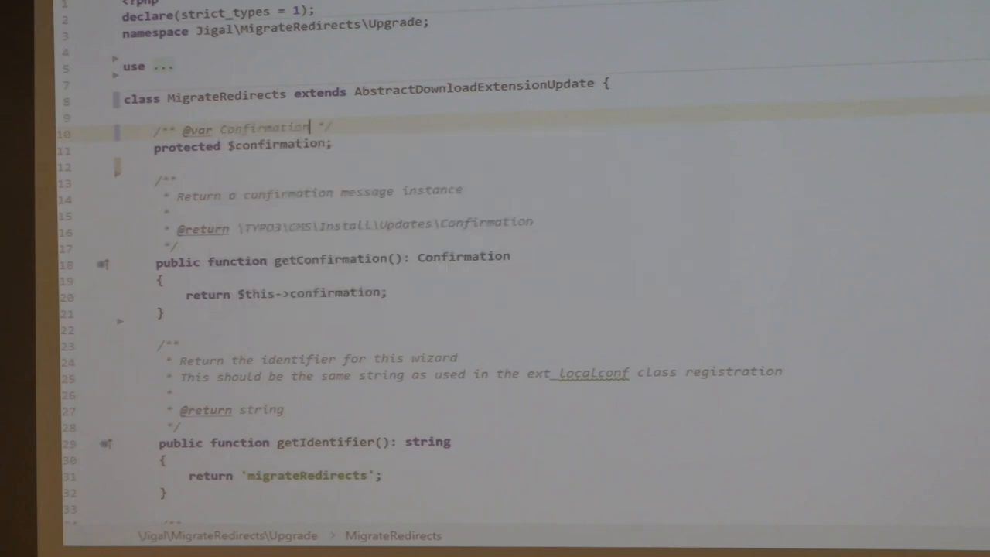
{"action": "double_click", "coordinate": [265, 127]}
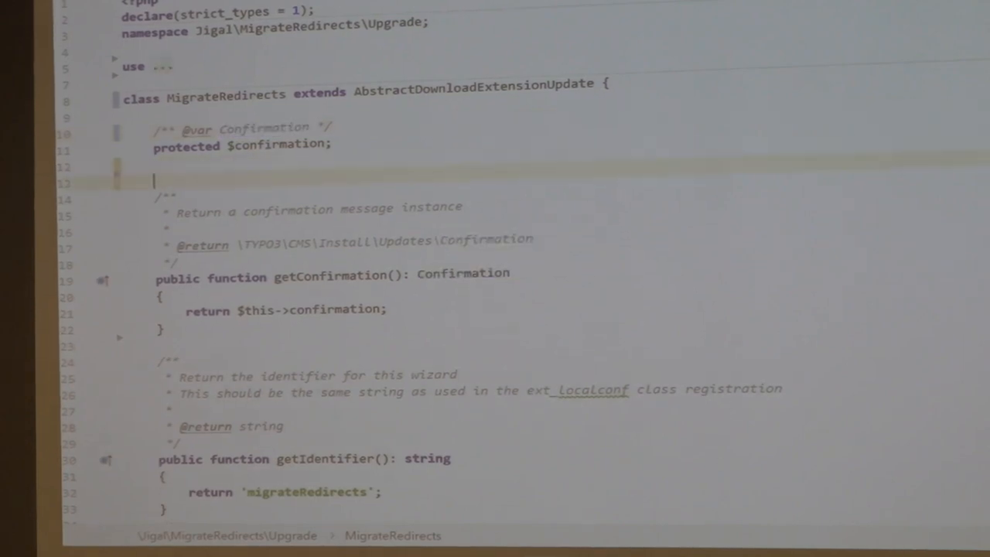
Add a public __construct() method and begin its body with $this
{"action": "type", "text": "public function"}
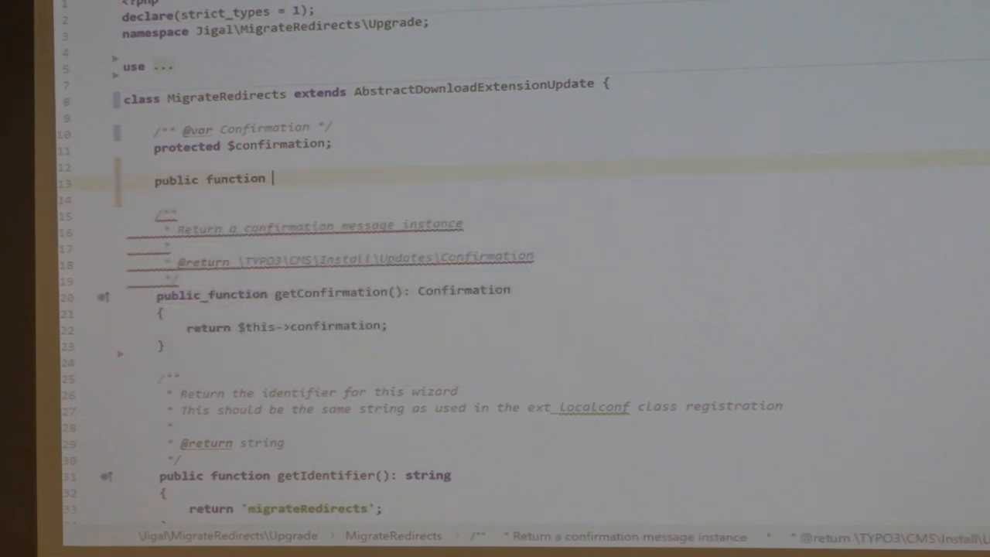
{"action": "type", "text": "__construct()"}
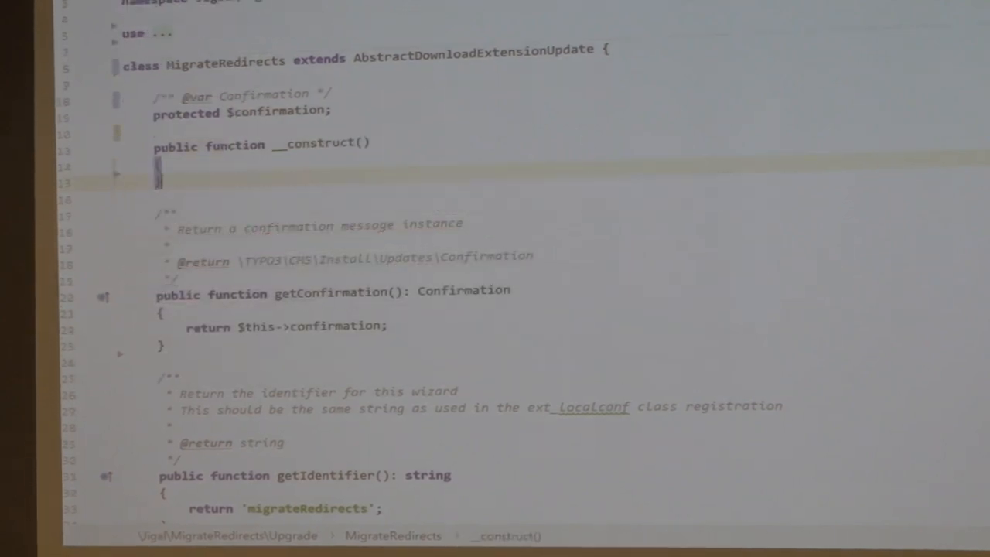
{"action": "key", "text": "enter"}
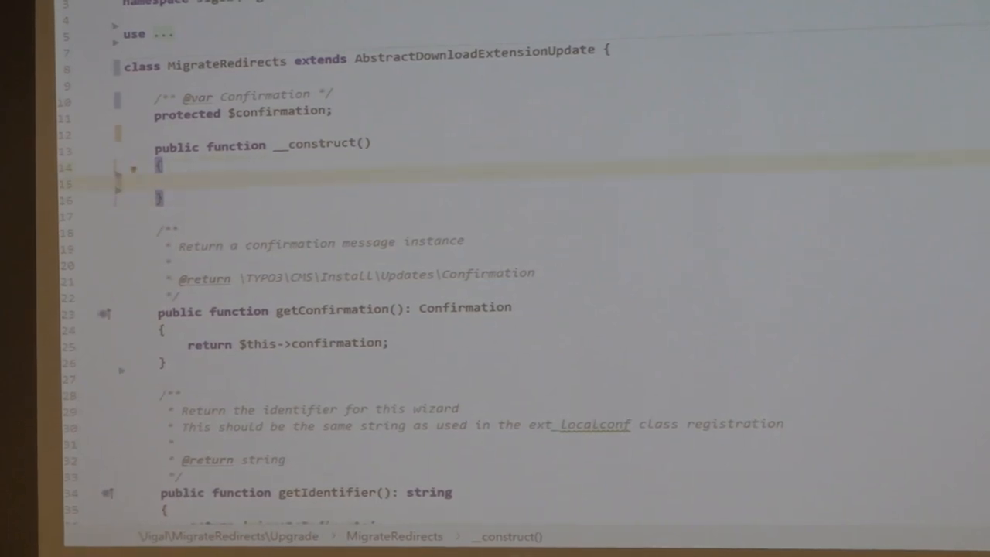
{"action": "type", "text": "$this"}
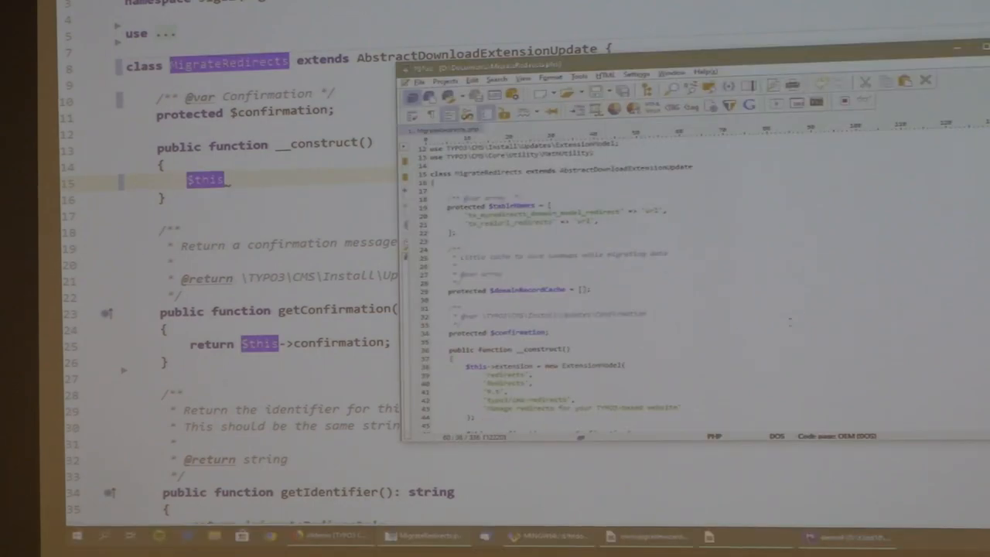
{"action": "scroll", "scroll_direction": "down", "scroll_amount": 3}
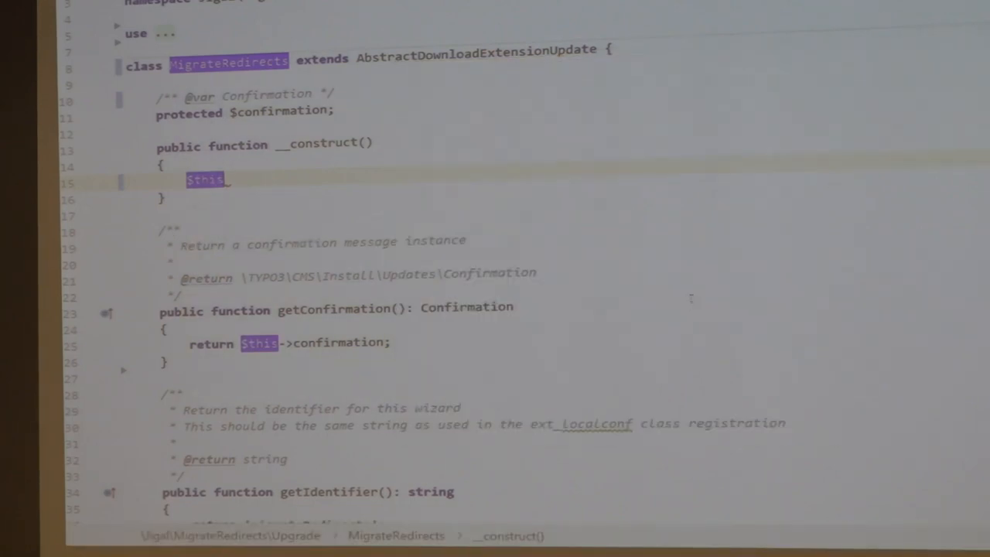
Assign $this->confirmation a new Confirmation titled 'Are you sure?' with an install message and defaultValue: true
{"action": "type", "text": "->confirmation = new"}
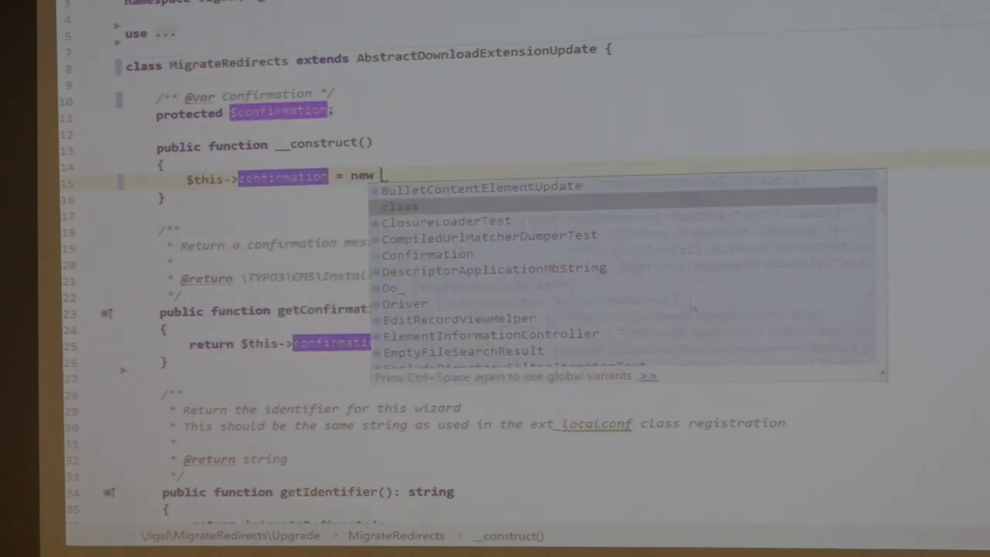
{"action": "type", "text": "Conf"}
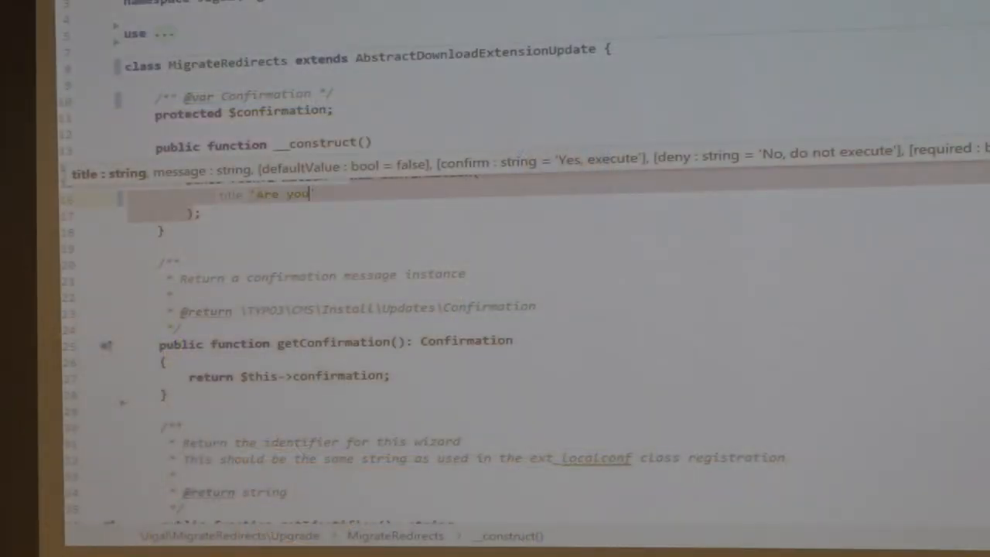
{"action": "type", "text": "sure?',"}
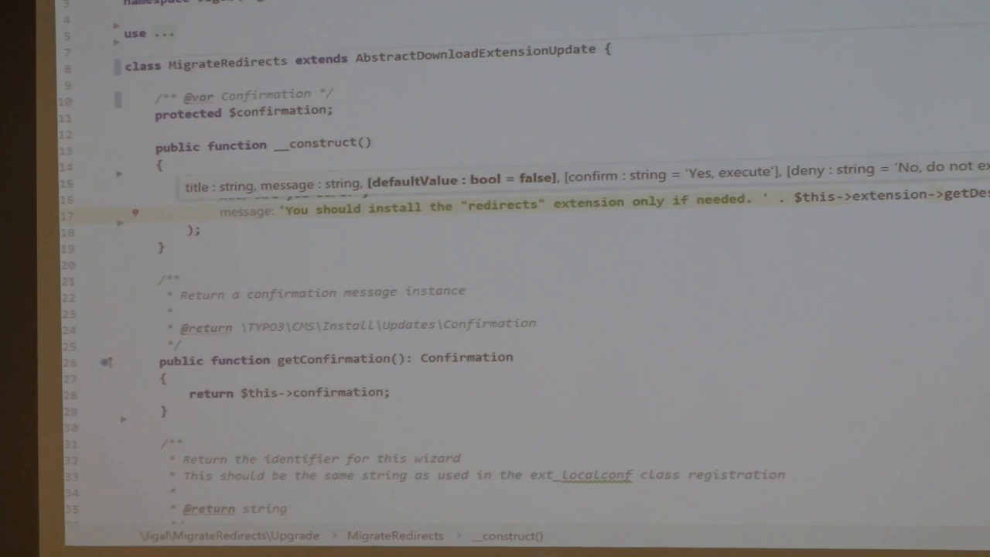
{"action": "key", "text": "Enter"}
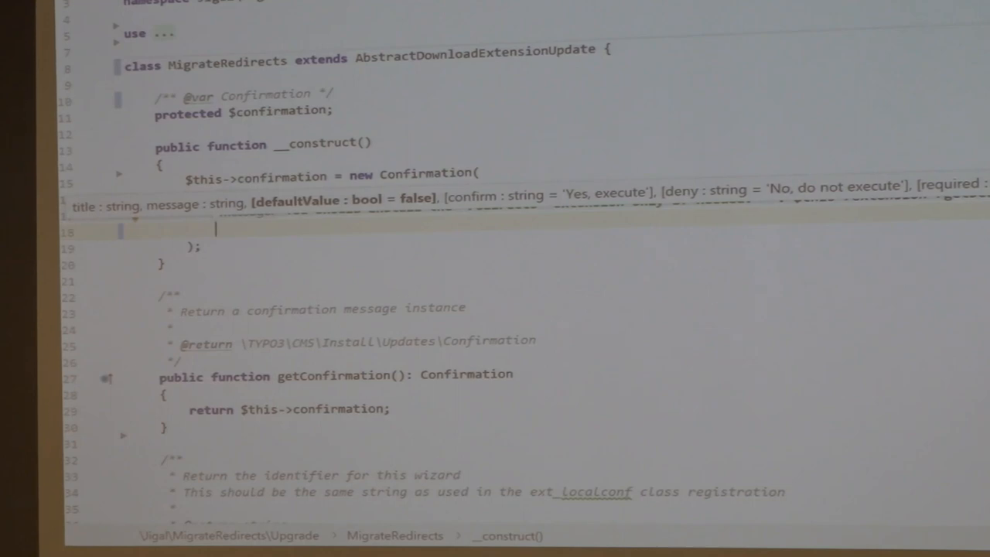
{"action": "type", "text": "true"}
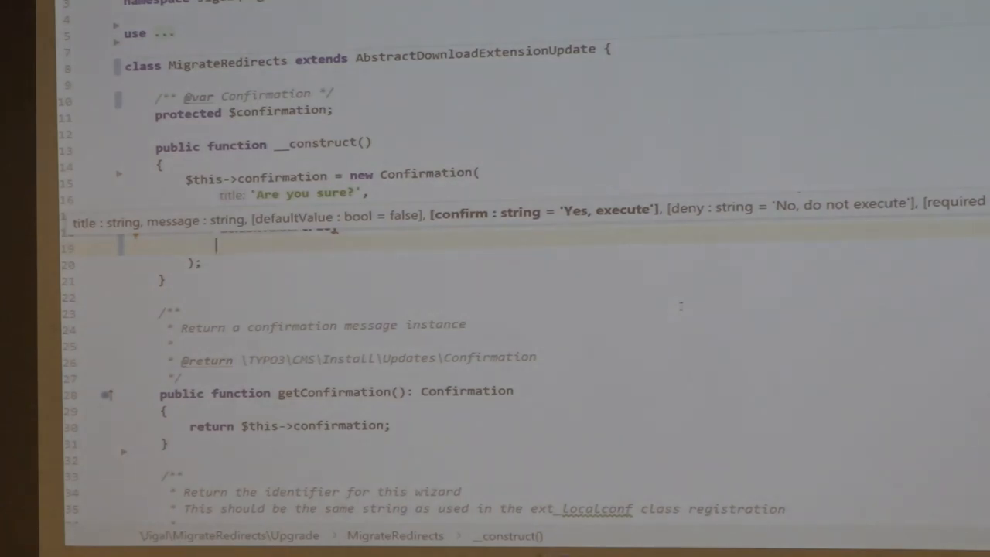
{"action": "type", "text": "defaultValue: true"}
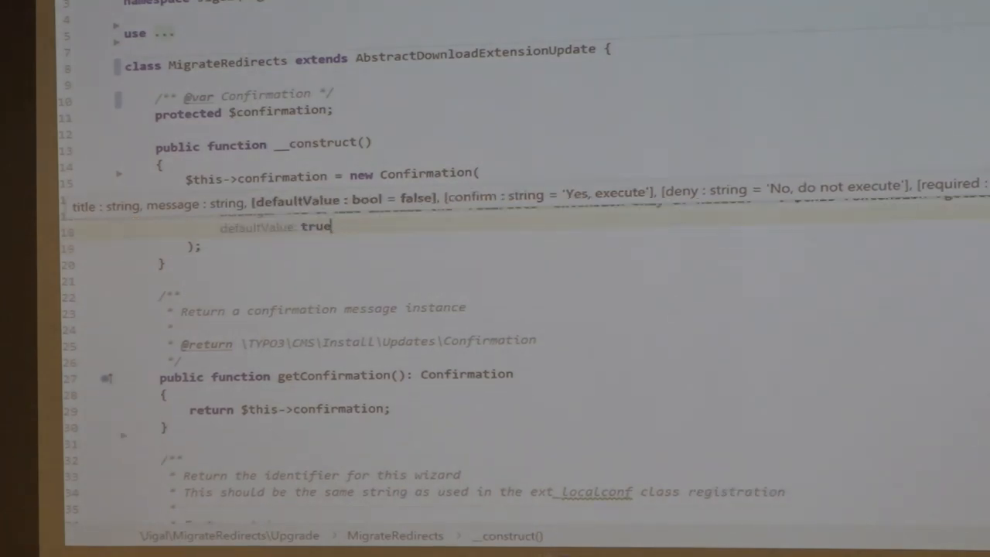
{"action": "double_click", "coordinate": [314, 226]}
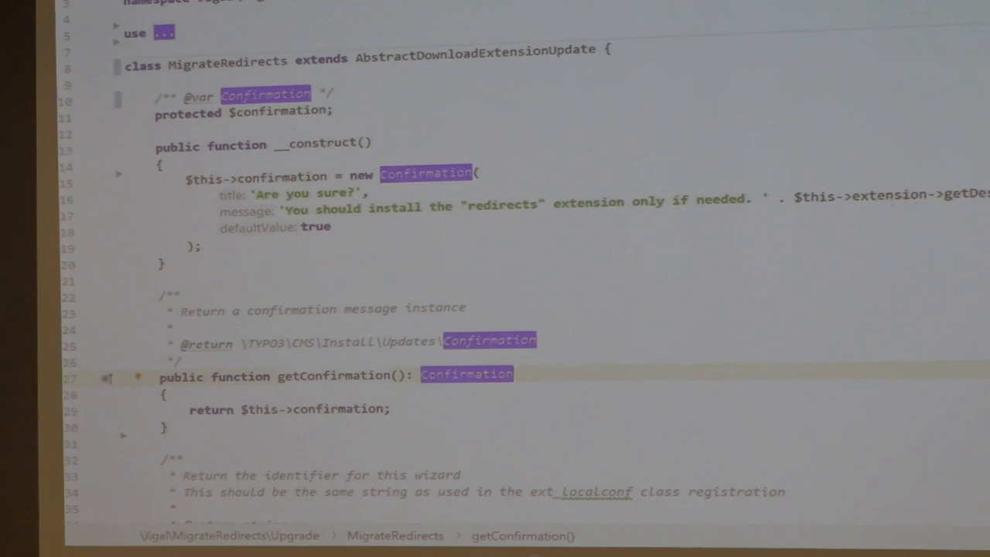
{"action": "mouse_move", "coordinate": [868, 195]}
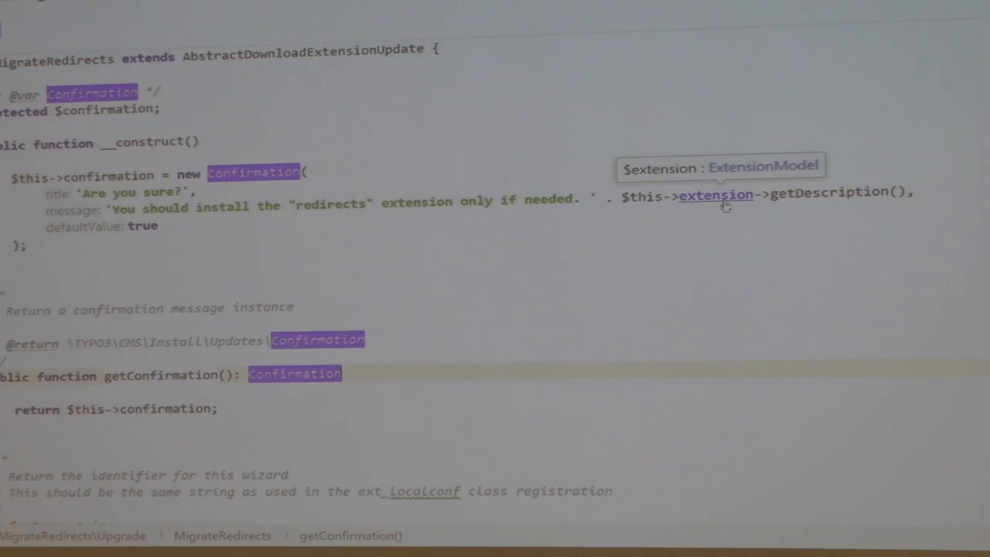
{"action": "mouse_move", "coordinate": [714, 193]}
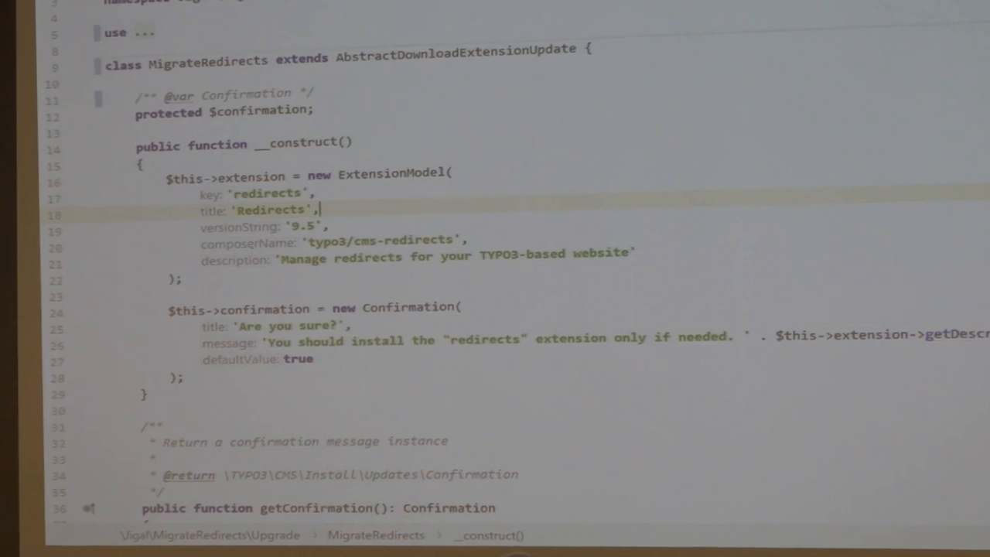
Replace updateNecessary()'s TODO with return true;
{"action": "scroll", "scroll_direction": "down", "scroll_amount": 3}
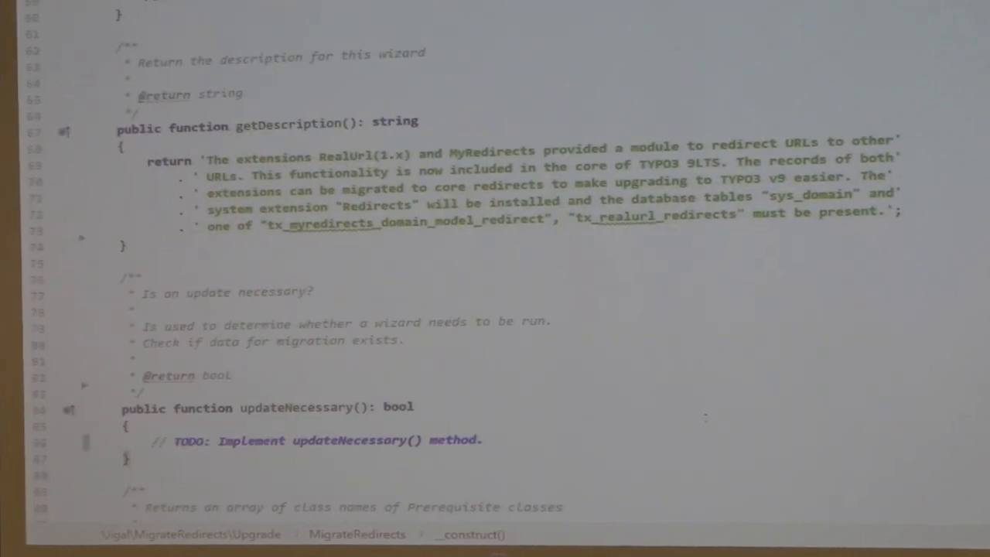
{"action": "scroll", "scroll_direction": "down", "scroll_amount": 3}
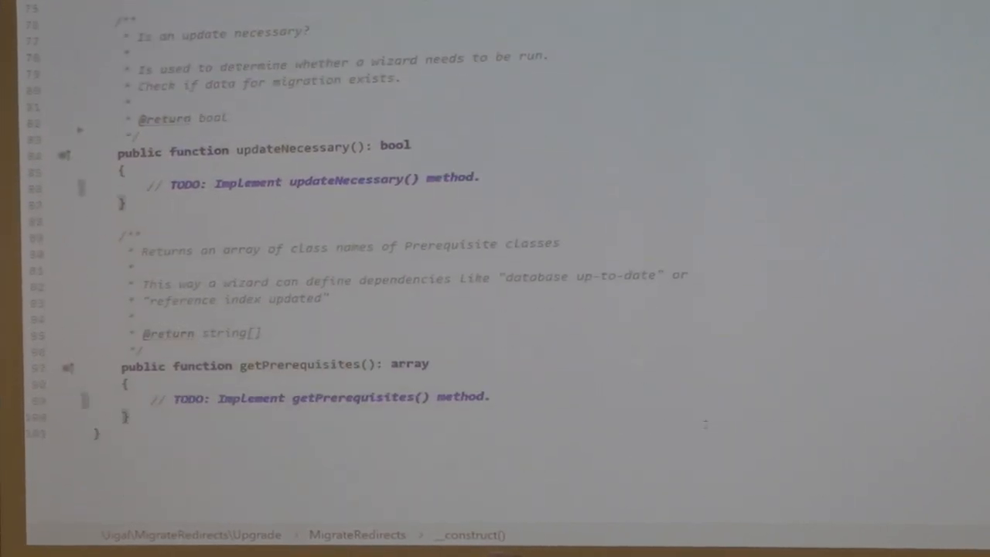
{"action": "scroll", "scroll_direction": "up", "scroll_amount": 3}
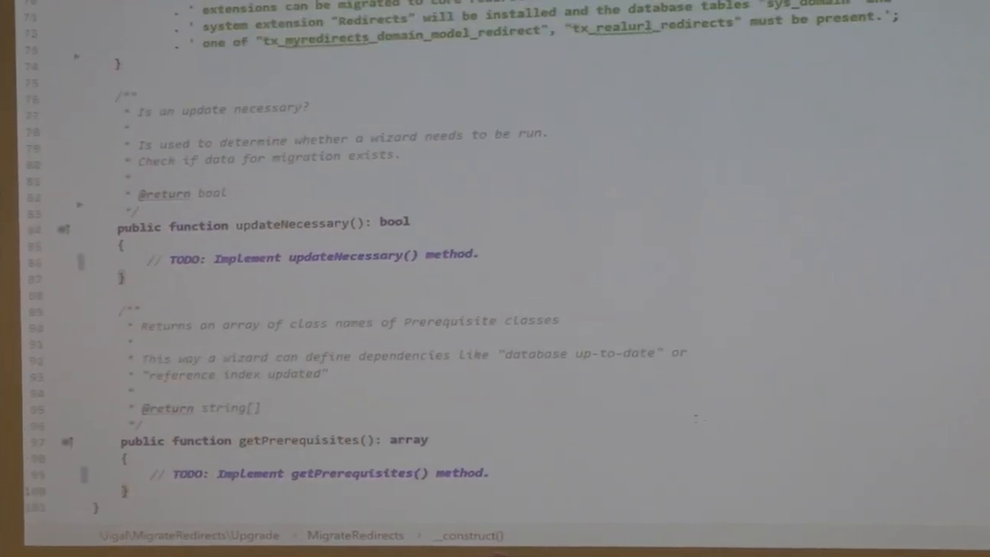
{"action": "scroll", "scroll_direction": "up", "scroll_amount": 3}
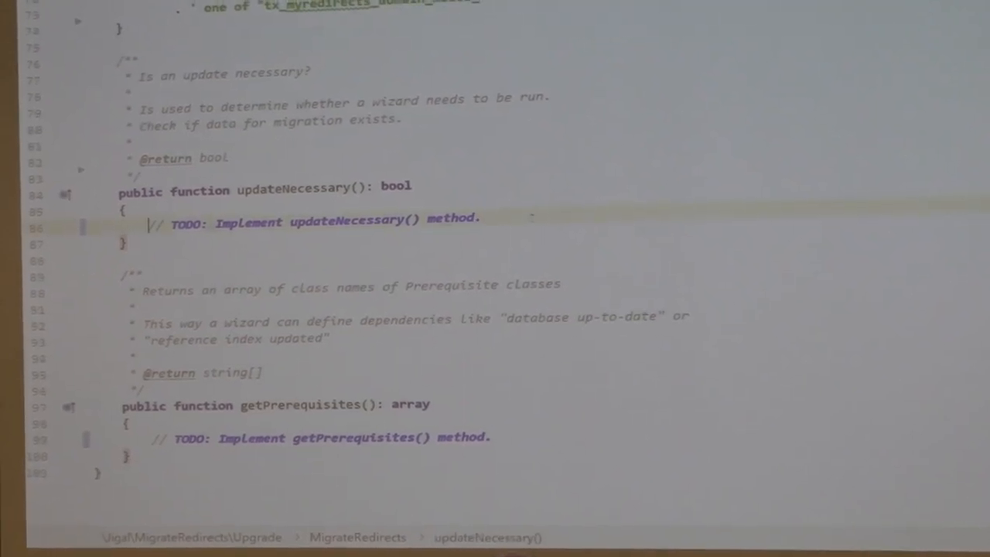
{"action": "type", "text": "return true"}
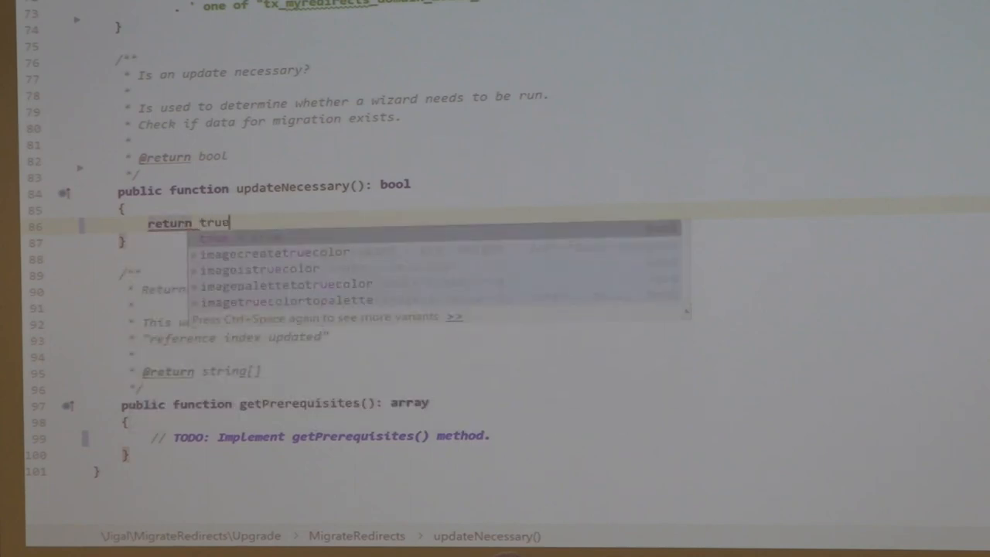
{"action": "type", "text": ";"}
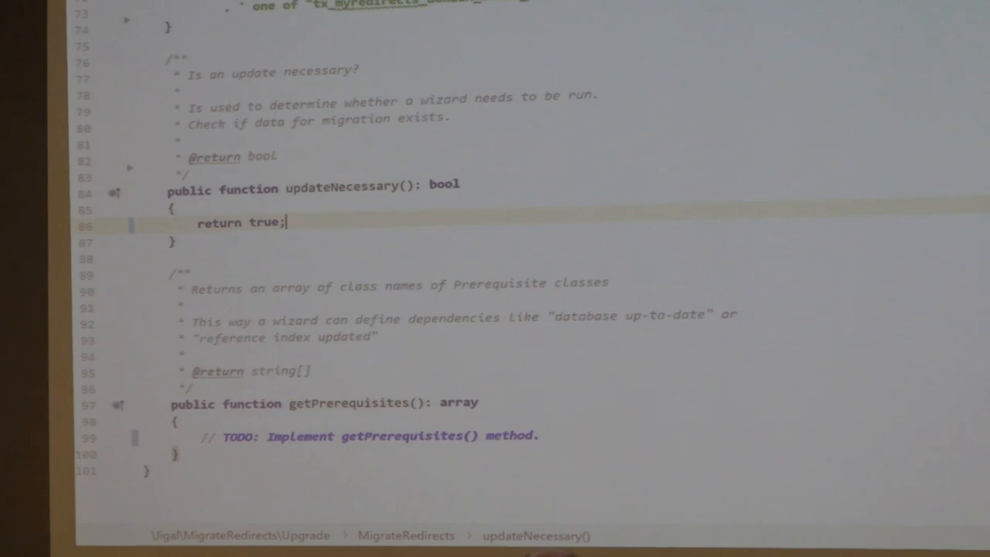
{"action": "left_click", "coordinate": [286, 337]}
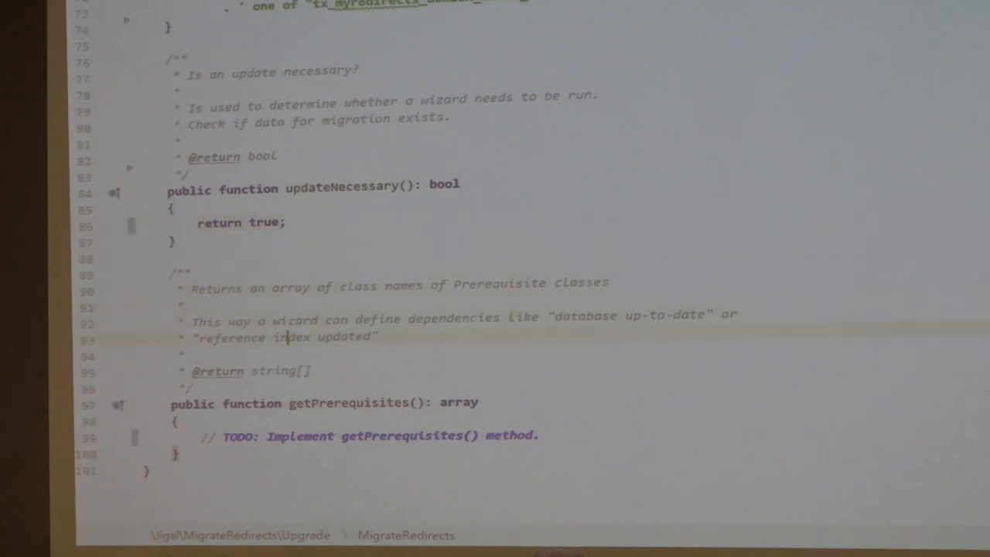
{"action": "left_click", "coordinate": [175, 421]}
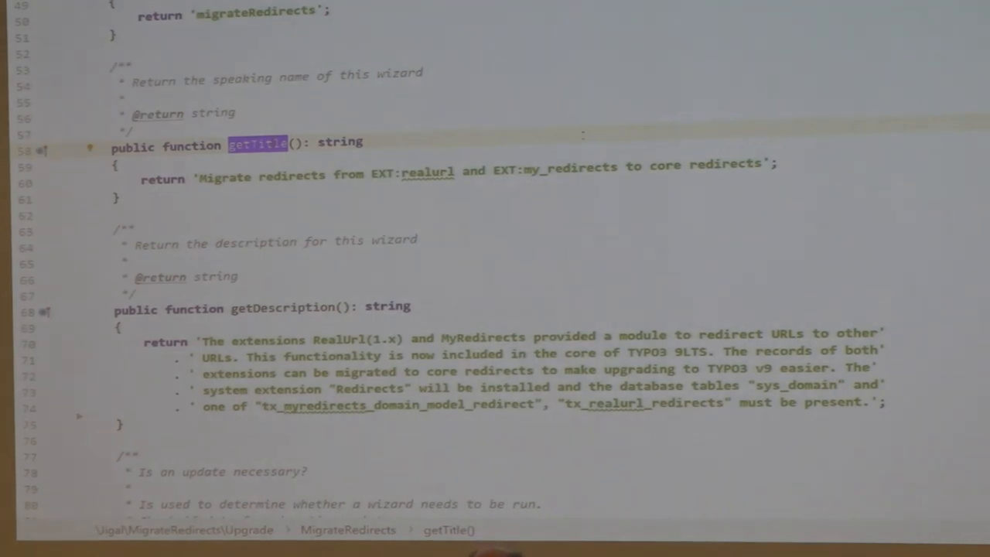
{"action": "scroll", "scroll_direction": "down", "scroll_amount": 3}
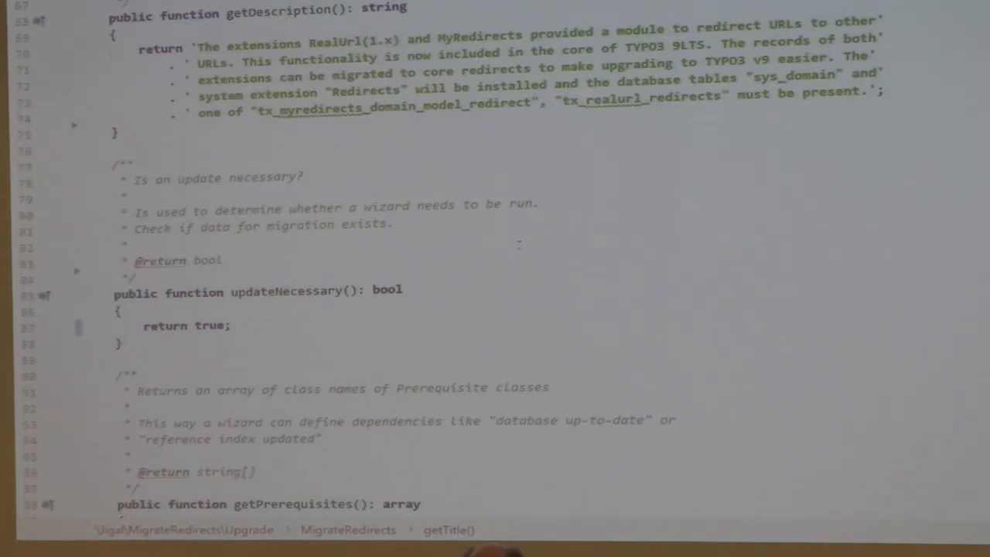
{"action": "scroll", "scroll_direction": "down", "scroll_amount": 3}
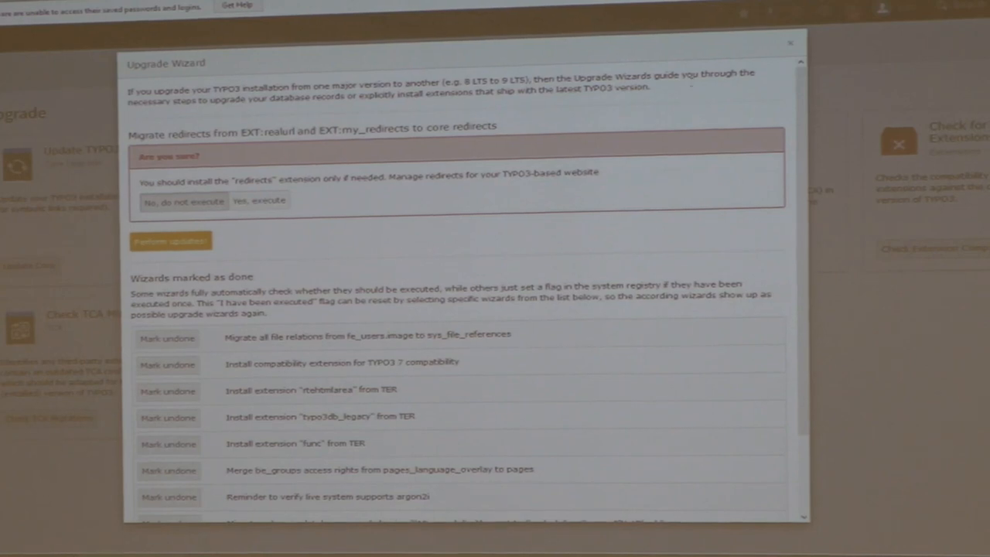
Return to the PhpStorm code where getIdentifier() returns 'migrateRedirects' and getTitle() the migration title
{"action": "left_click", "coordinate": [788, 43]}
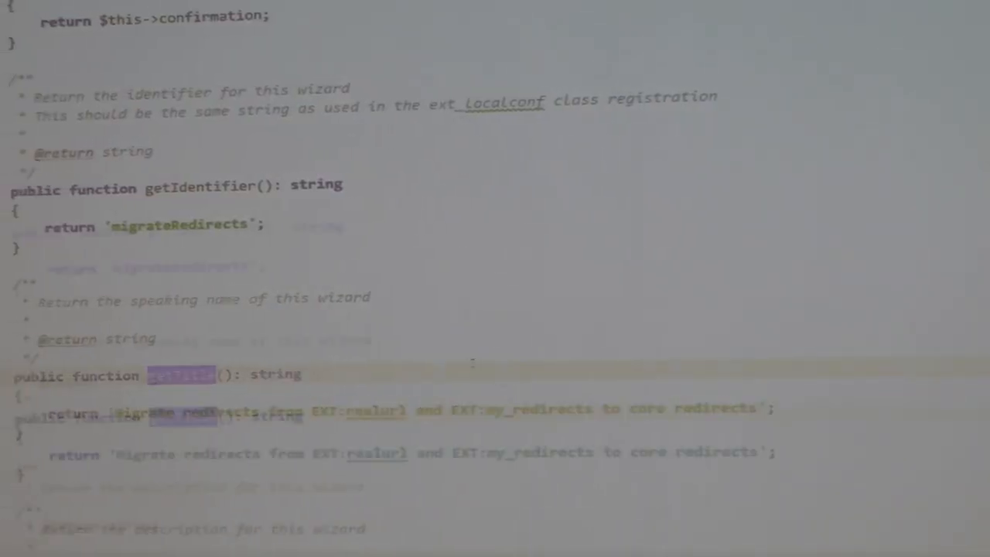
{"action": "scroll", "scroll_direction": "down", "scroll_amount": 3}
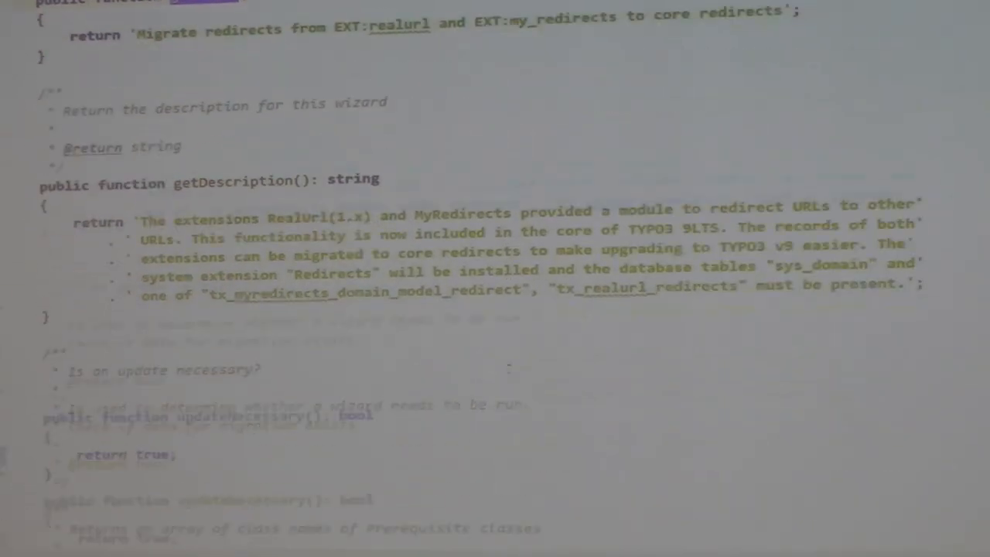
{"action": "scroll", "scroll_direction": "down", "scroll_amount": 3}
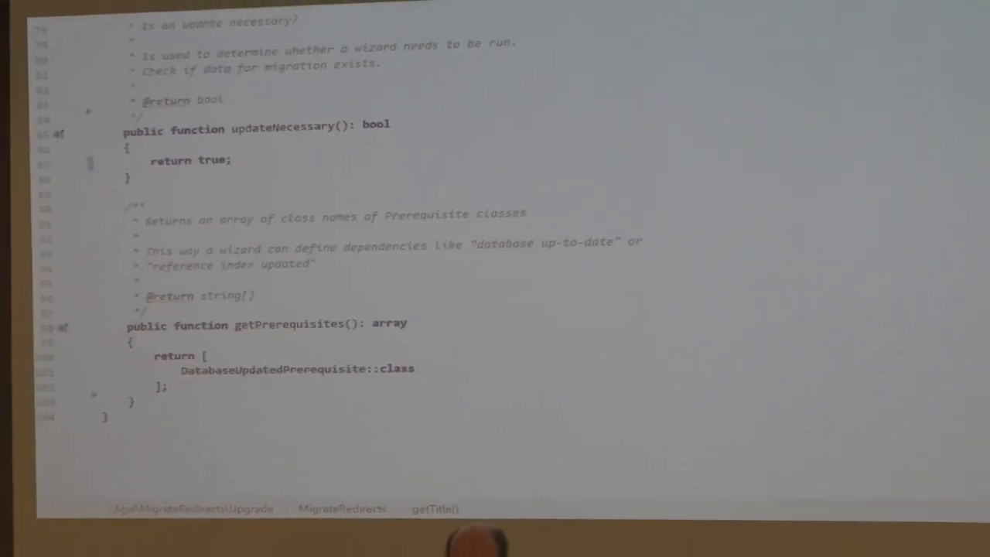
{"action": "left_click", "coordinate": [232, 163]}
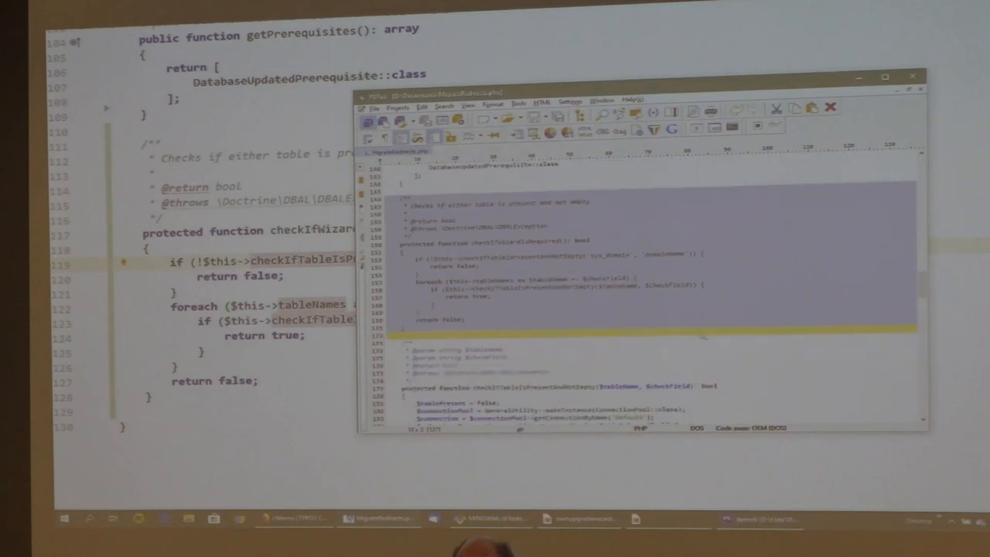
Place the protected checkIfTableIsPresentAndNotEmpty() helper below checkIfWizardIsRequired(), counting rows when the column exists
{"action": "scroll", "scroll_direction": "down", "scroll_amount": 3}
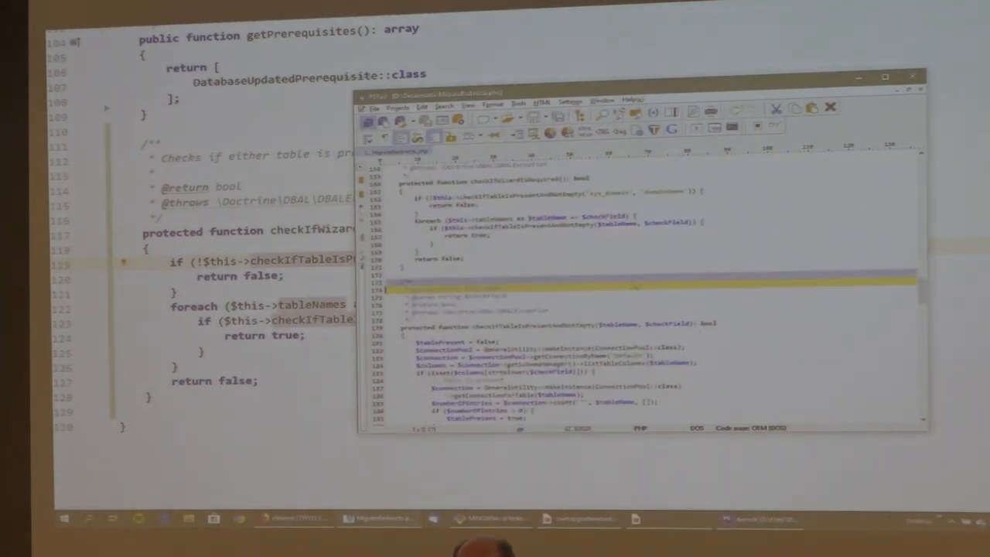
{"action": "scroll", "scroll_direction": "down", "scroll_amount": 3}
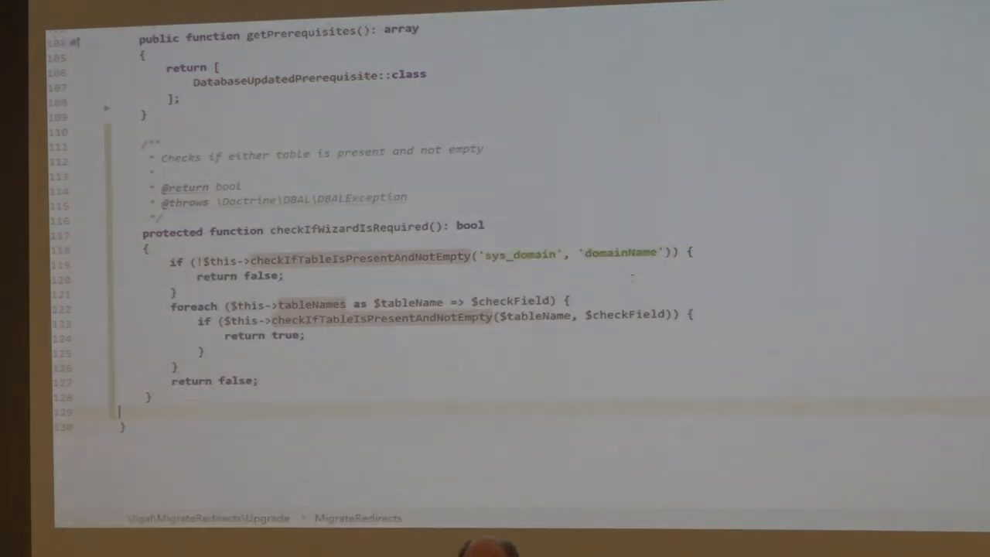
{"action": "scroll", "scroll_direction": "down", "scroll_amount": 3}
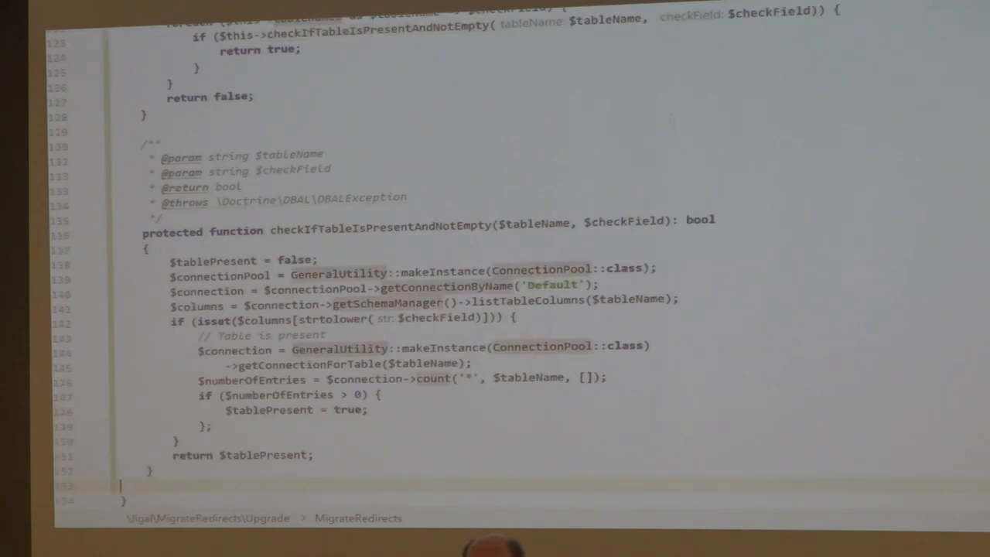
{"action": "scroll", "scroll_direction": "up", "scroll_amount": 3}
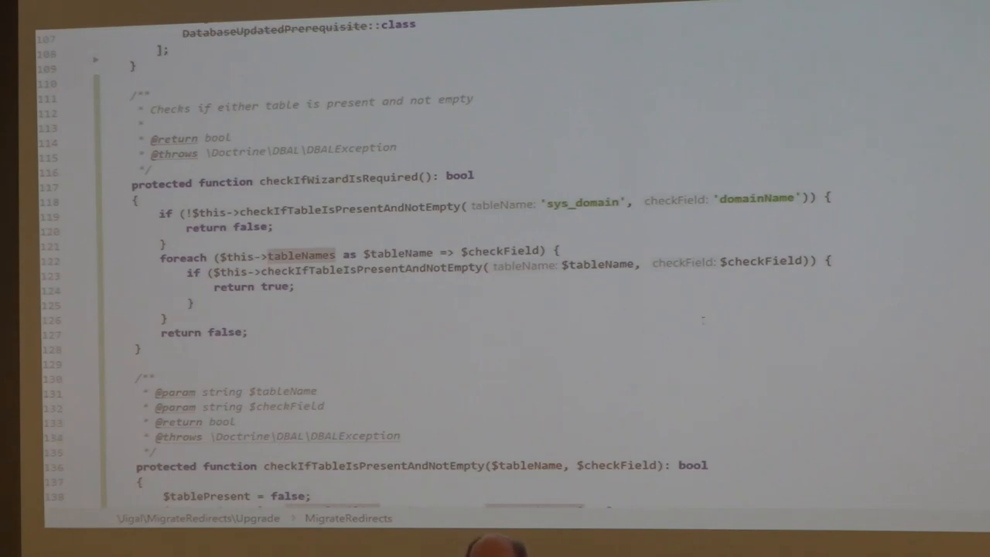
{"action": "scroll", "scroll_direction": "down", "scroll_amount": 3}
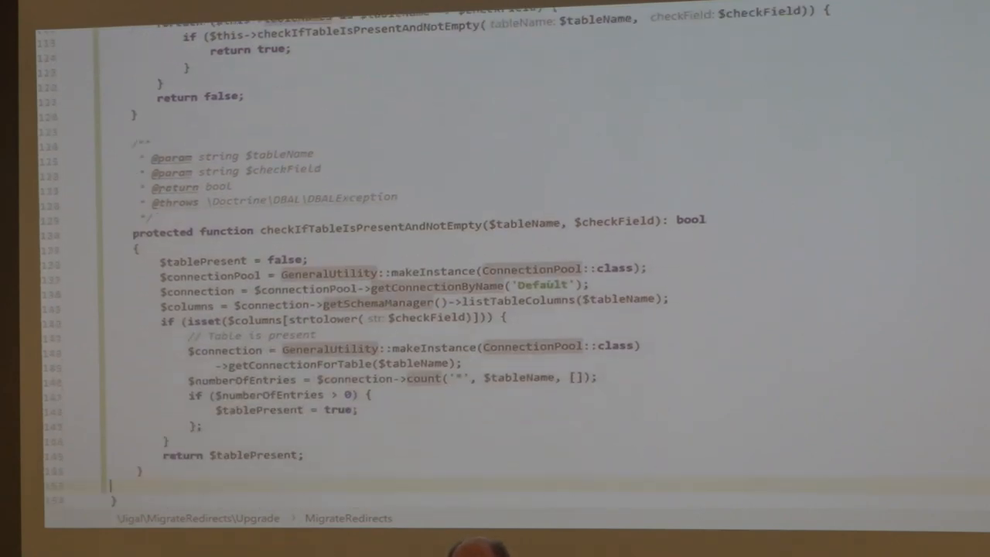
{"action": "scroll", "scroll_direction": "down", "scroll_amount": 3}
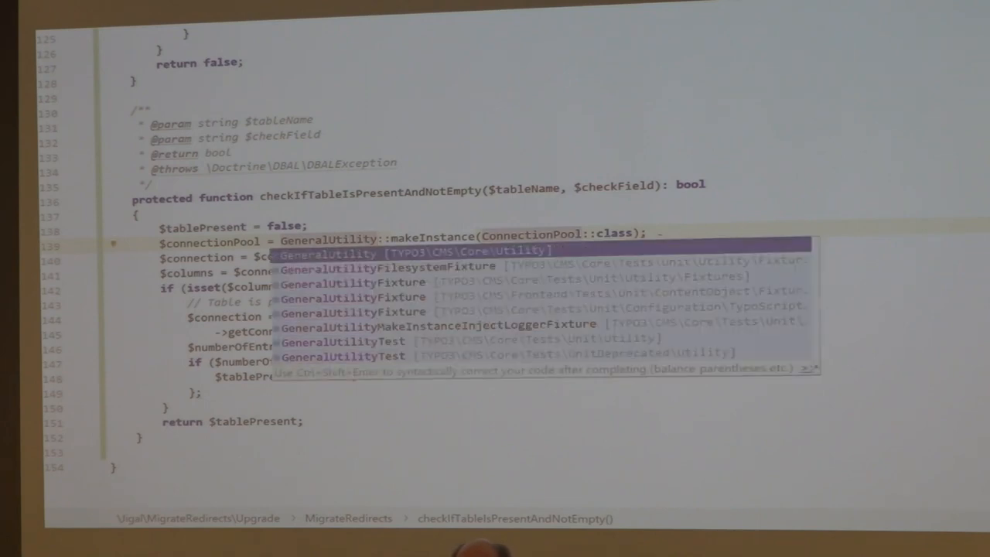
Resolve GeneralUtility and ConnectionPool in the helper as imported core classes
{"action": "key", "text": "Escape"}
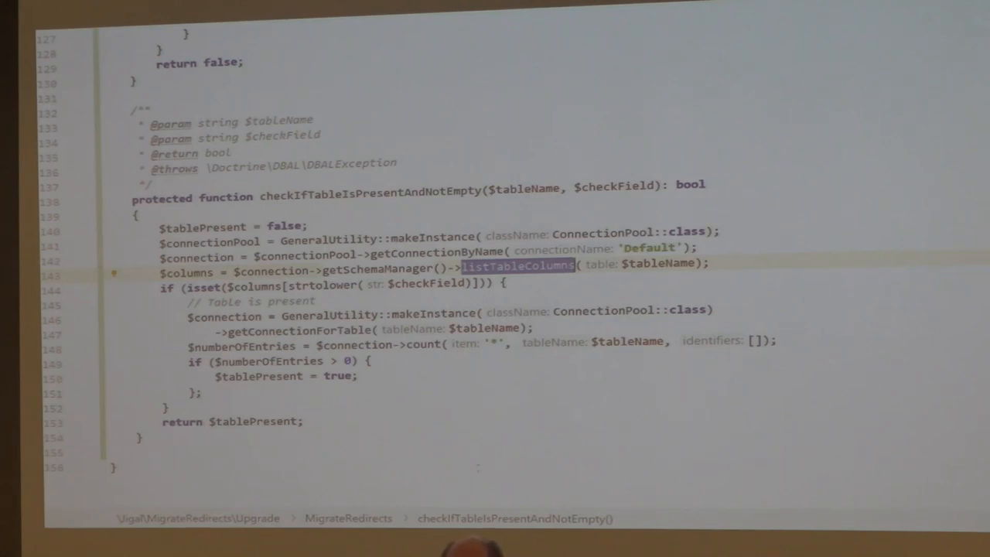
Bring the Notepad++ reference file back up showing its use imports and property declarations
{"action": "scroll", "scroll_direction": "up", "scroll_amount": 3}
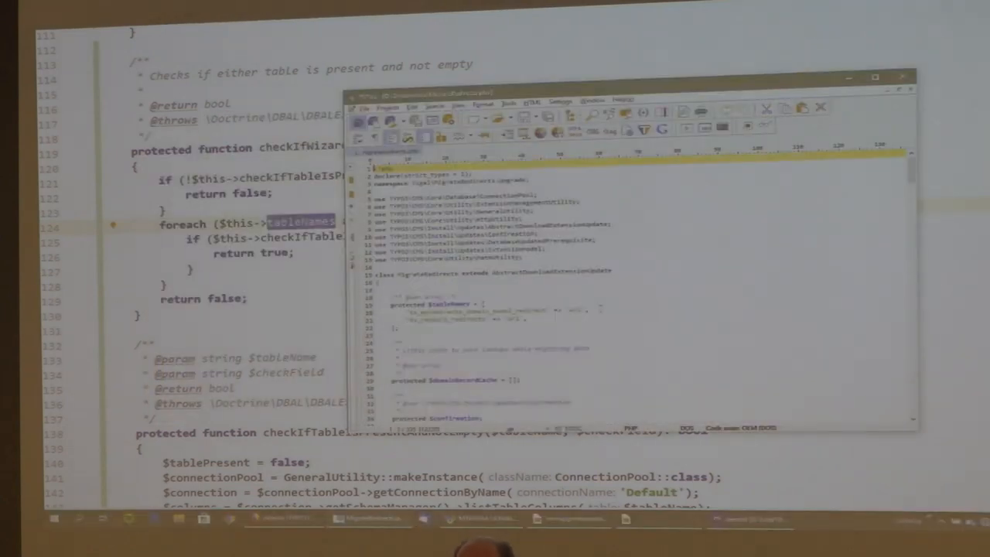
Select the old $tableNames definitions mapping tx_myredirects_domain_model_redirect and tx_realurl_redirects to 'url'
{"action": "scroll", "scroll_direction": "down", "scroll_amount": 3}
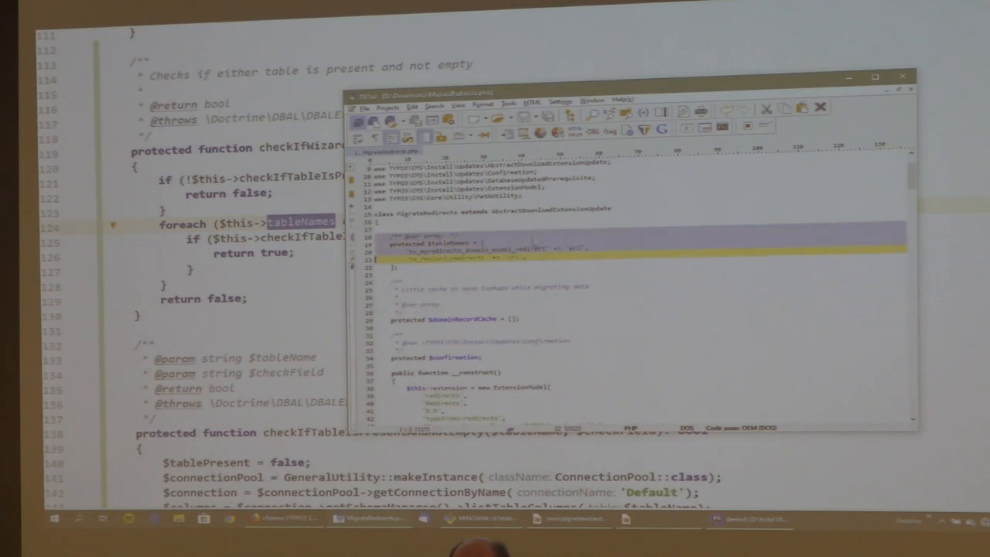
{"action": "left_click", "coordinate": [902, 76]}
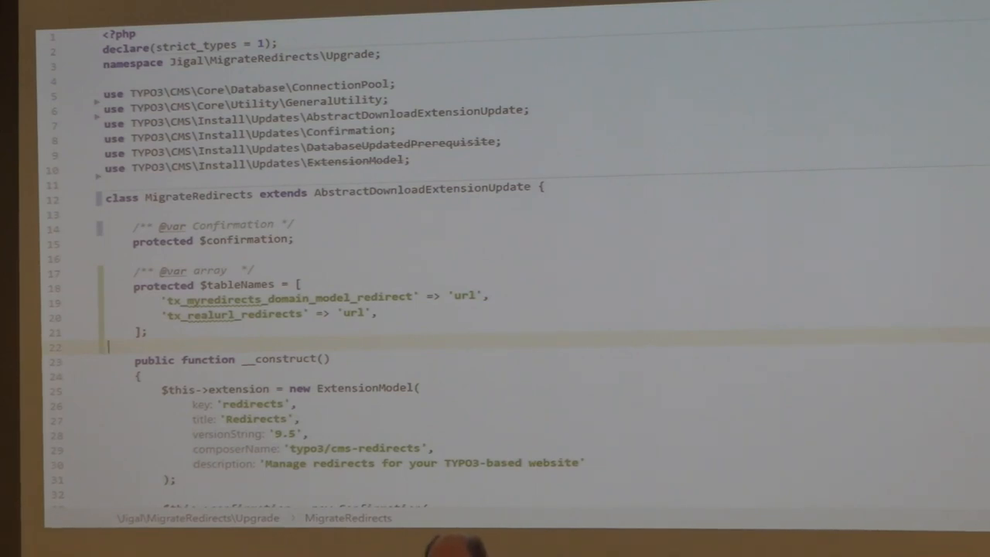
{"action": "scroll", "scroll_direction": "down", "scroll_amount": 3}
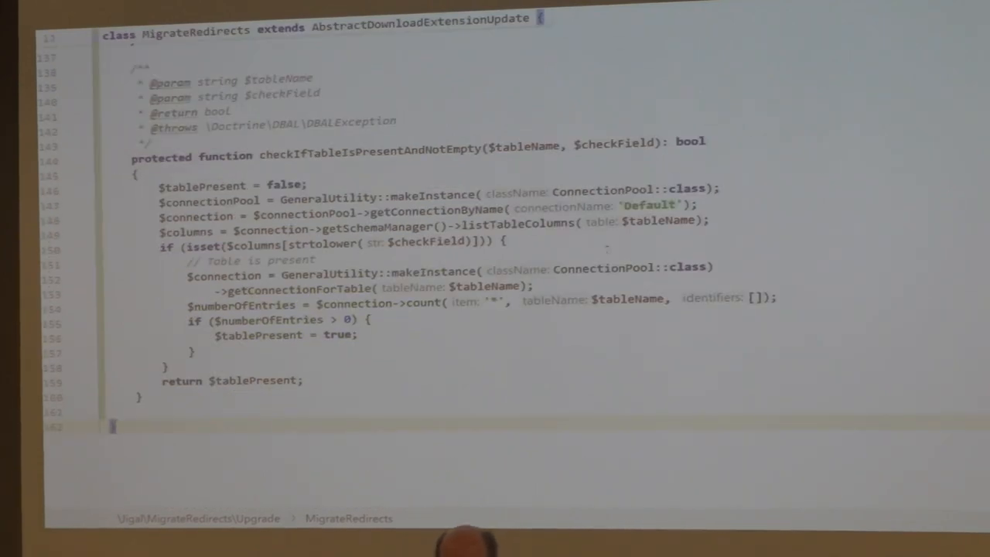
{"action": "scroll", "scroll_direction": "up", "scroll_amount": 3}
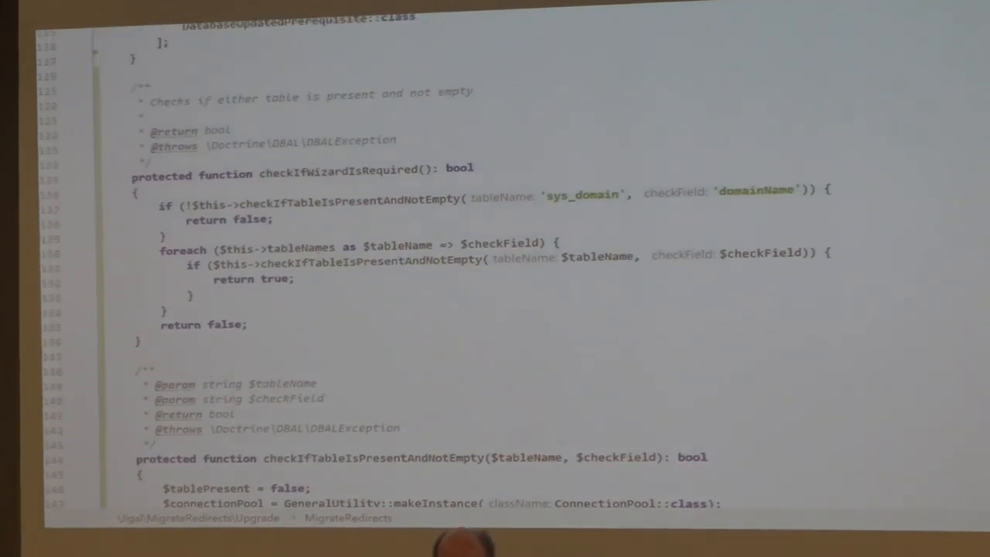
{"action": "double_click", "coordinate": [301, 248]}
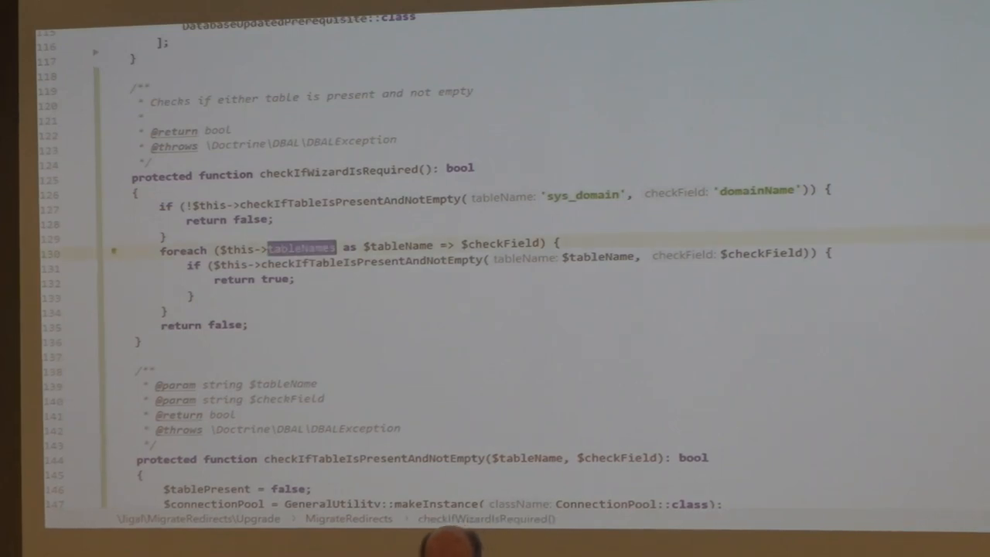
{"action": "scroll", "scroll_direction": "down", "scroll_amount": 3}
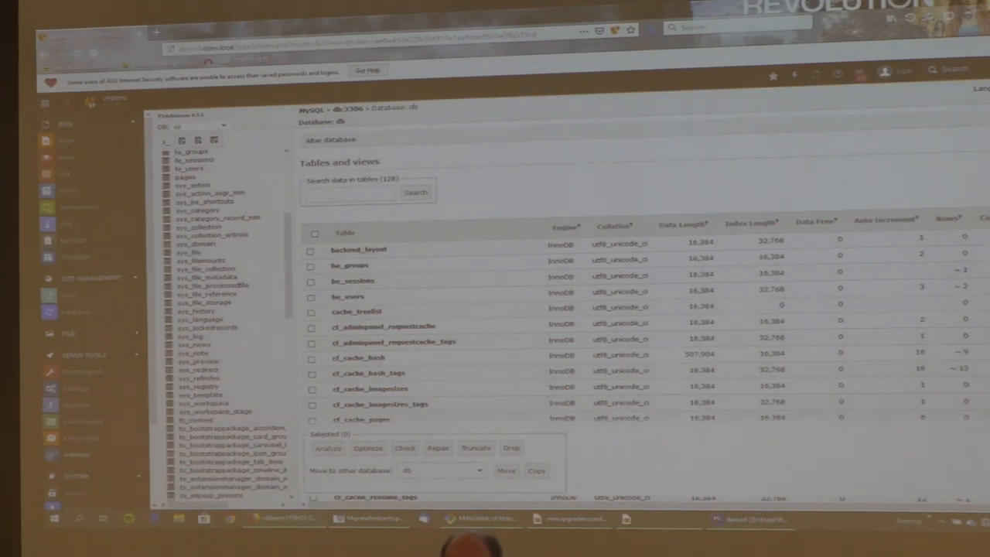
View the single sys_domain record and scroll the table list toward the redirect extension tables
{"action": "scroll", "scroll_direction": "down", "scroll_amount": 3}
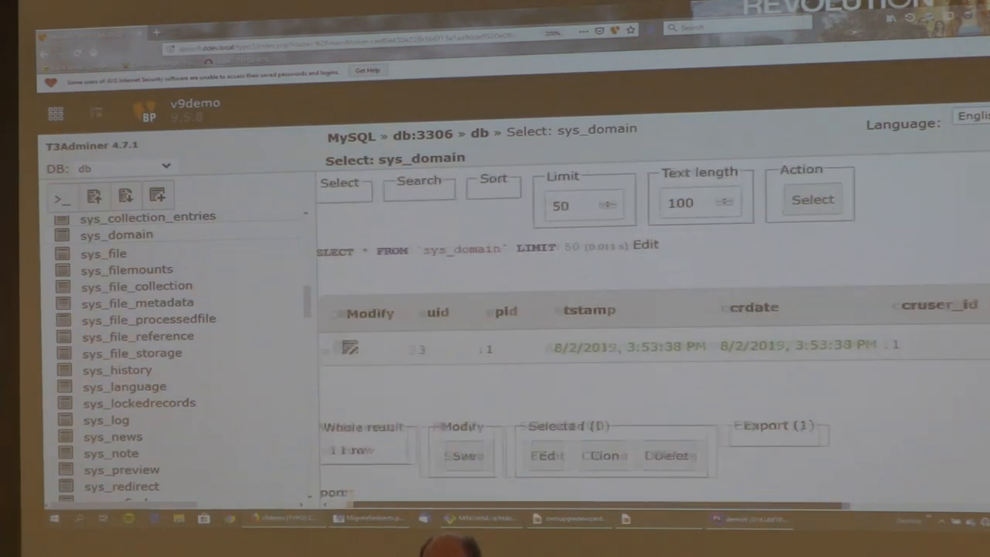
{"action": "scroll", "scroll_direction": "right", "scroll_amount": 3}
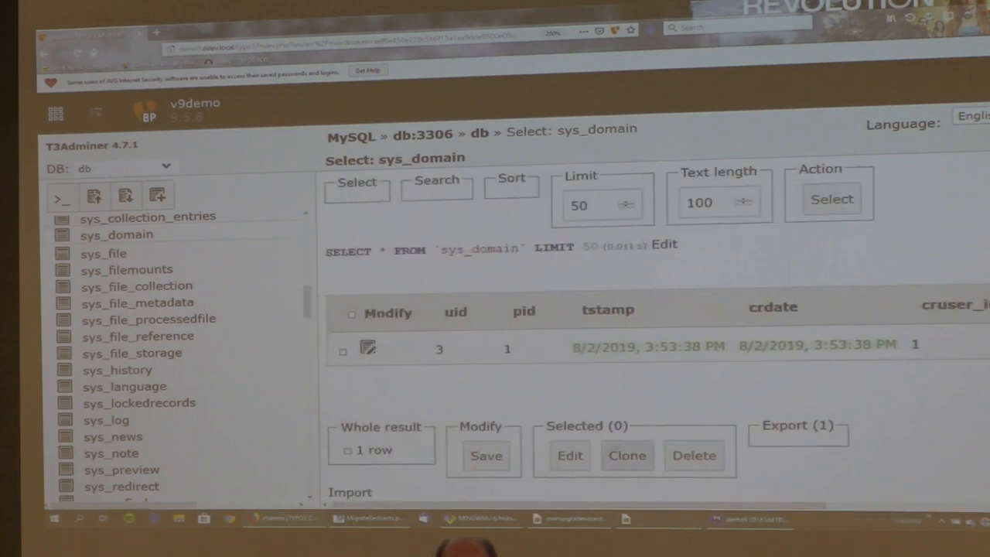
{"action": "scroll", "scroll_direction": "down", "scroll_amount": 3}
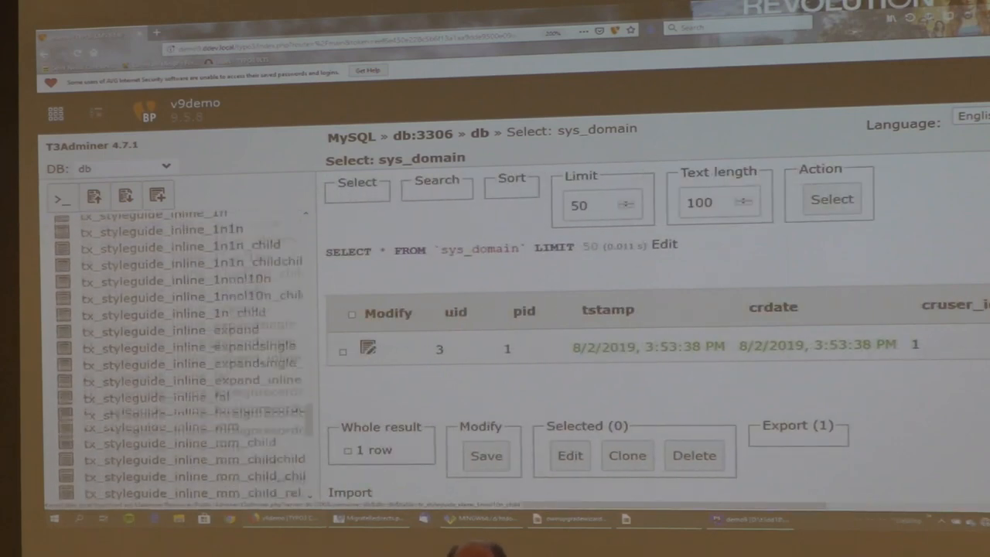
{"action": "scroll", "scroll_direction": "down", "scroll_amount": 3}
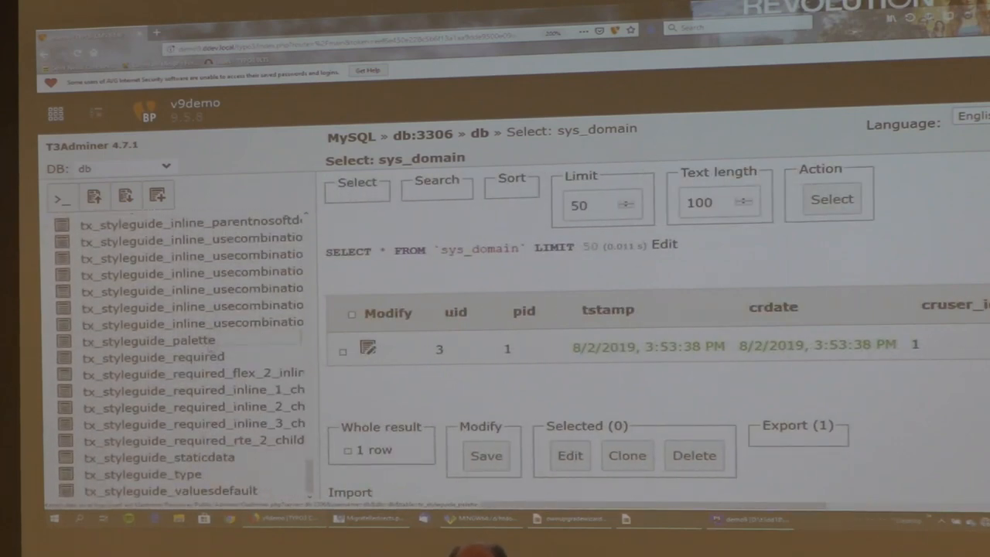
{"action": "scroll", "scroll_direction": "up", "scroll_amount": 3}
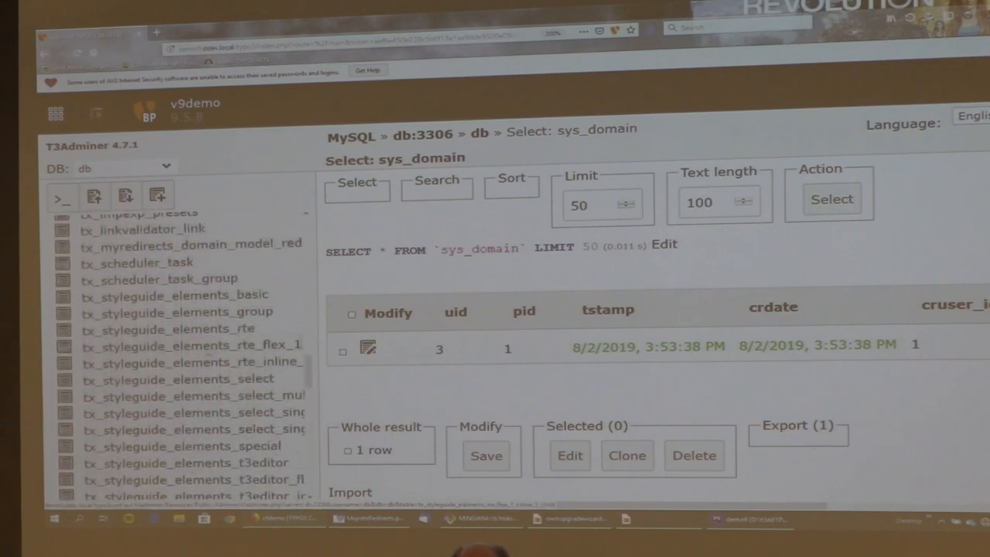
{"action": "scroll", "scroll_direction": "up", "scroll_amount": 3}
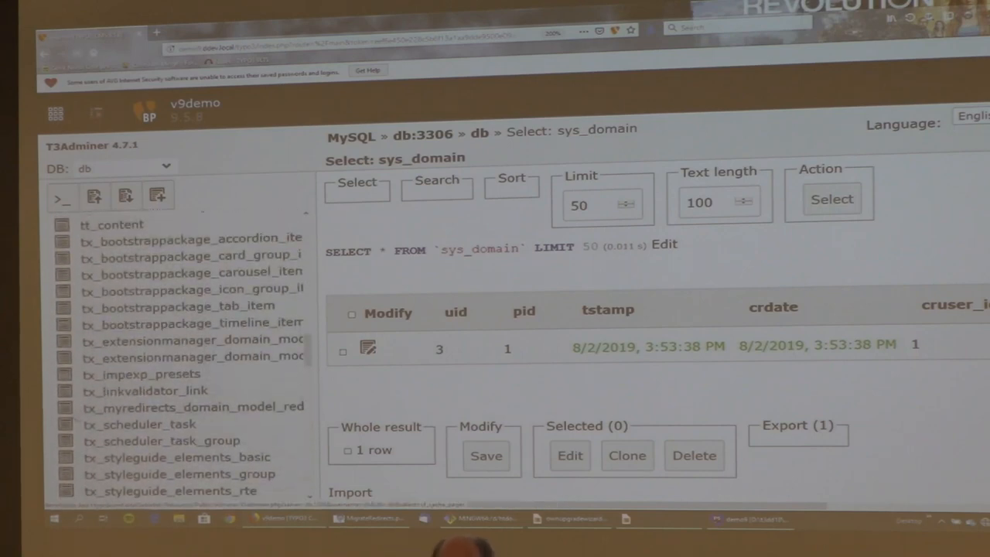
Show the 62 rows of tx_myredirects_domain_model_redirect and scroll through them
{"action": "left_click", "coordinate": [192, 406]}
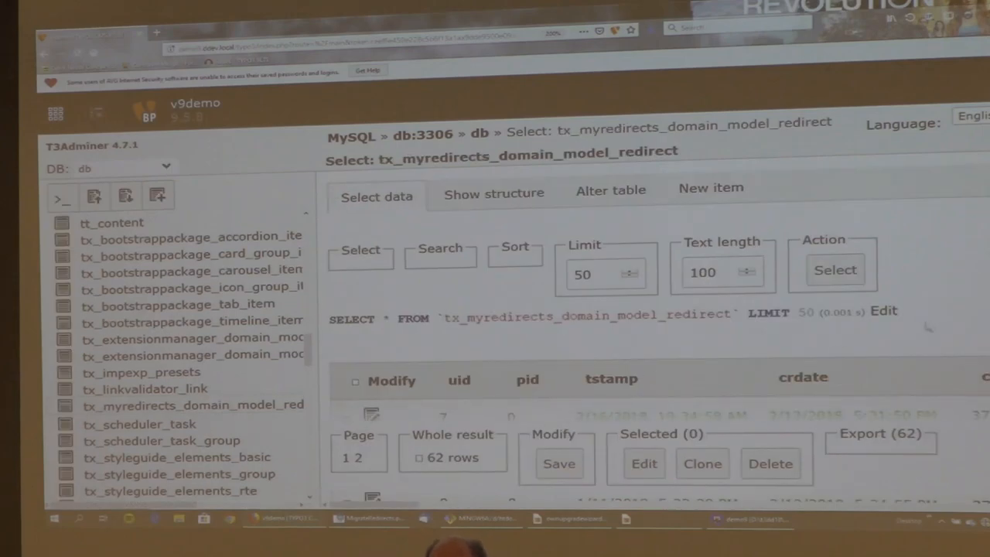
{"action": "scroll", "scroll_direction": "down", "scroll_amount": 3}
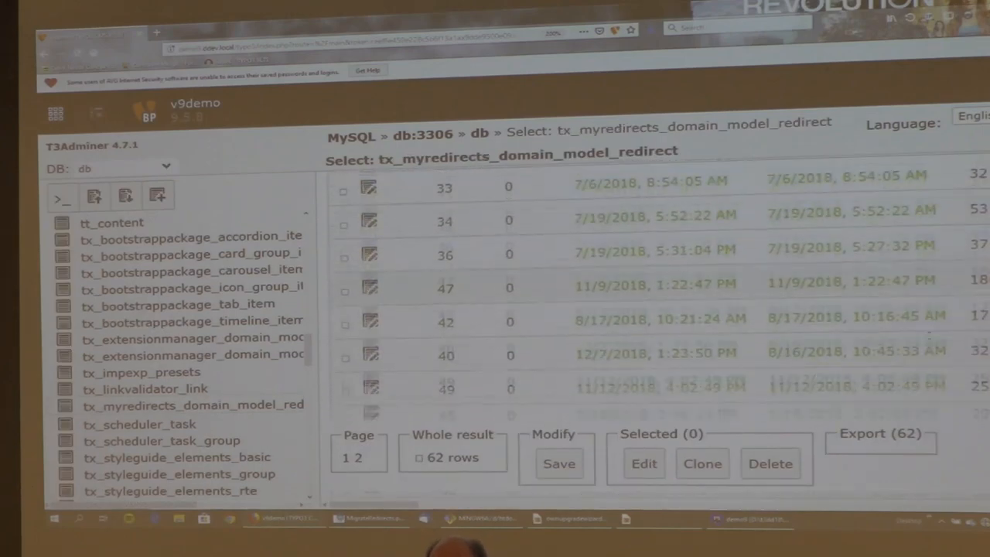
{"action": "scroll", "scroll_direction": "down", "scroll_amount": 3}
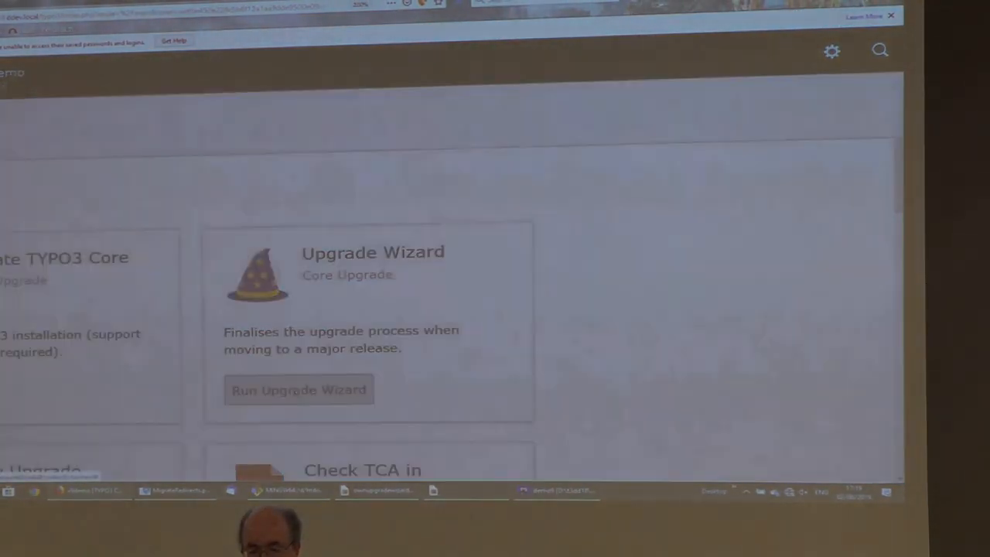
Run the Upgrade Wizard from the Install Tool's Upgrade section
{"action": "left_click", "coordinate": [299, 390]}
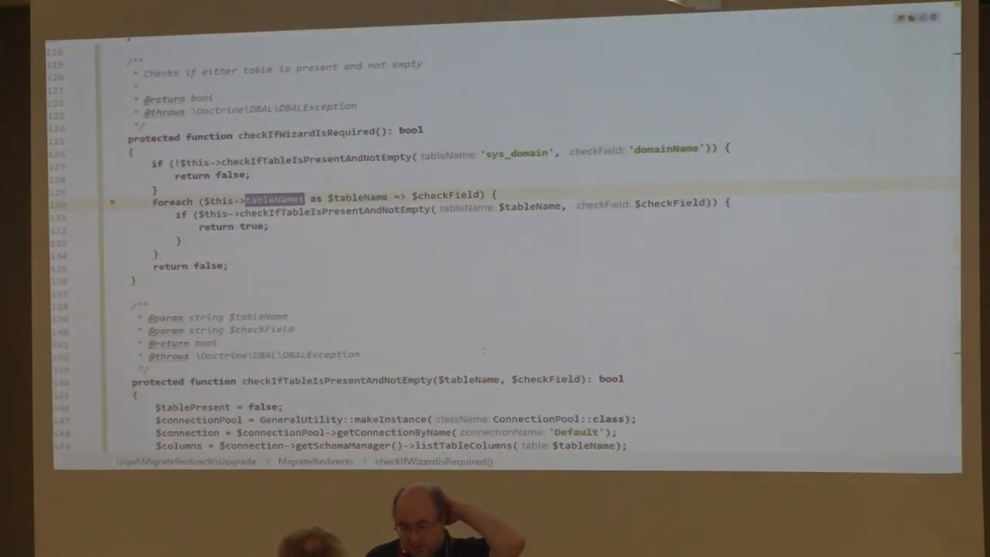
{"action": "scroll", "scroll_direction": "up", "scroll_amount": 3}
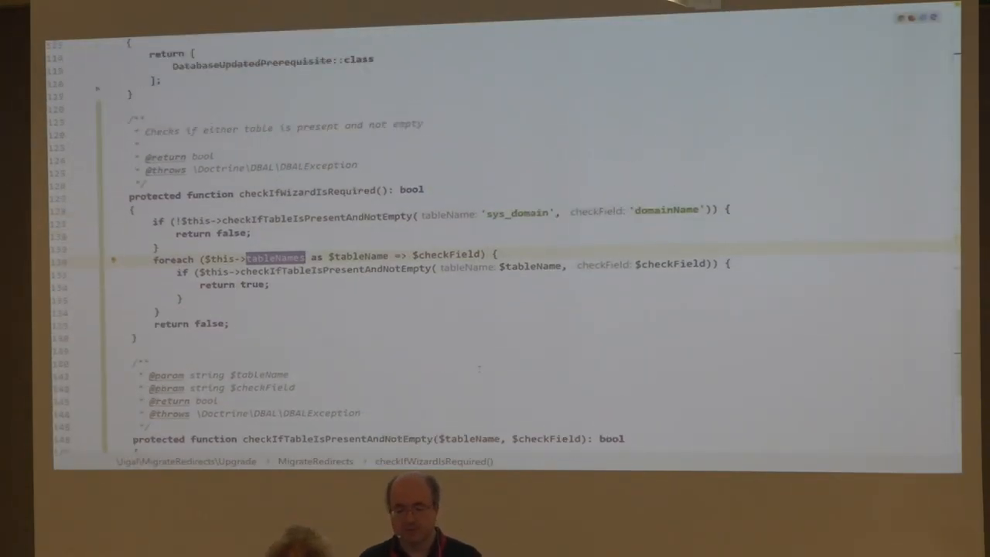
{"action": "scroll", "scroll_direction": "up", "scroll_amount": 3}
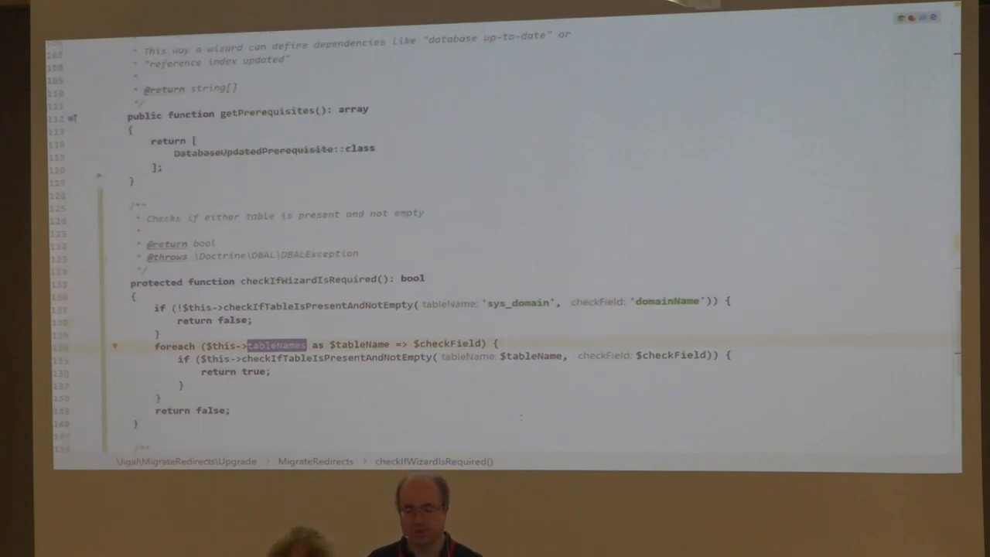
{"action": "scroll", "scroll_direction": "up", "scroll_amount": 3}
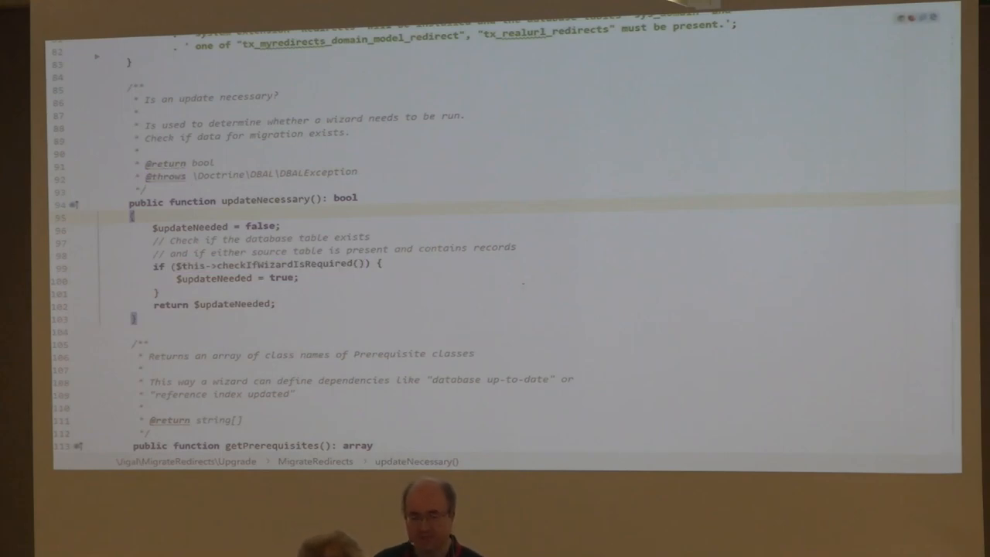
{"action": "scroll", "scroll_direction": "up", "scroll_amount": 3}
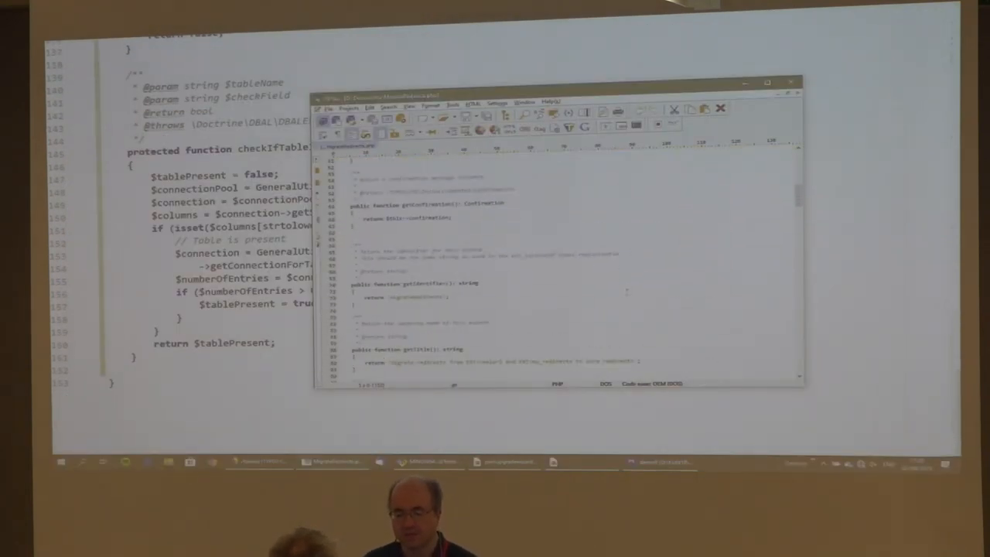
Scroll through the old upgrade wizard file in Notepad++ past its executeUpdate logic
{"action": "scroll", "scroll_direction": "down", "scroll_amount": 3}
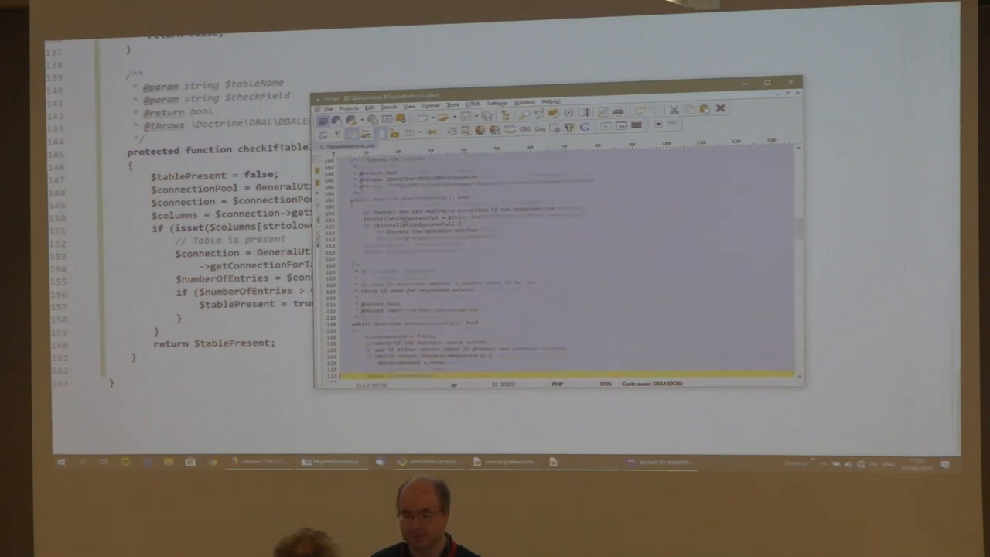
{"action": "scroll", "scroll_direction": "down", "scroll_amount": 3}
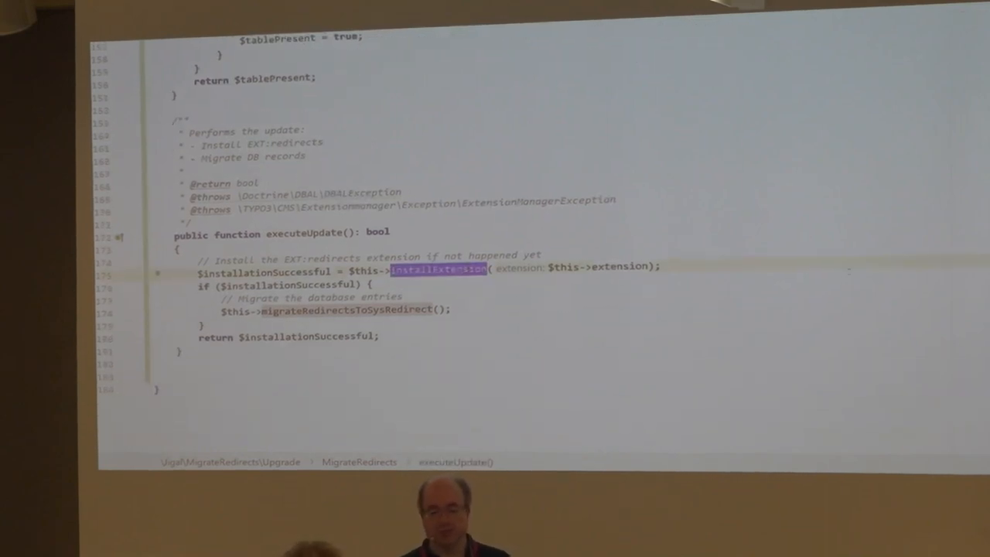
{"action": "mouse_move", "coordinate": [436, 271]}
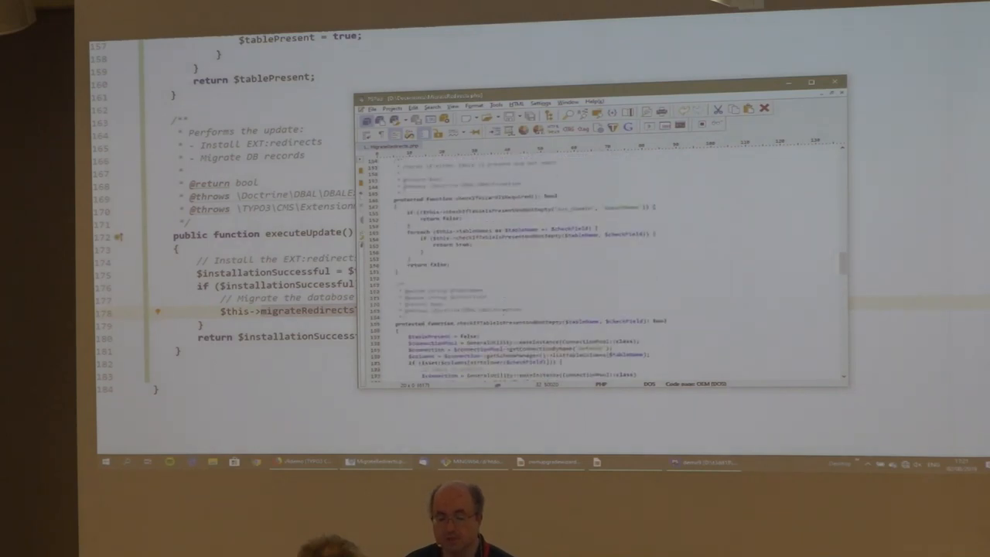
Scroll to the migrateRedirects, getDomain and correctUrl methods that rewrite page-id queries as t3://page links
{"action": "scroll", "scroll_direction": "down", "scroll_amount": 3}
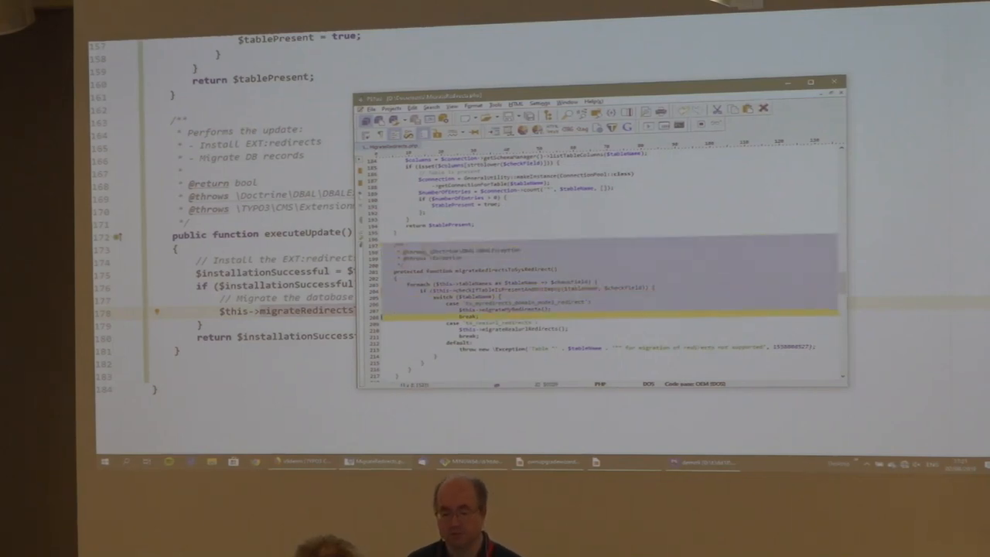
{"action": "scroll", "scroll_direction": "down", "scroll_amount": 3}
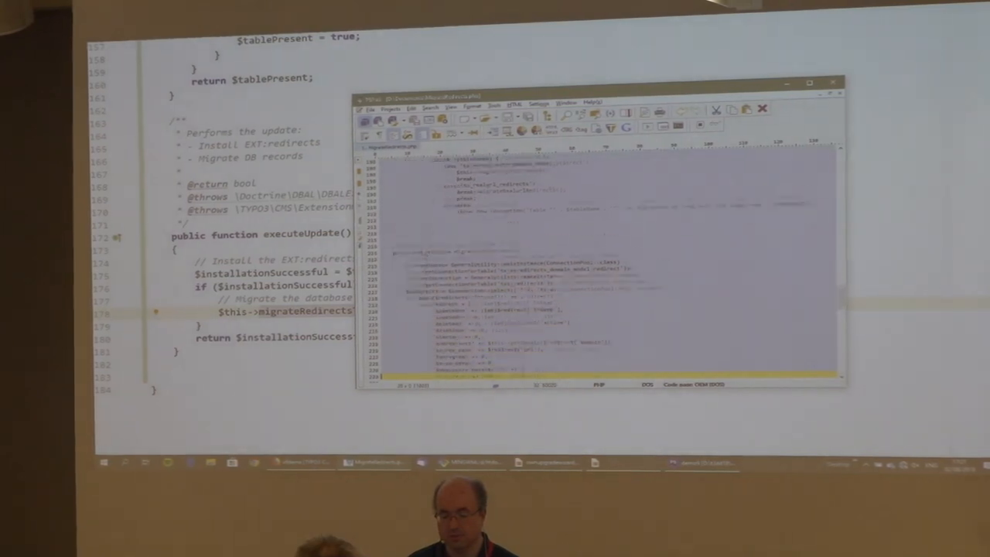
{"action": "scroll", "scroll_direction": "down", "scroll_amount": 3}
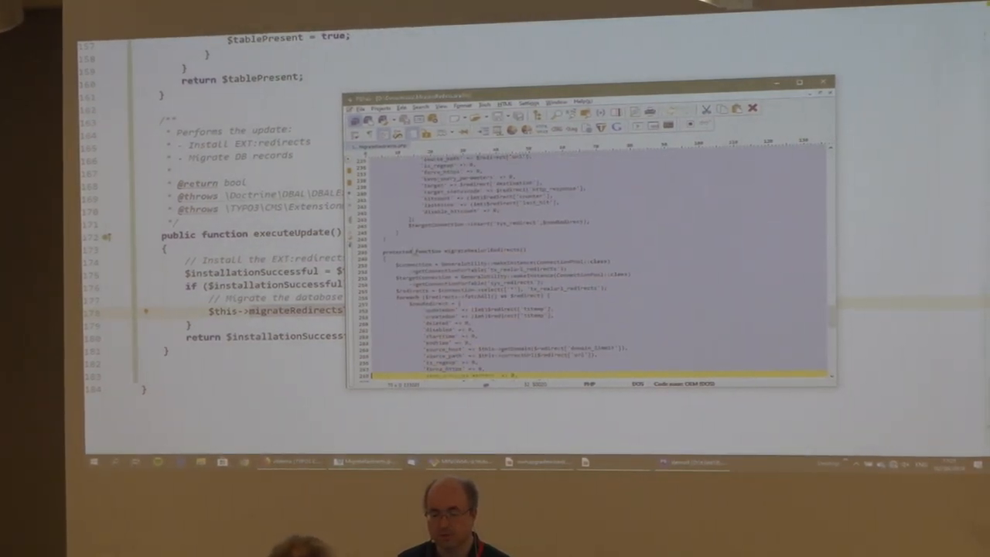
{"action": "scroll", "scroll_direction": "down", "scroll_amount": 3}
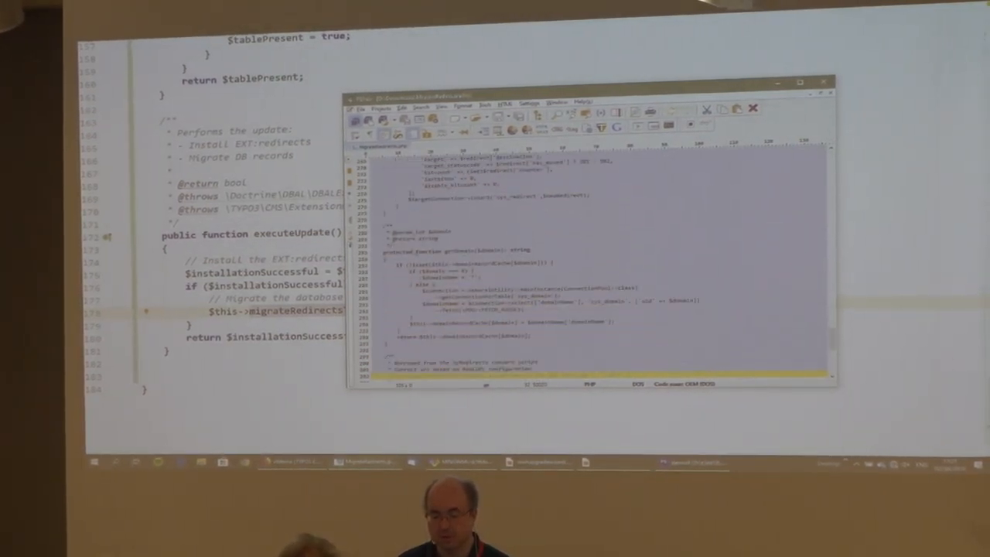
{"action": "scroll", "scroll_direction": "down", "scroll_amount": 3}
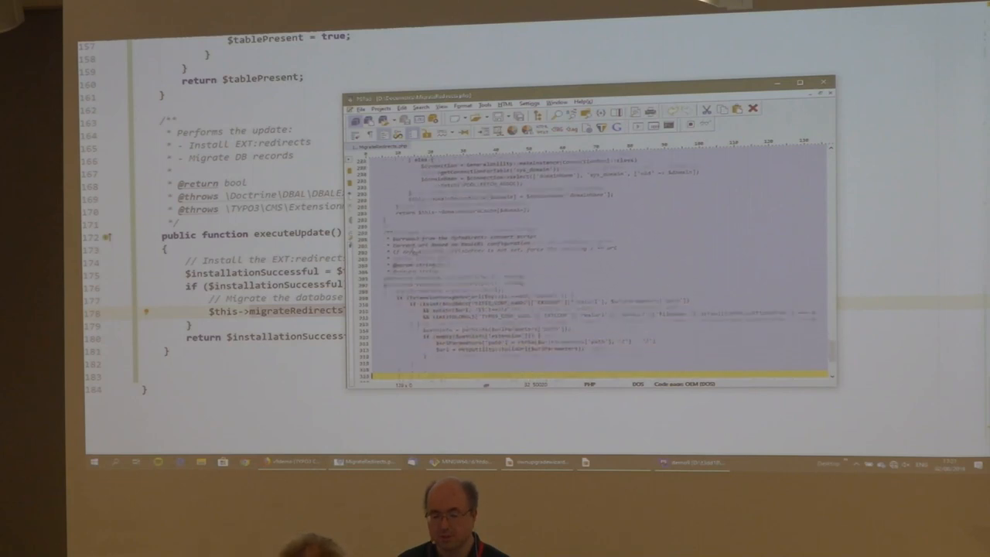
{"action": "scroll", "scroll_direction": "down", "scroll_amount": 3}
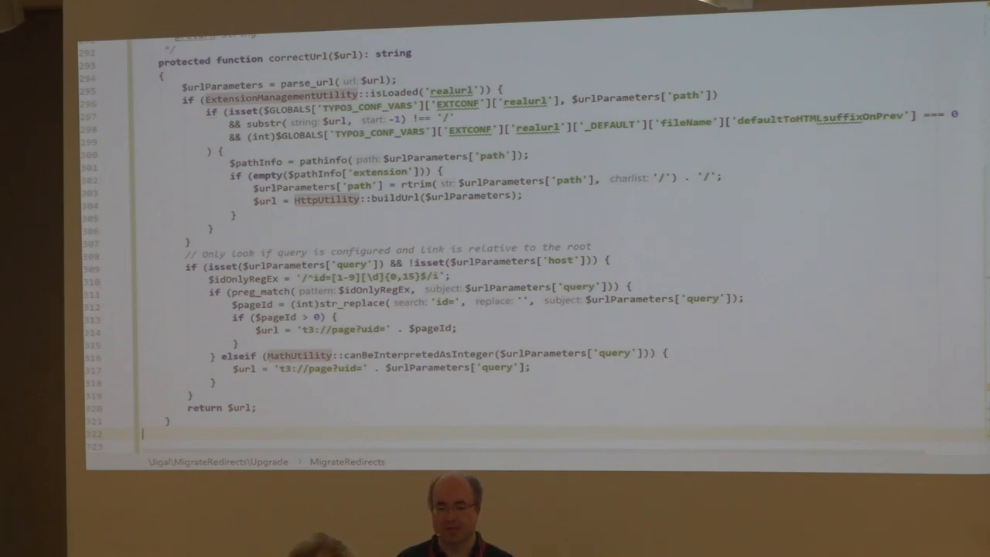
{"action": "scroll", "scroll_direction": "up", "scroll_amount": 3}
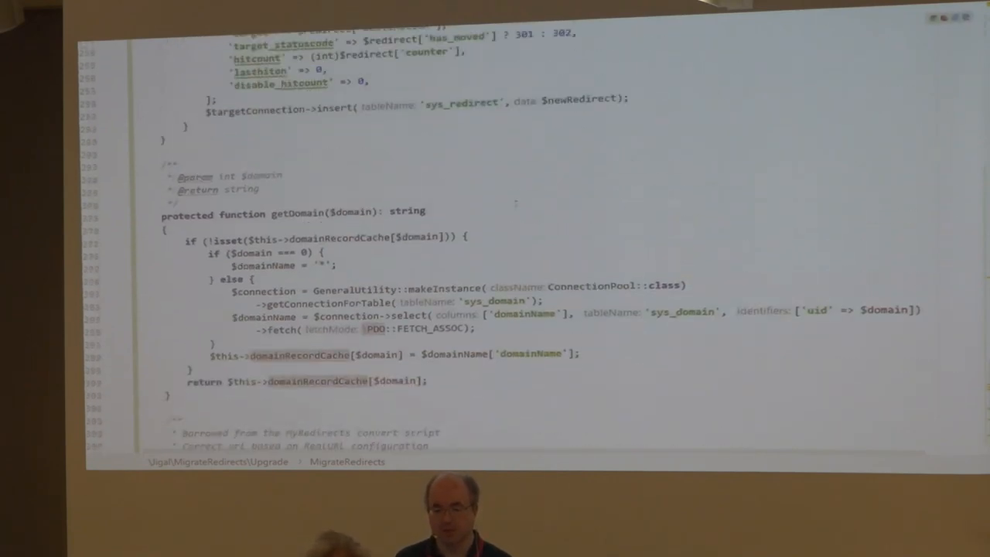
{"action": "scroll", "scroll_direction": "up", "scroll_amount": 3}
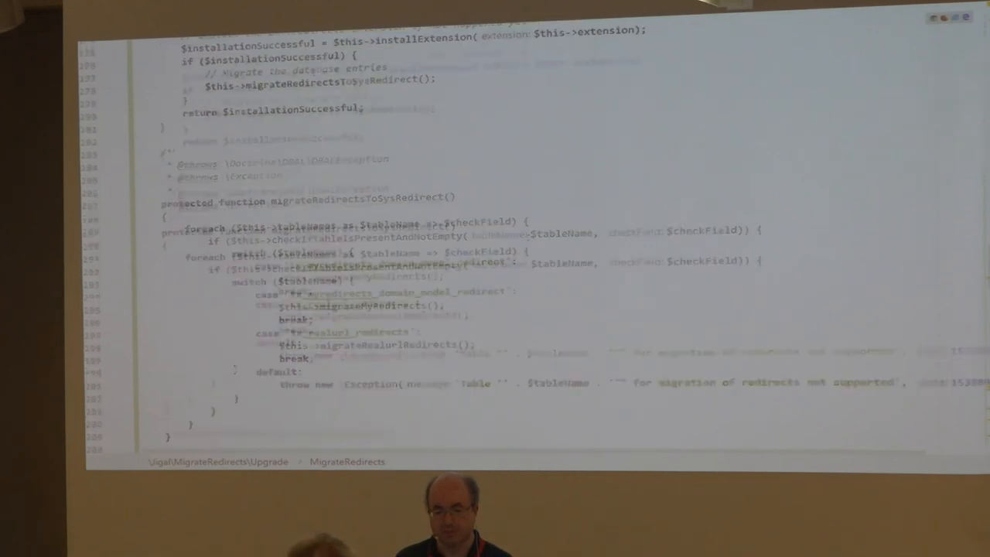
{"action": "scroll", "scroll_direction": "down", "scroll_amount": 3}
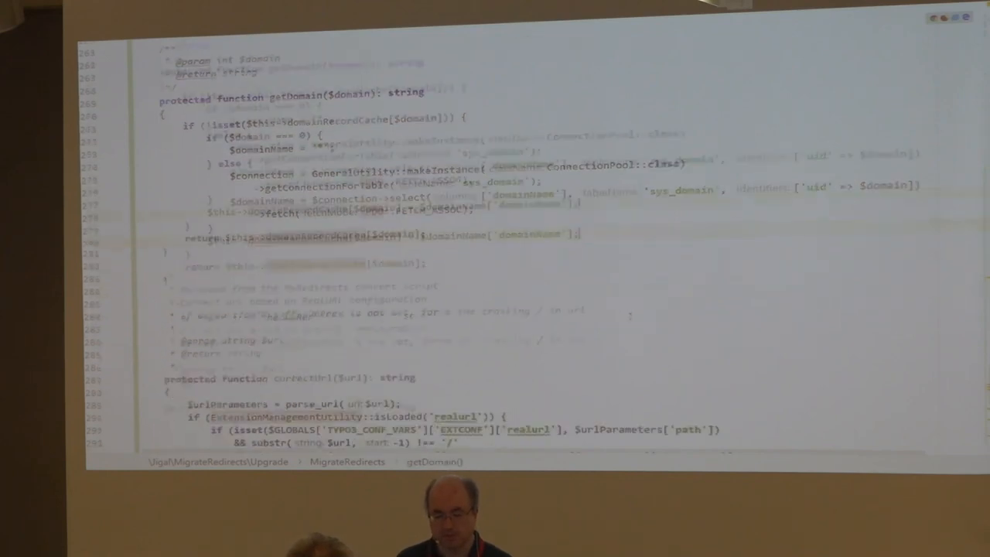
{"action": "scroll", "scroll_direction": "down", "scroll_amount": 3}
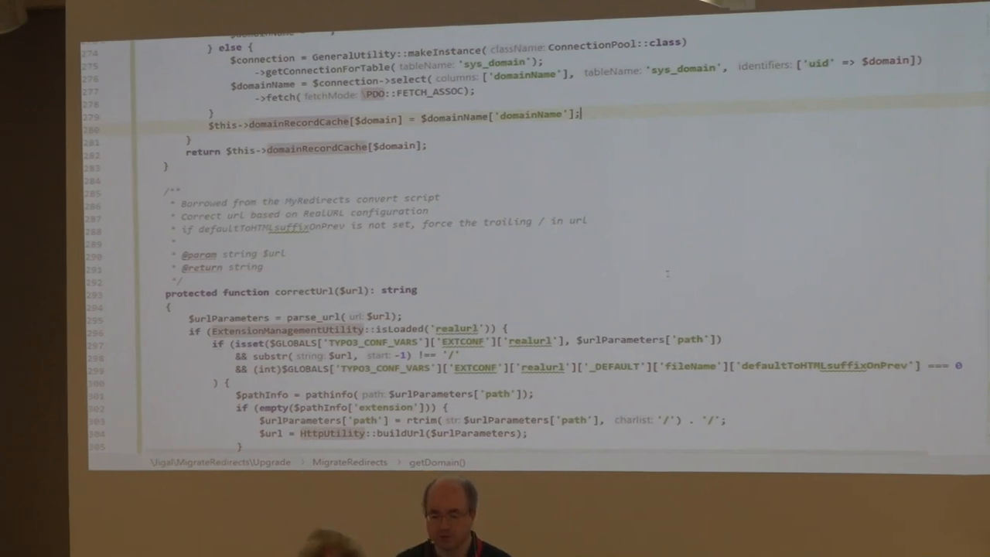
{"action": "scroll", "scroll_direction": "down", "scroll_amount": 3}
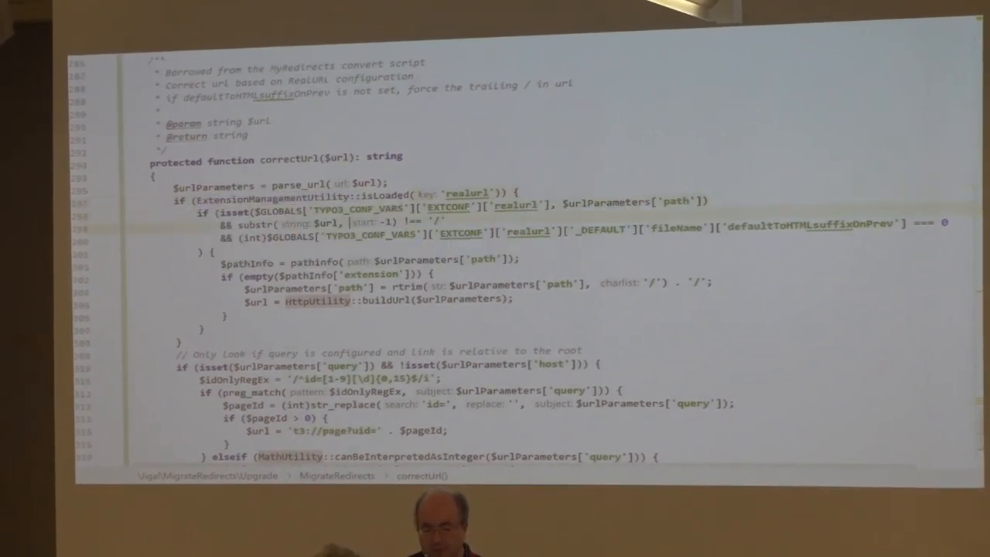
{"action": "double_click", "coordinate": [315, 300]}
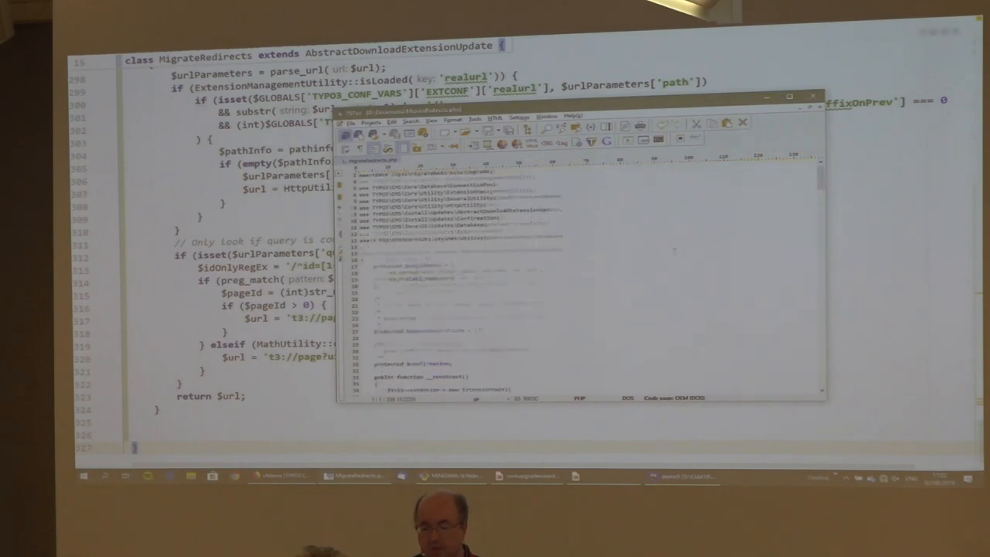
Scroll through the end of correctUrl() to finish reviewing the redirect migration code
{"action": "scroll", "scroll_direction": "down", "scroll_amount": 3}
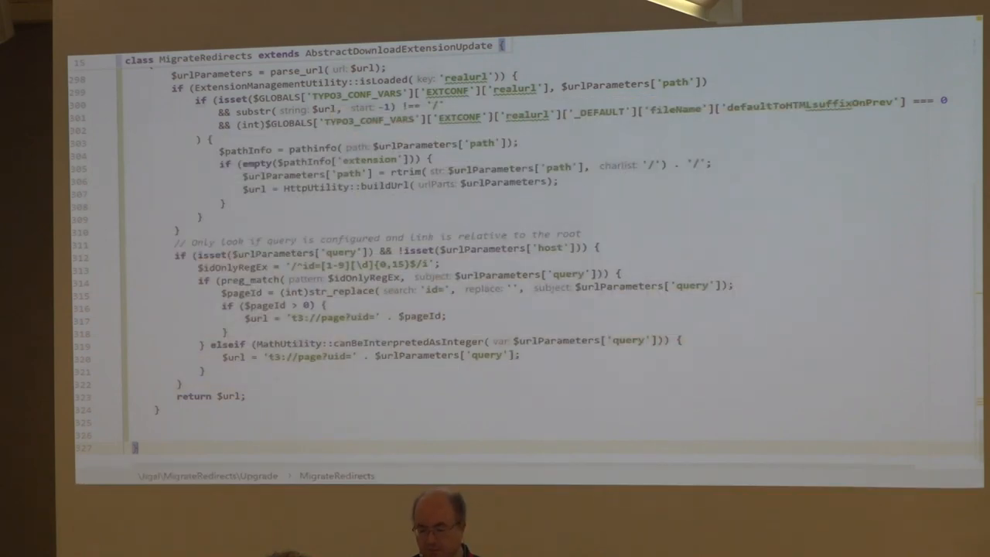
{"action": "scroll", "scroll_direction": "up", "scroll_amount": 3}
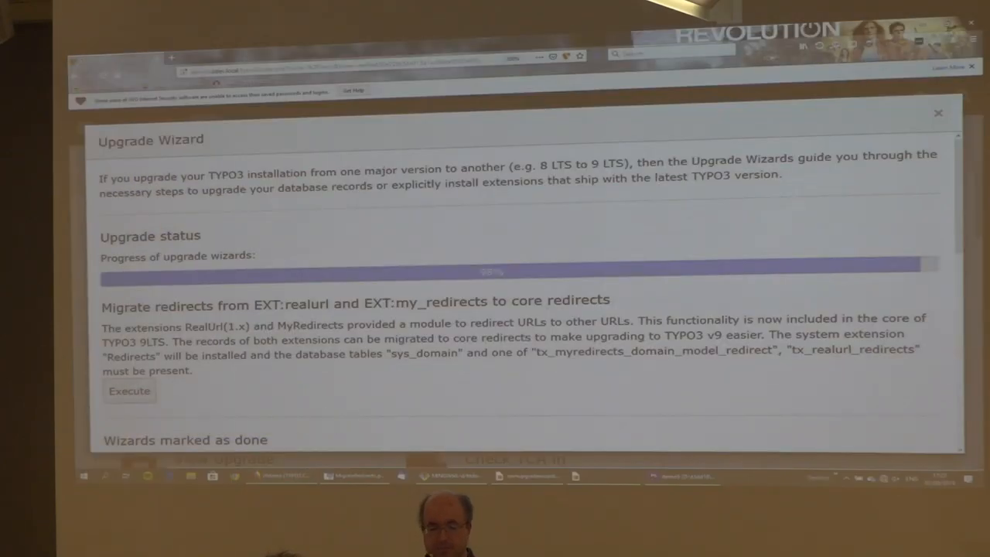
Close the wizard modal and launch Run Upgrade Wizard from Admin Tools > Upgrade
{"action": "left_click", "coordinate": [937, 113]}
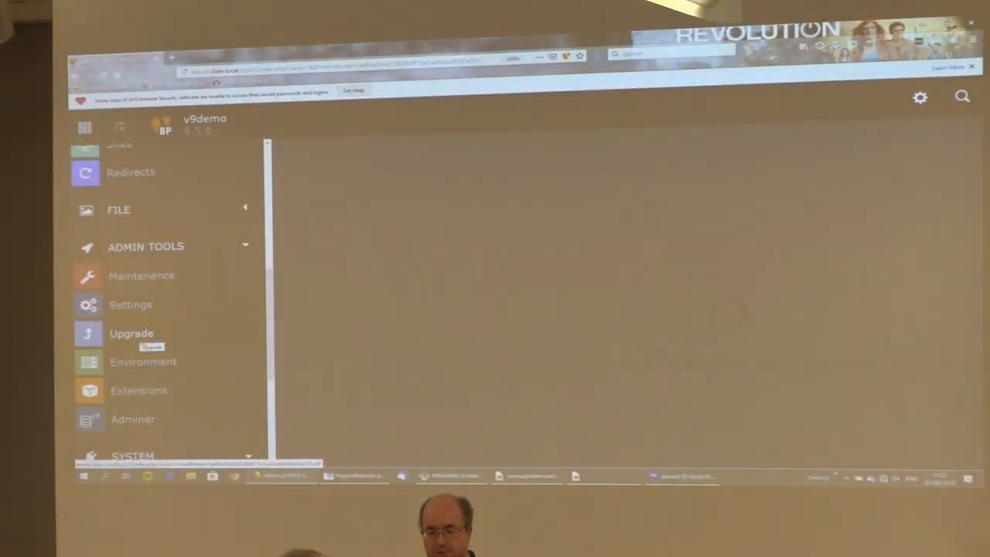
{"action": "left_click", "coordinate": [132, 334]}
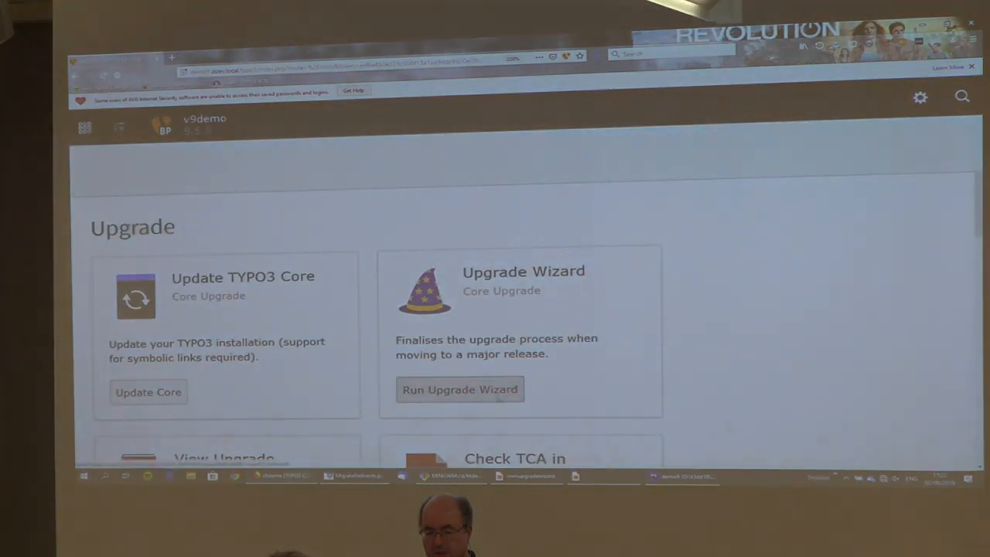
{"action": "left_click", "coordinate": [460, 390]}
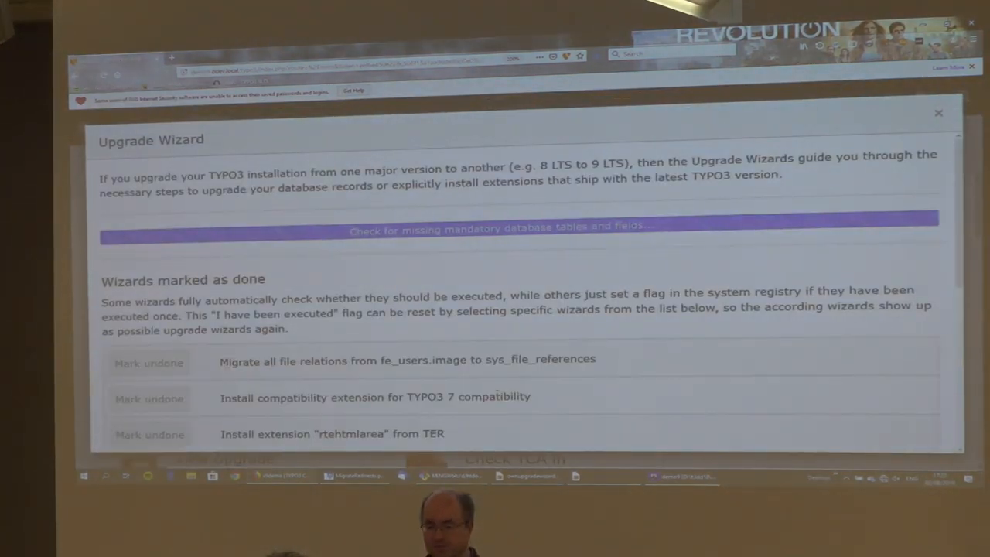
{"action": "left_click", "coordinate": [517, 226]}
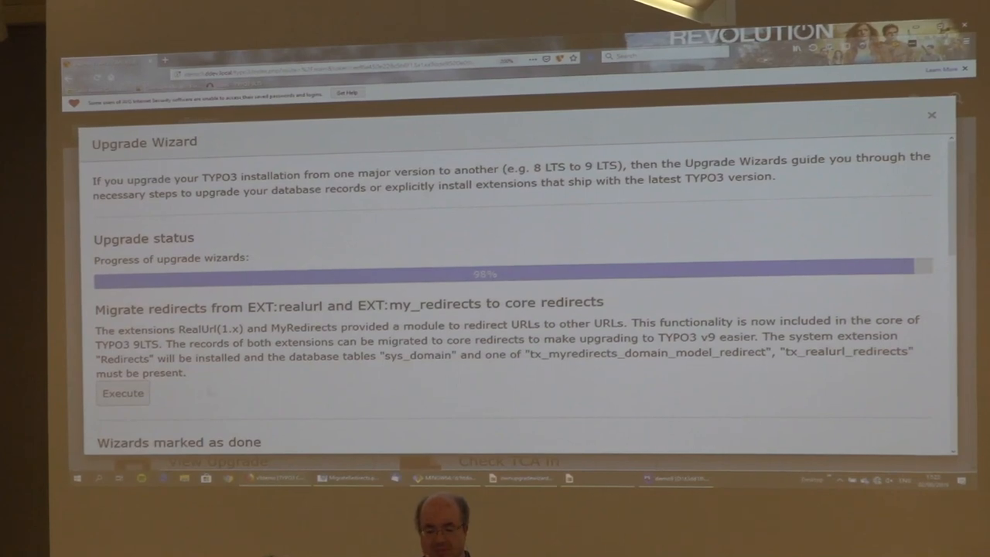
Execute the Migrate redirects wizard and confirm with 'Yes, execute'
{"action": "left_click", "coordinate": [122, 393]}
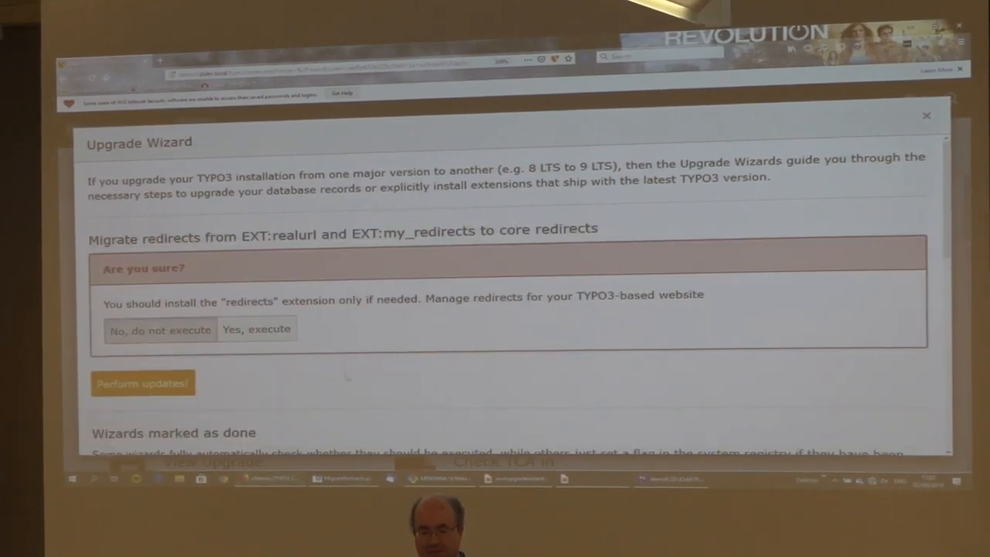
{"action": "left_click", "coordinate": [257, 328]}
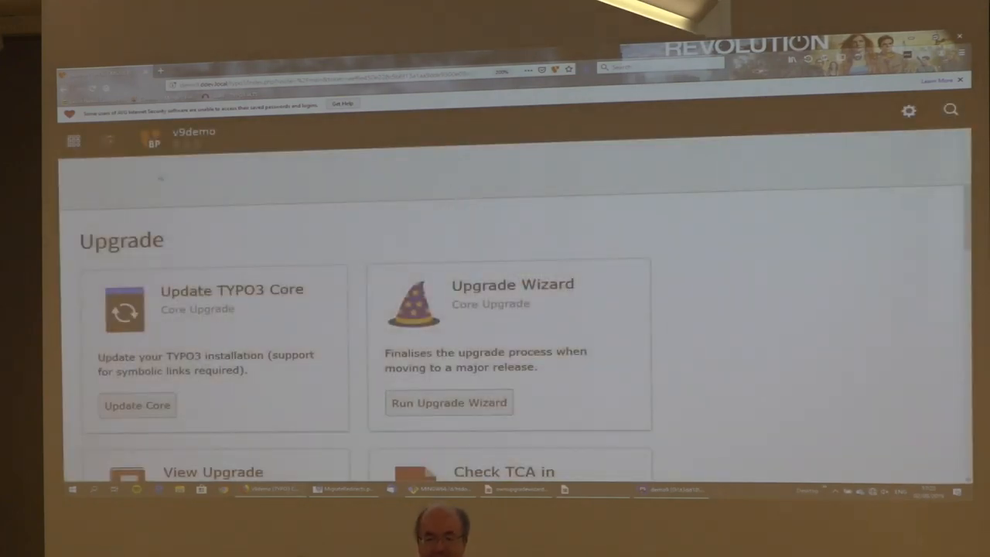
Open Site Management > Redirects and browse the first page of migrated redirects
{"action": "left_click", "coordinate": [74, 139]}
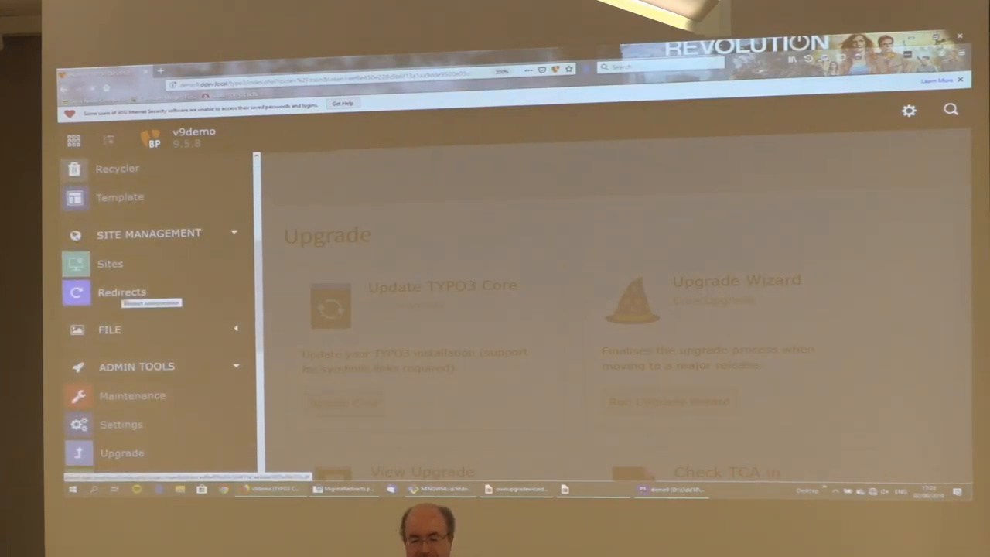
{"action": "left_click", "coordinate": [121, 291]}
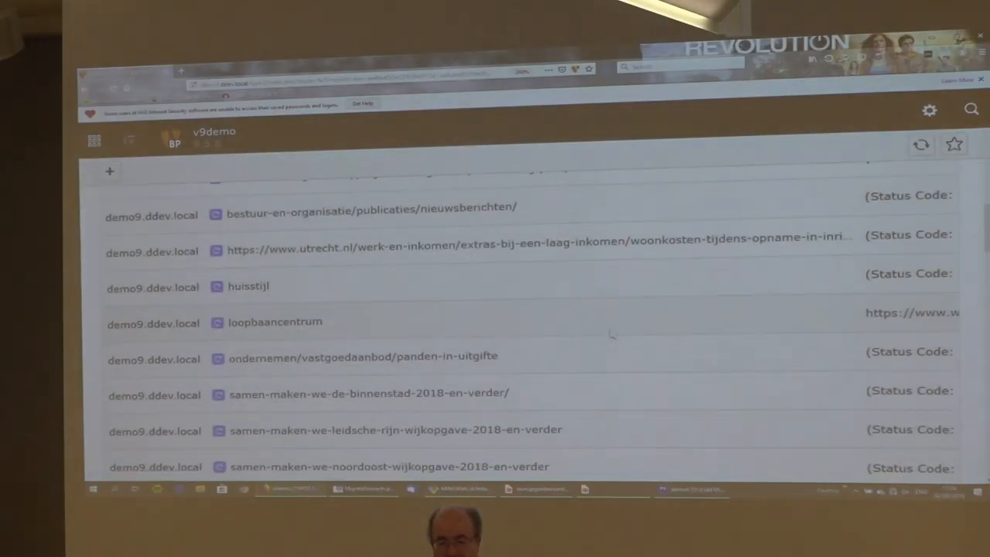
{"action": "scroll", "scroll_direction": "down", "scroll_amount": 3}
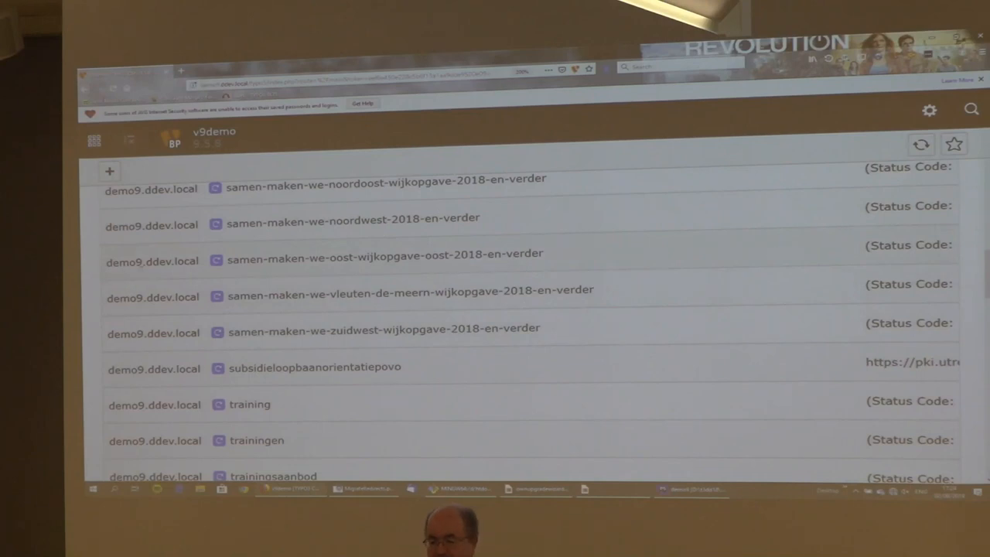
{"action": "scroll", "scroll_direction": "down", "scroll_amount": 3}
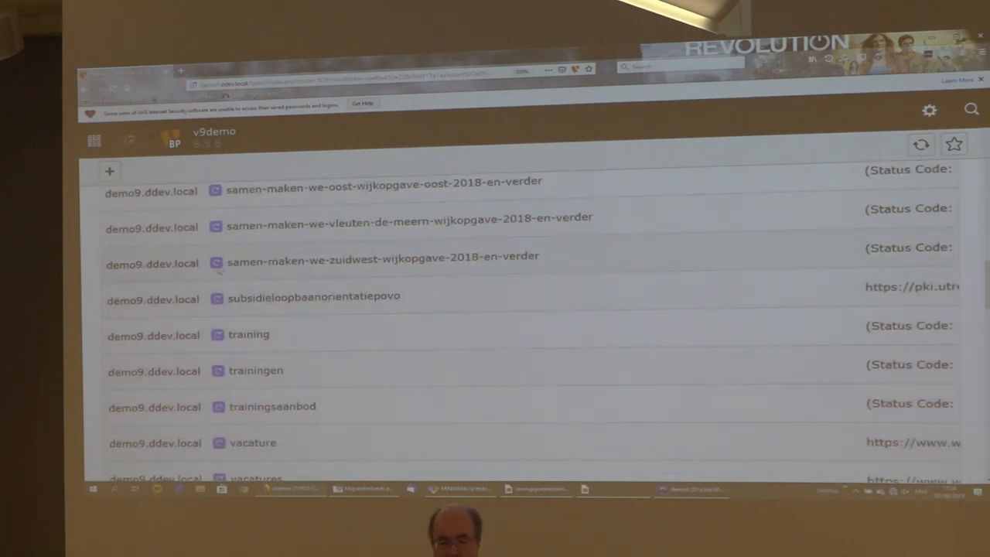
{"action": "mouse_move", "coordinate": [479, 297]}
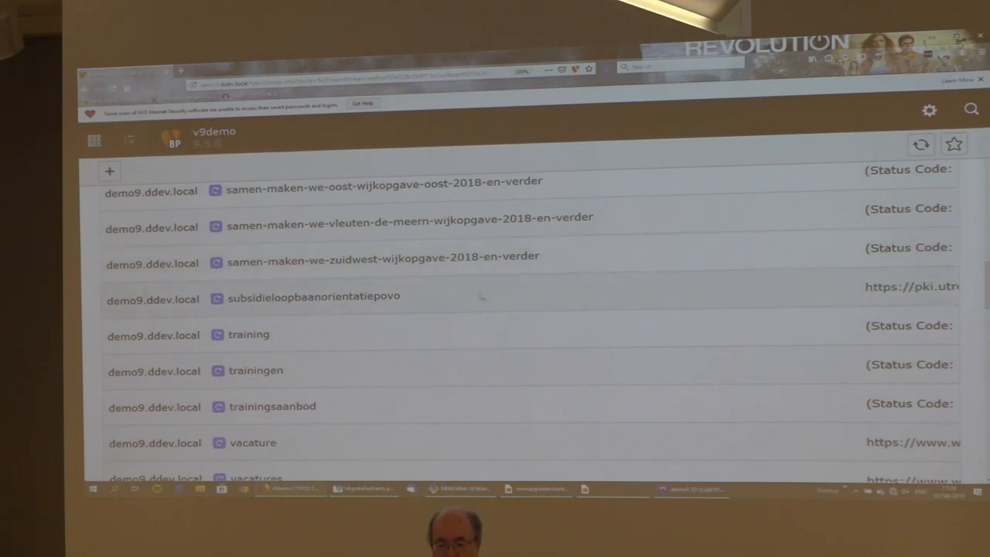
Continue to the second page of the 62 migrated redirect records for demo9.ddev.local
{"action": "scroll", "scroll_direction": "down", "scroll_amount": 3}
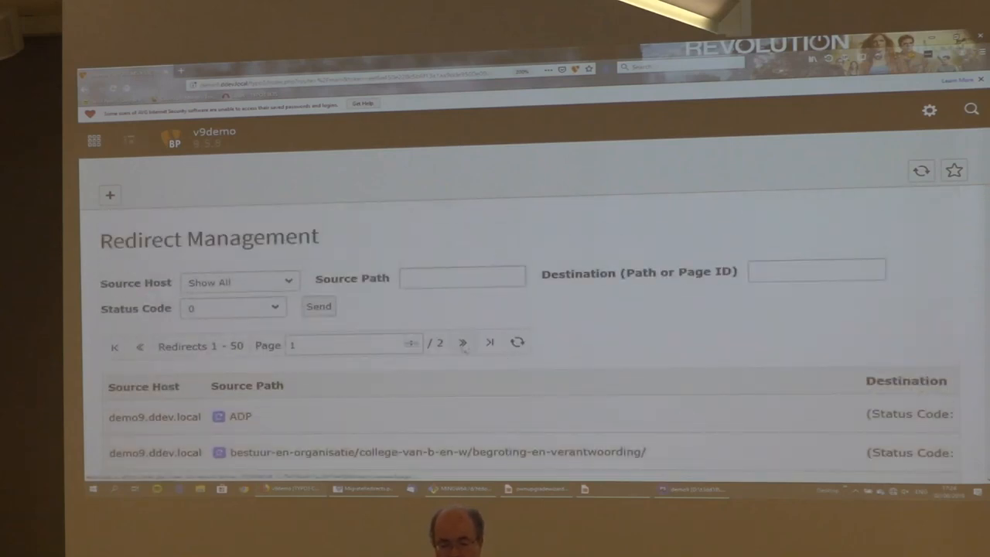
{"action": "left_click", "coordinate": [462, 343]}
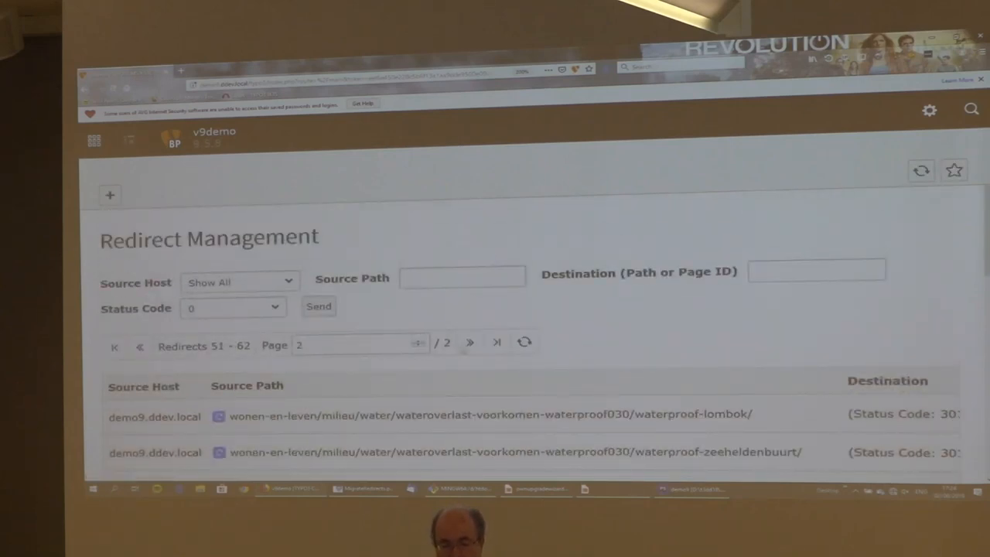
{"action": "scroll", "scroll_direction": "down", "scroll_amount": 3}
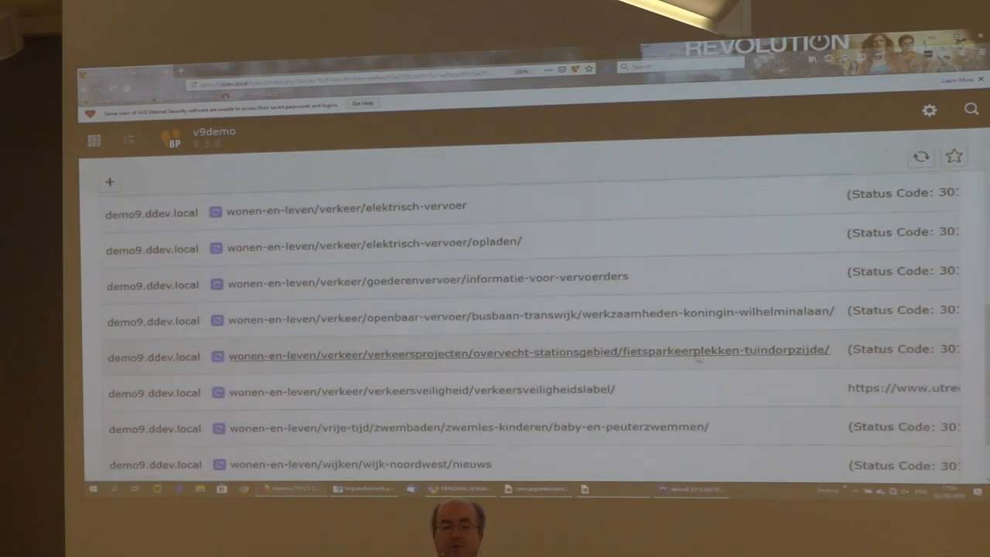